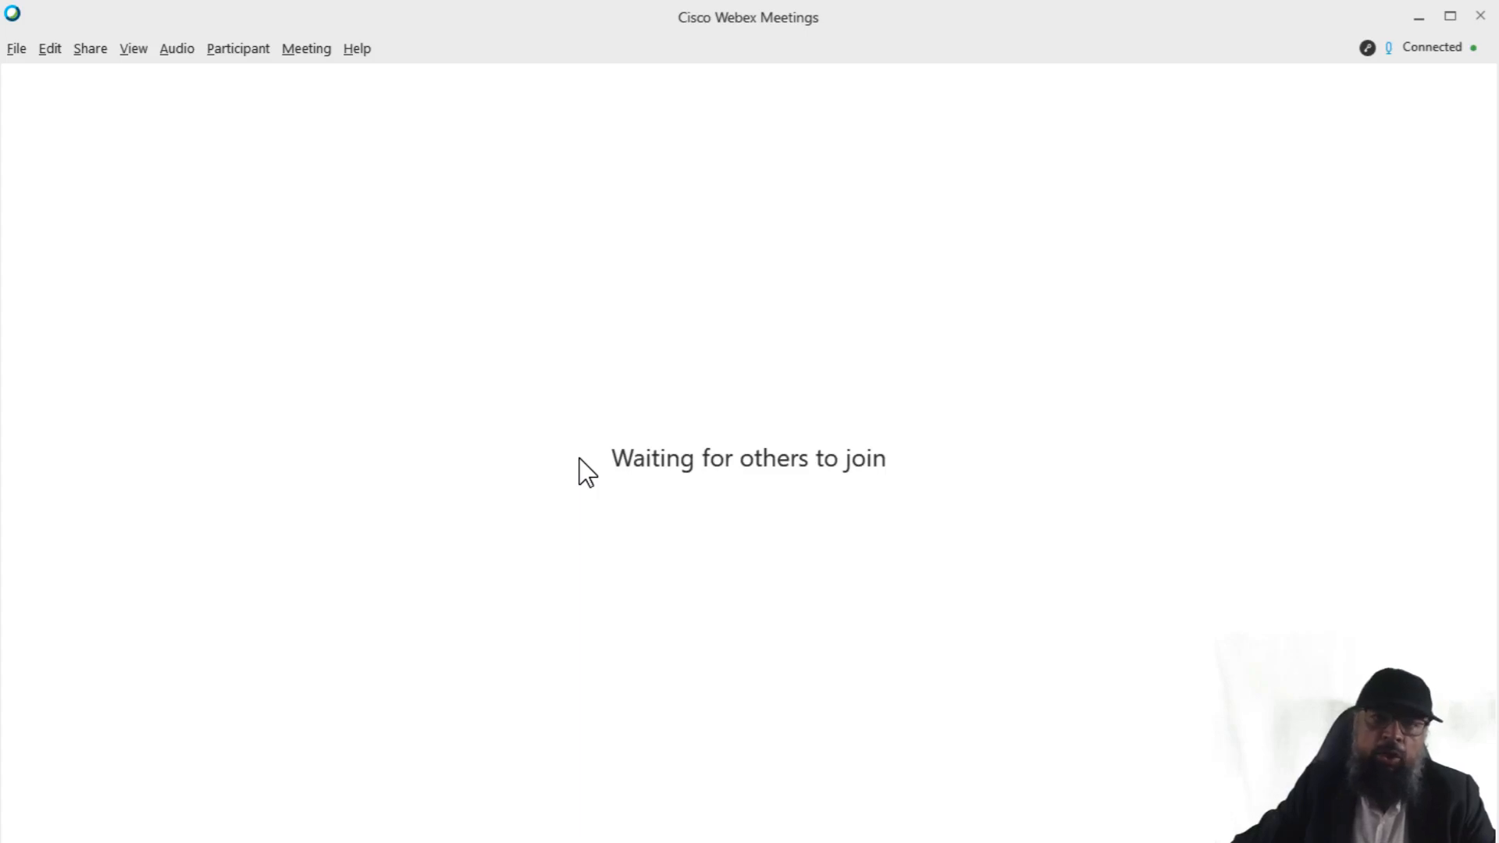
pyautogui.moveTo(610, 403)
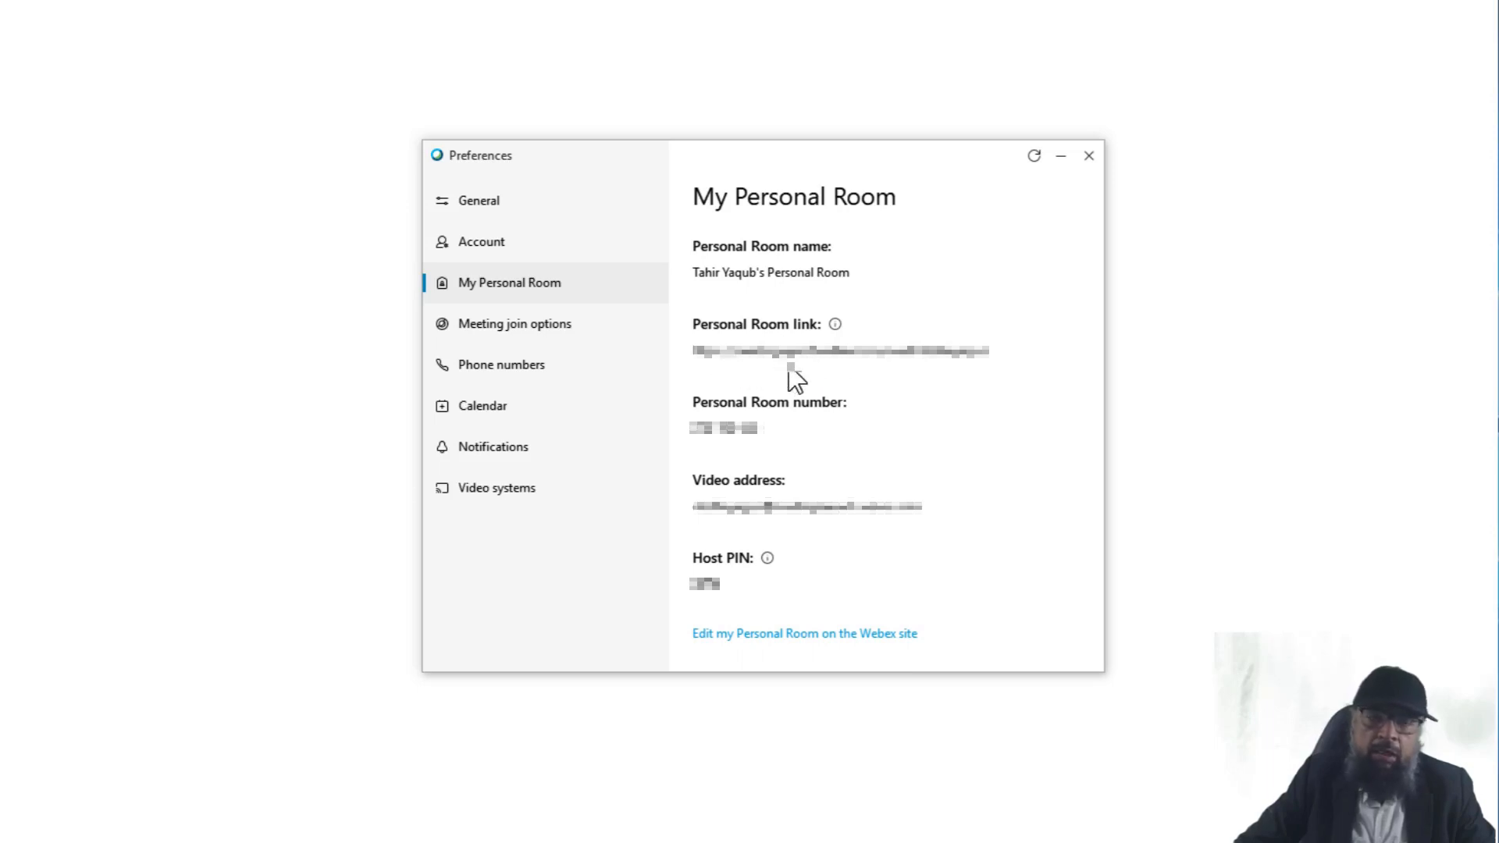
pyautogui.moveTo(820, 377)
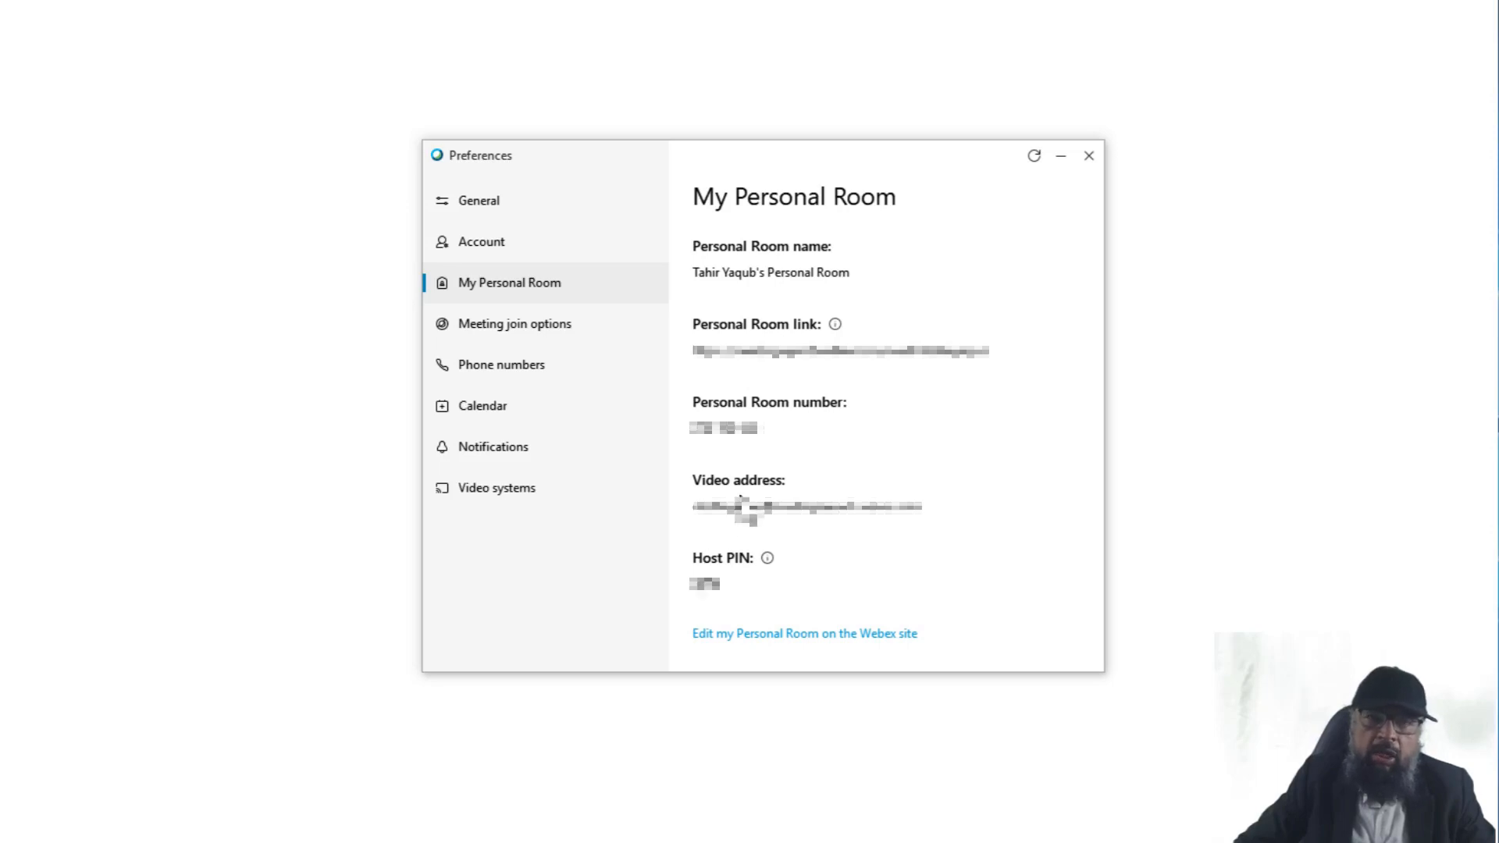
pyautogui.moveTo(744, 534)
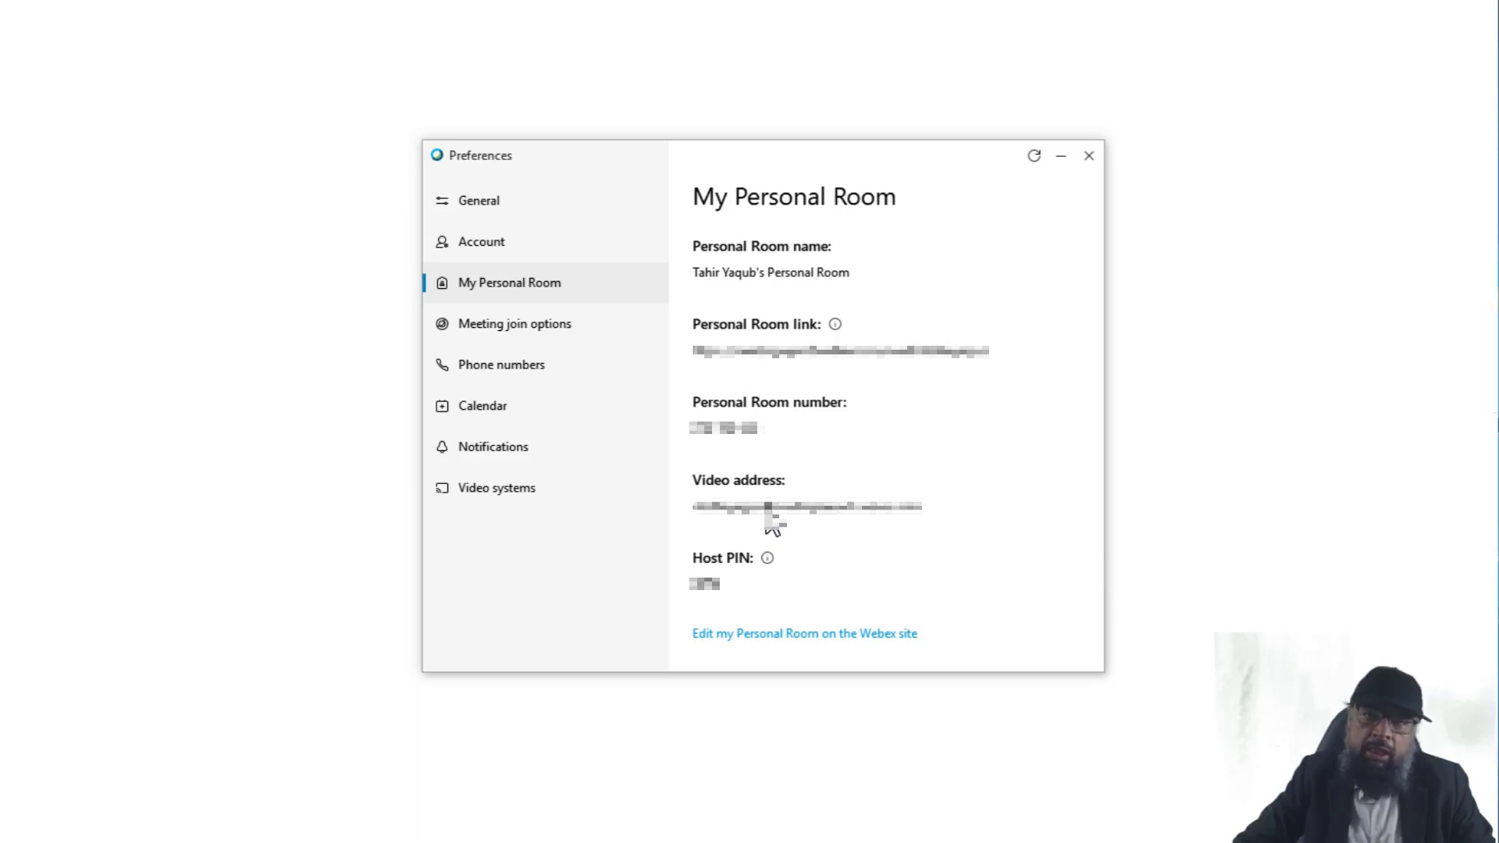
pyautogui.moveTo(834, 495)
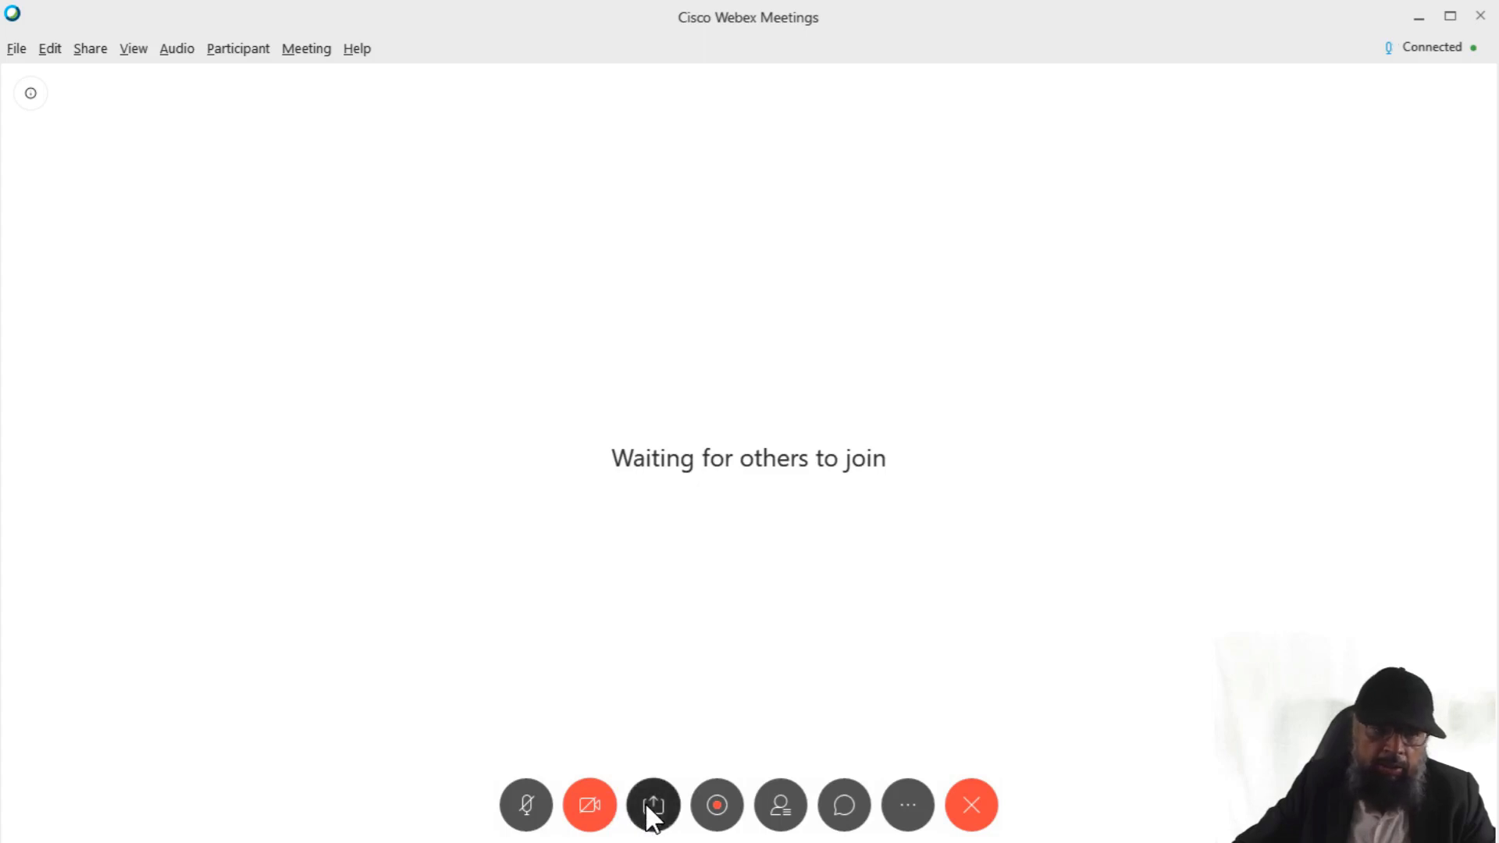
# Step: Share a new whiteboard and dismiss the notice about video system viewers
pyautogui.click(652, 804)
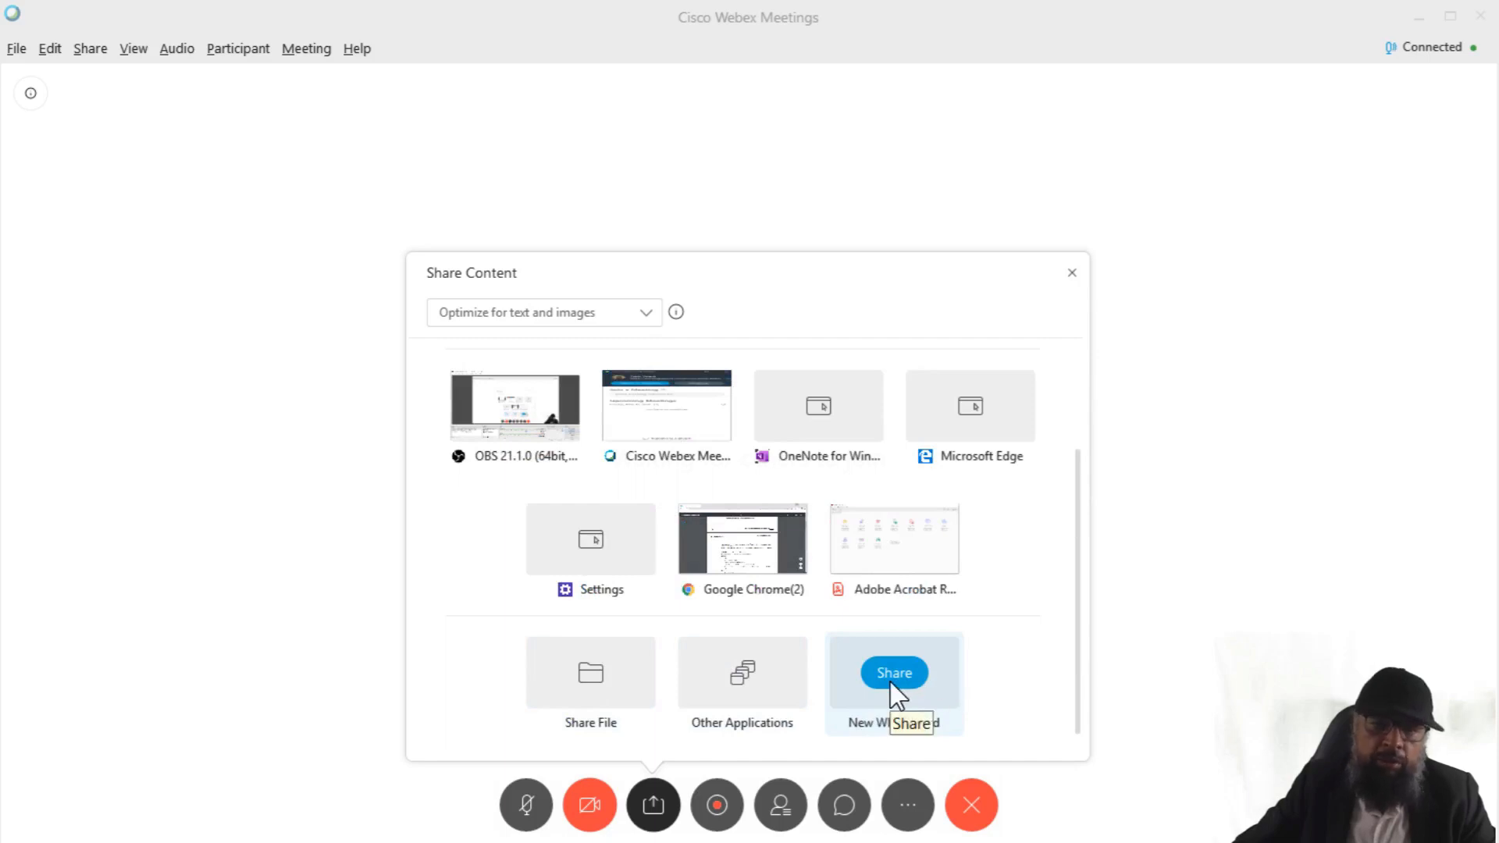
pyautogui.click(893, 673)
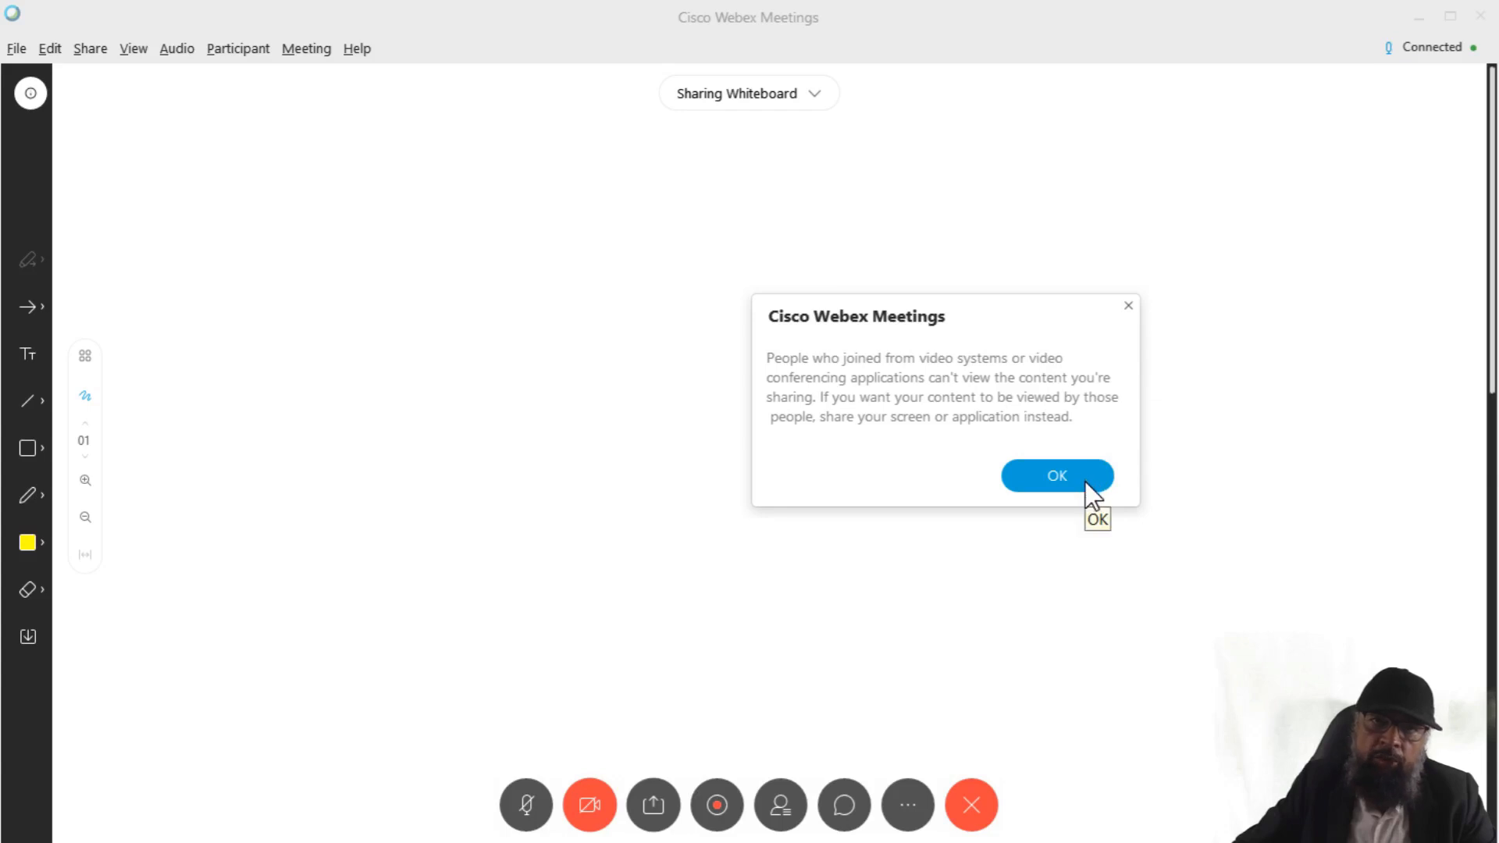
pyautogui.click(1056, 477)
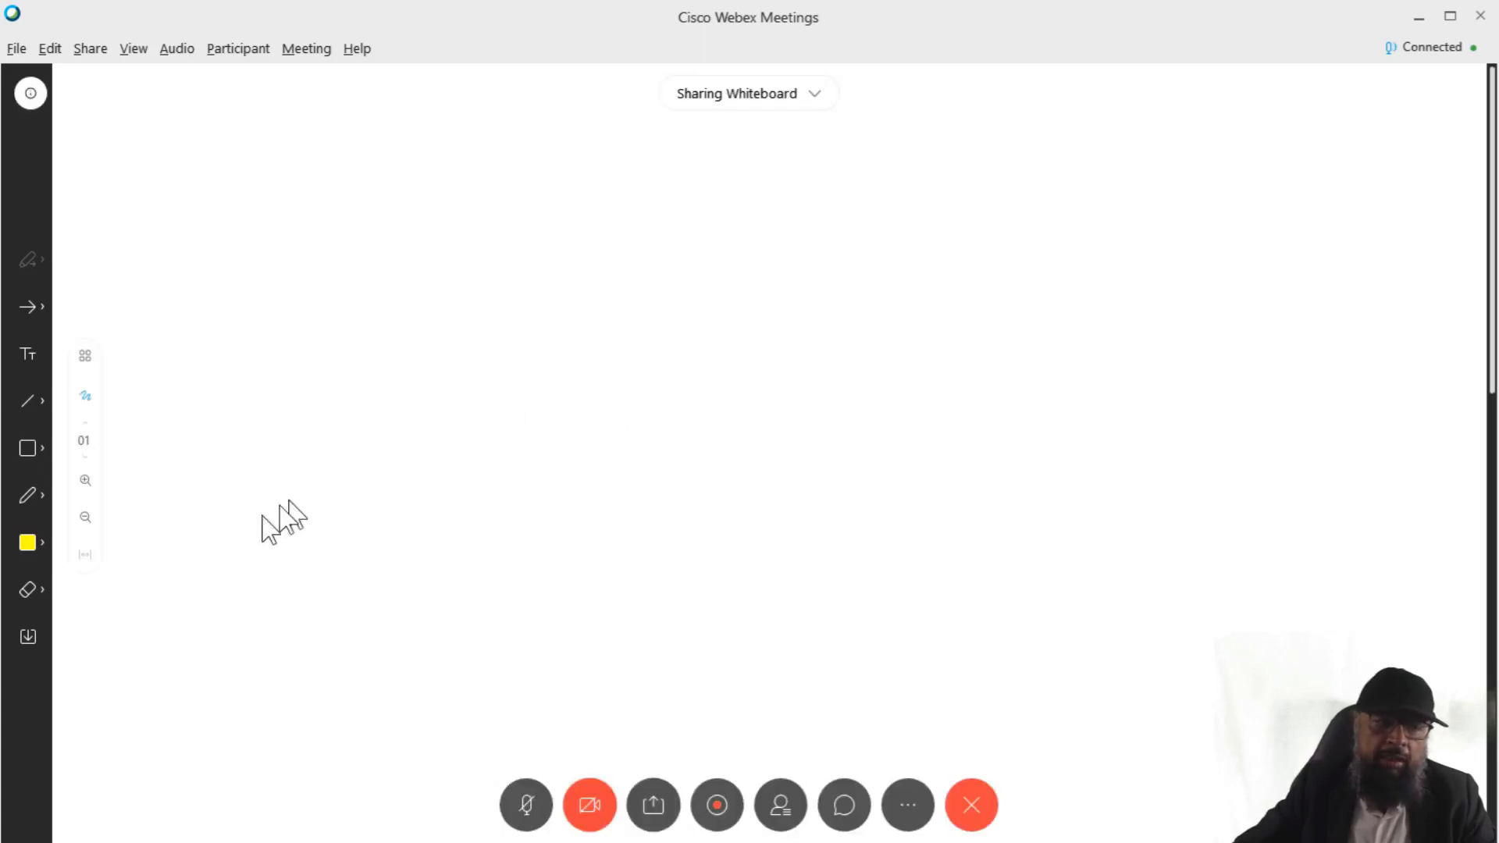
pyautogui.moveTo(28, 542)
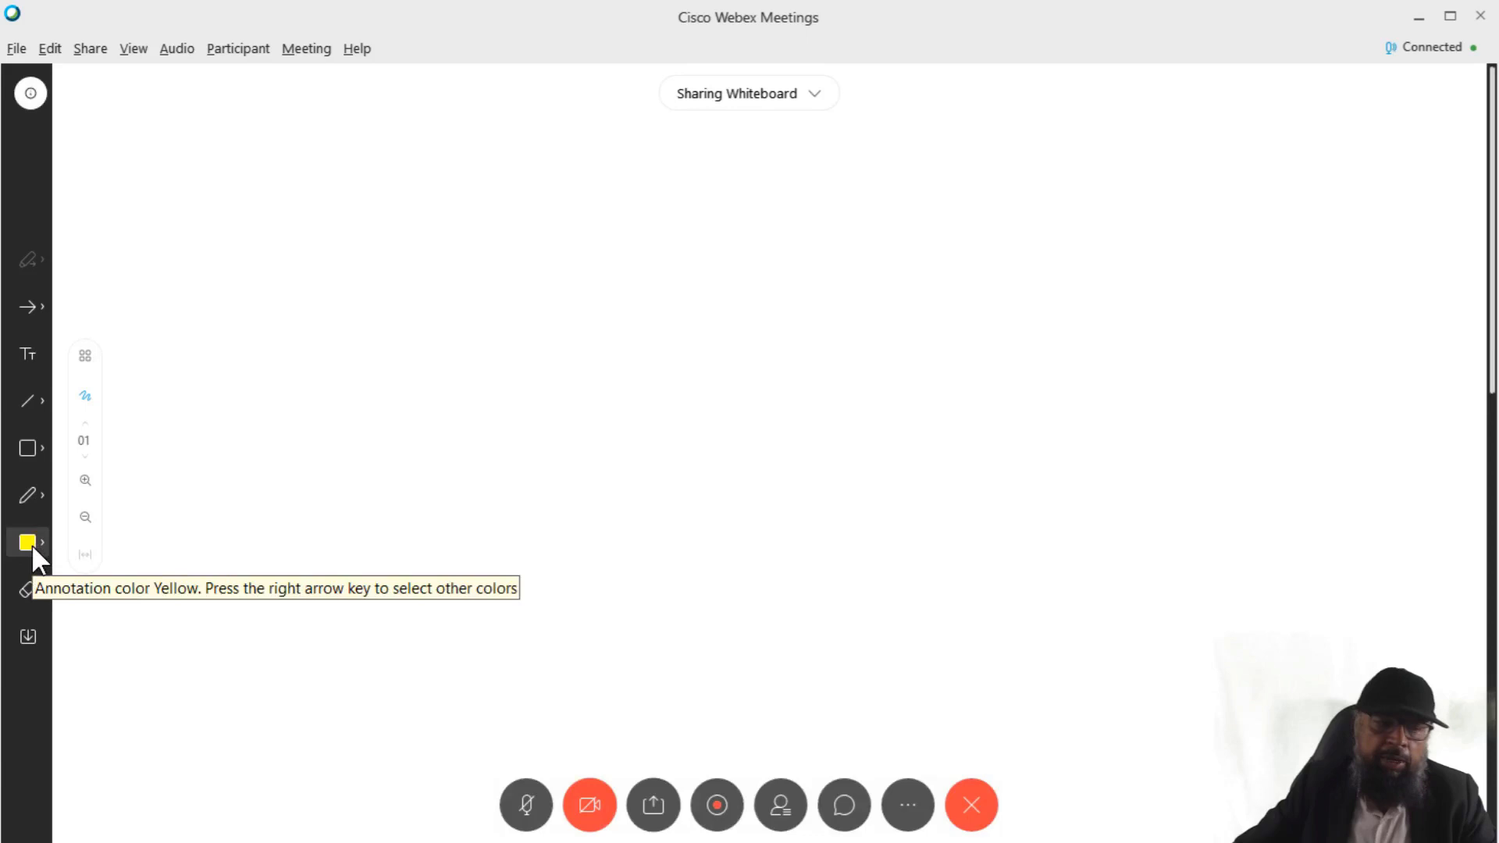
# Step: Set the annotation colour to blue and draw a thick pen X across the board
pyautogui.click(28, 544)
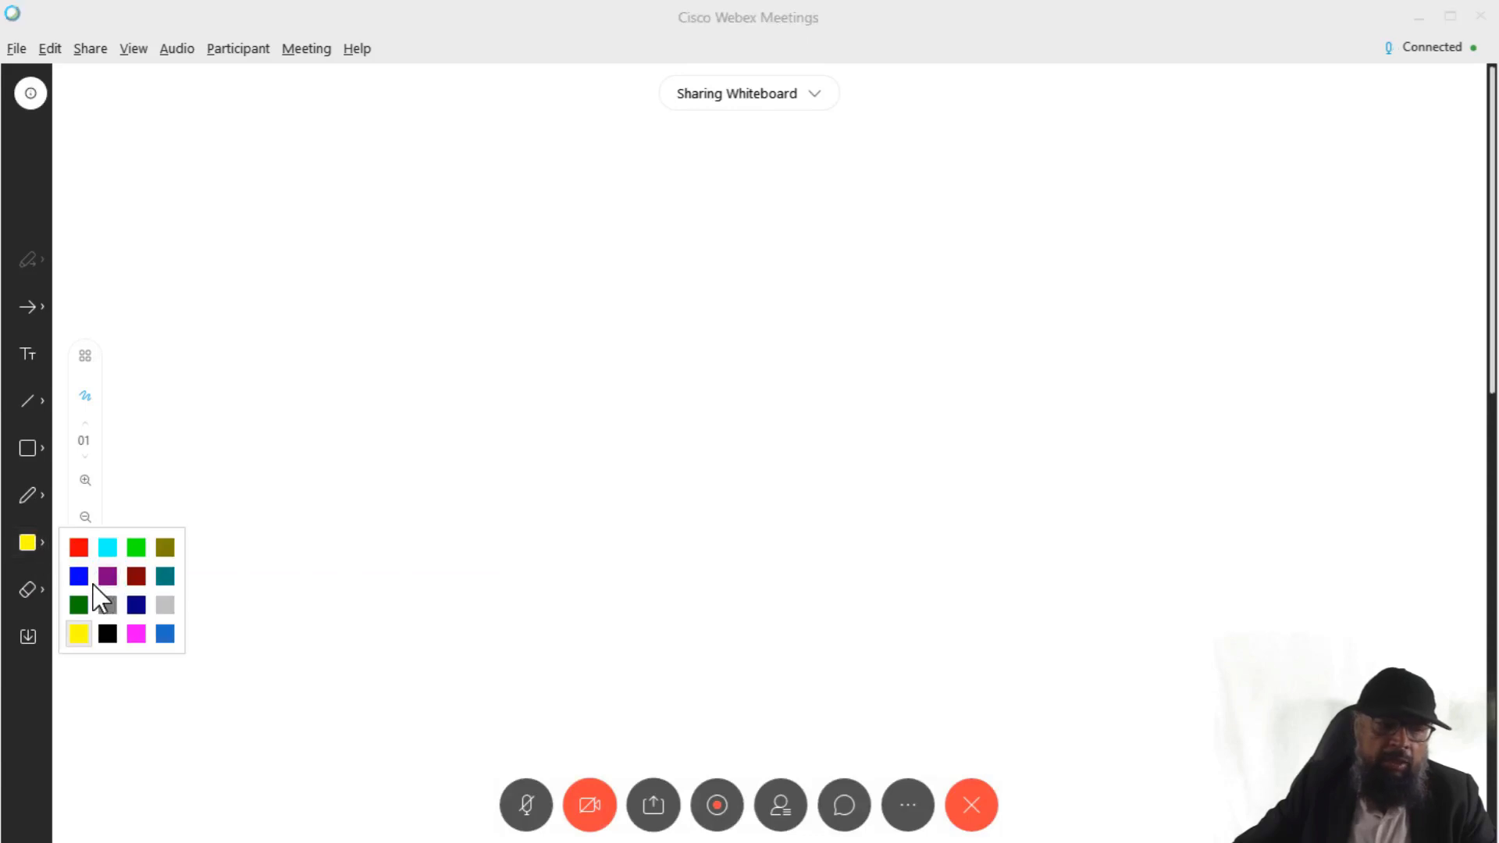
pyautogui.click(78, 576)
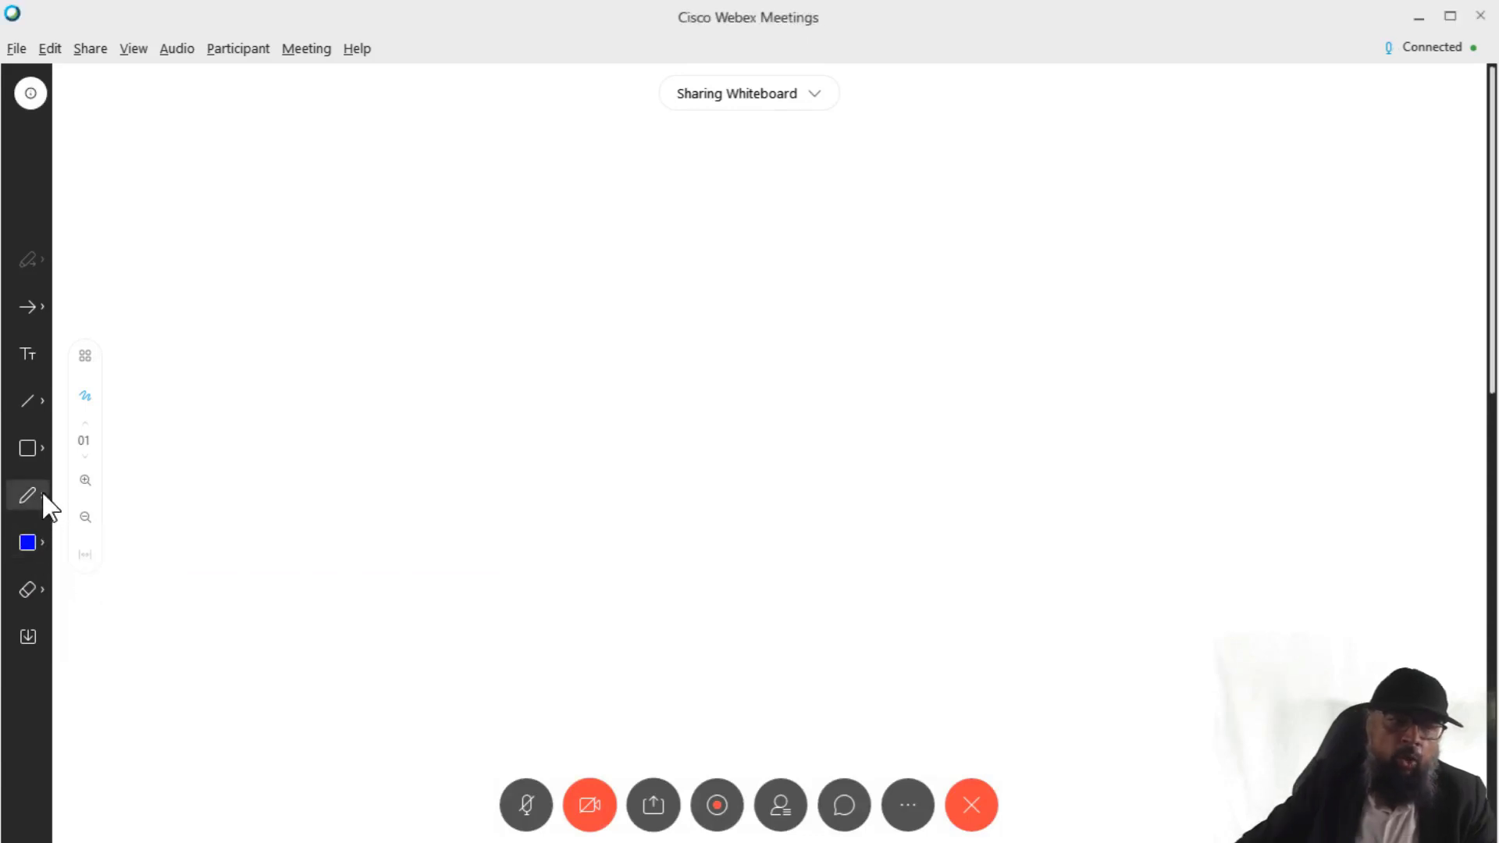
pyautogui.click(28, 495)
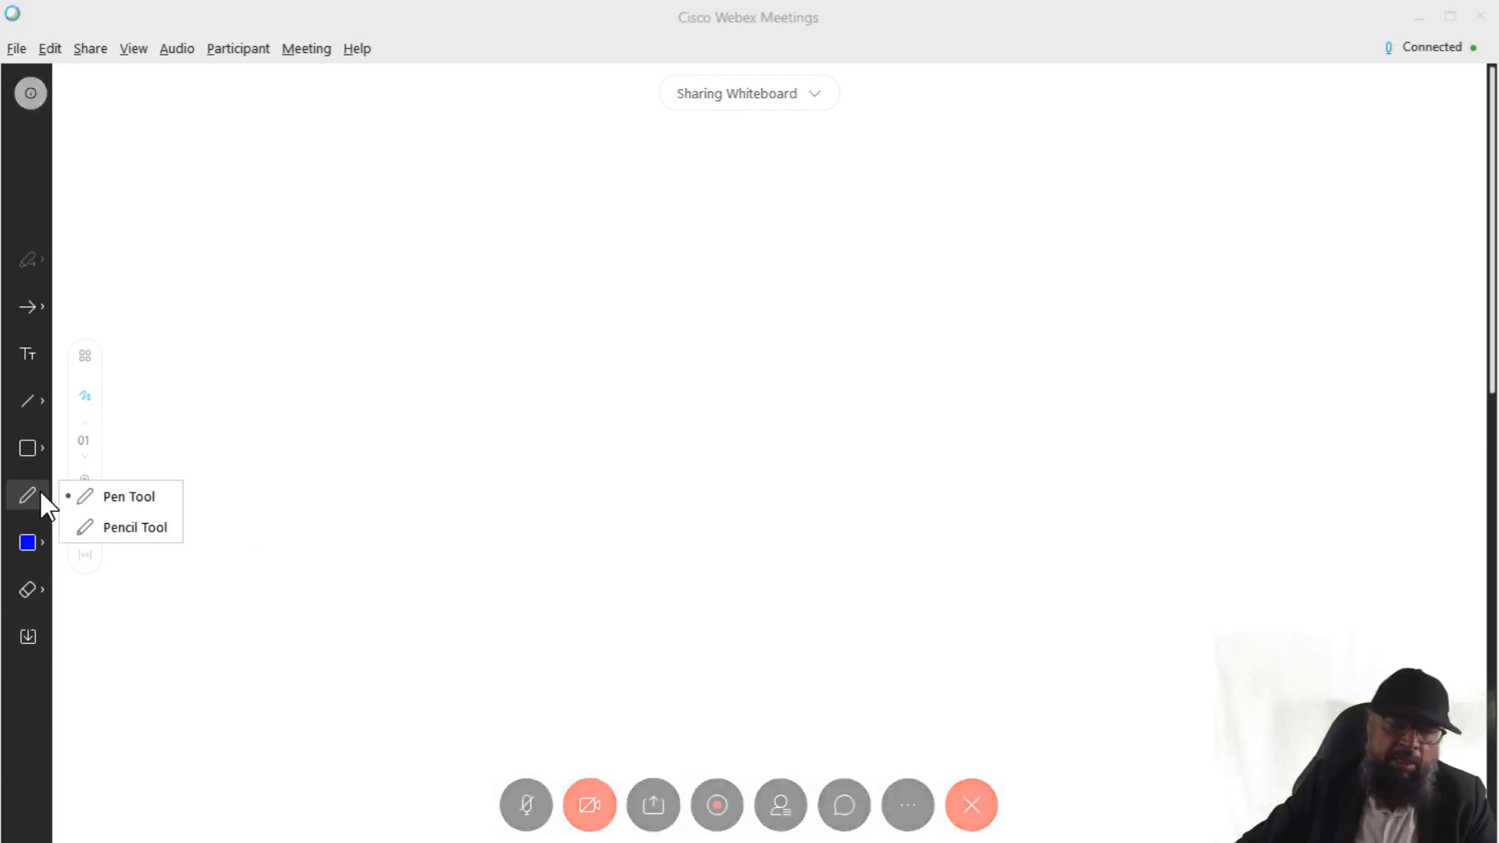
pyautogui.moveTo(128, 497)
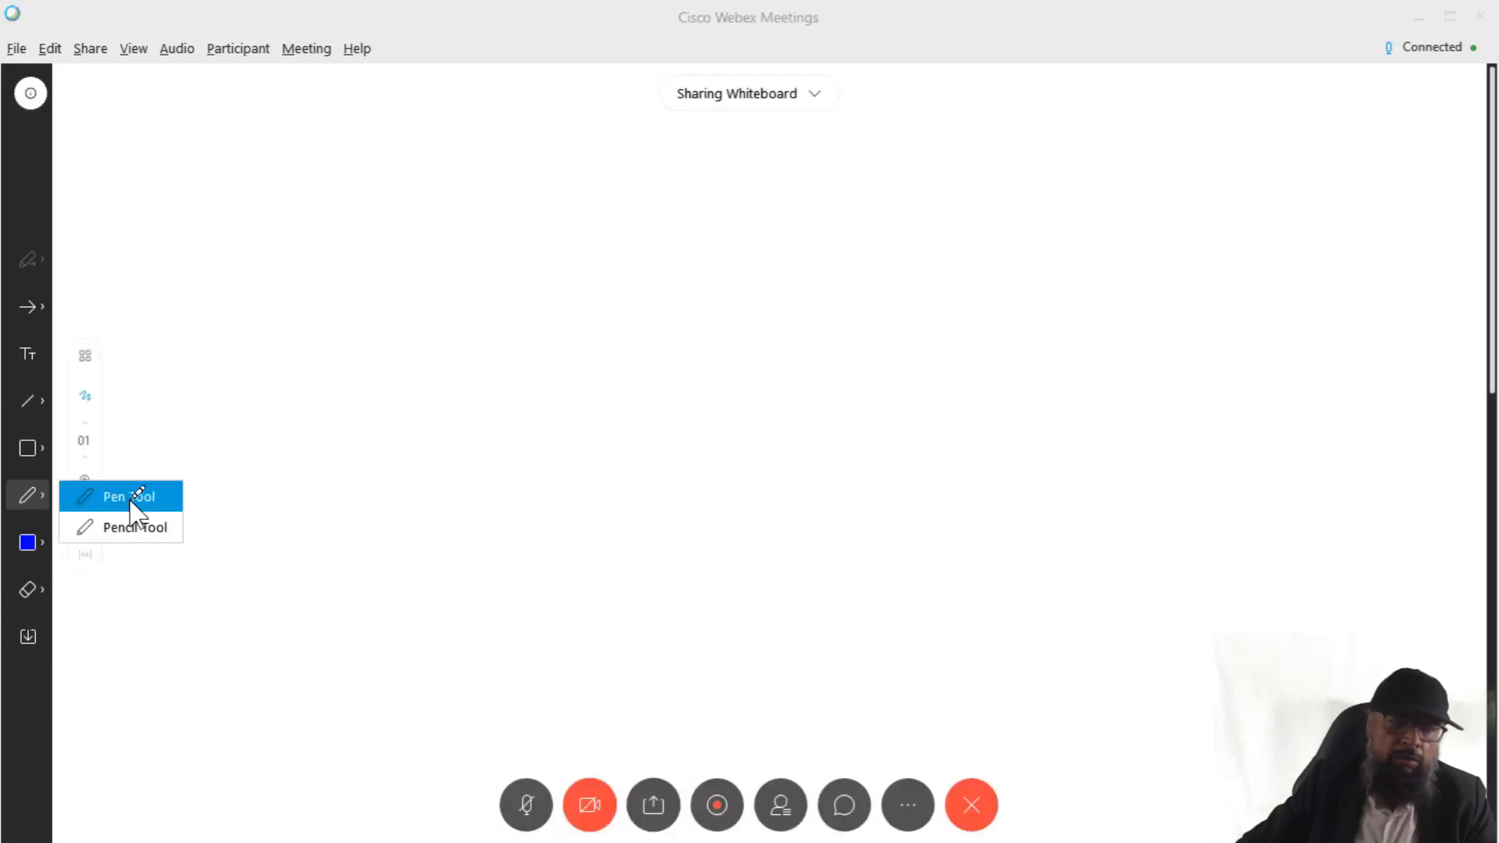
pyautogui.moveTo(755, 359); pyautogui.dragTo(1114, 485)
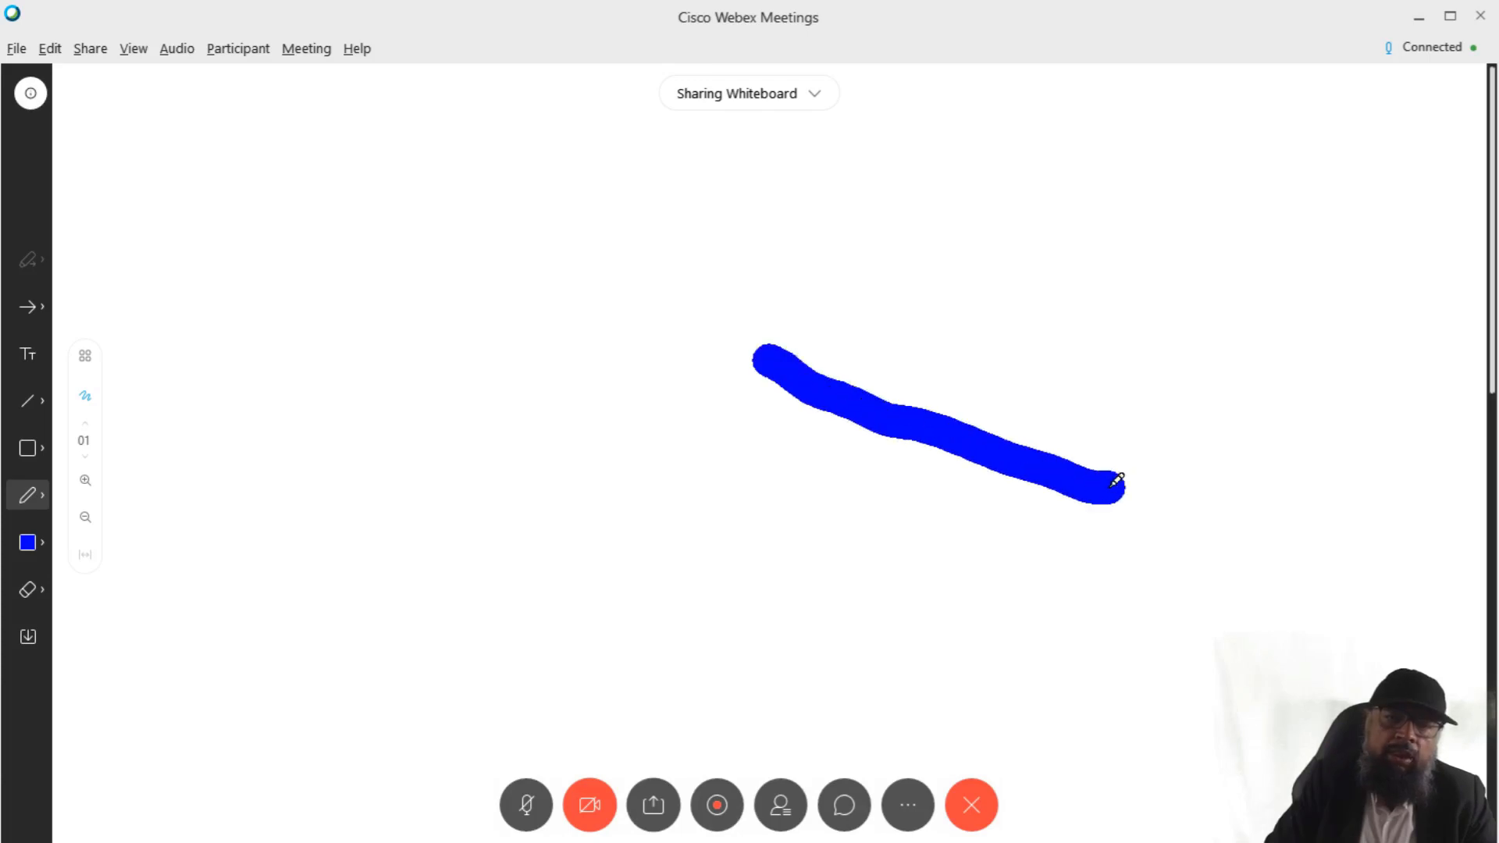
pyautogui.moveTo(922, 300); pyautogui.dragTo(1001, 609)
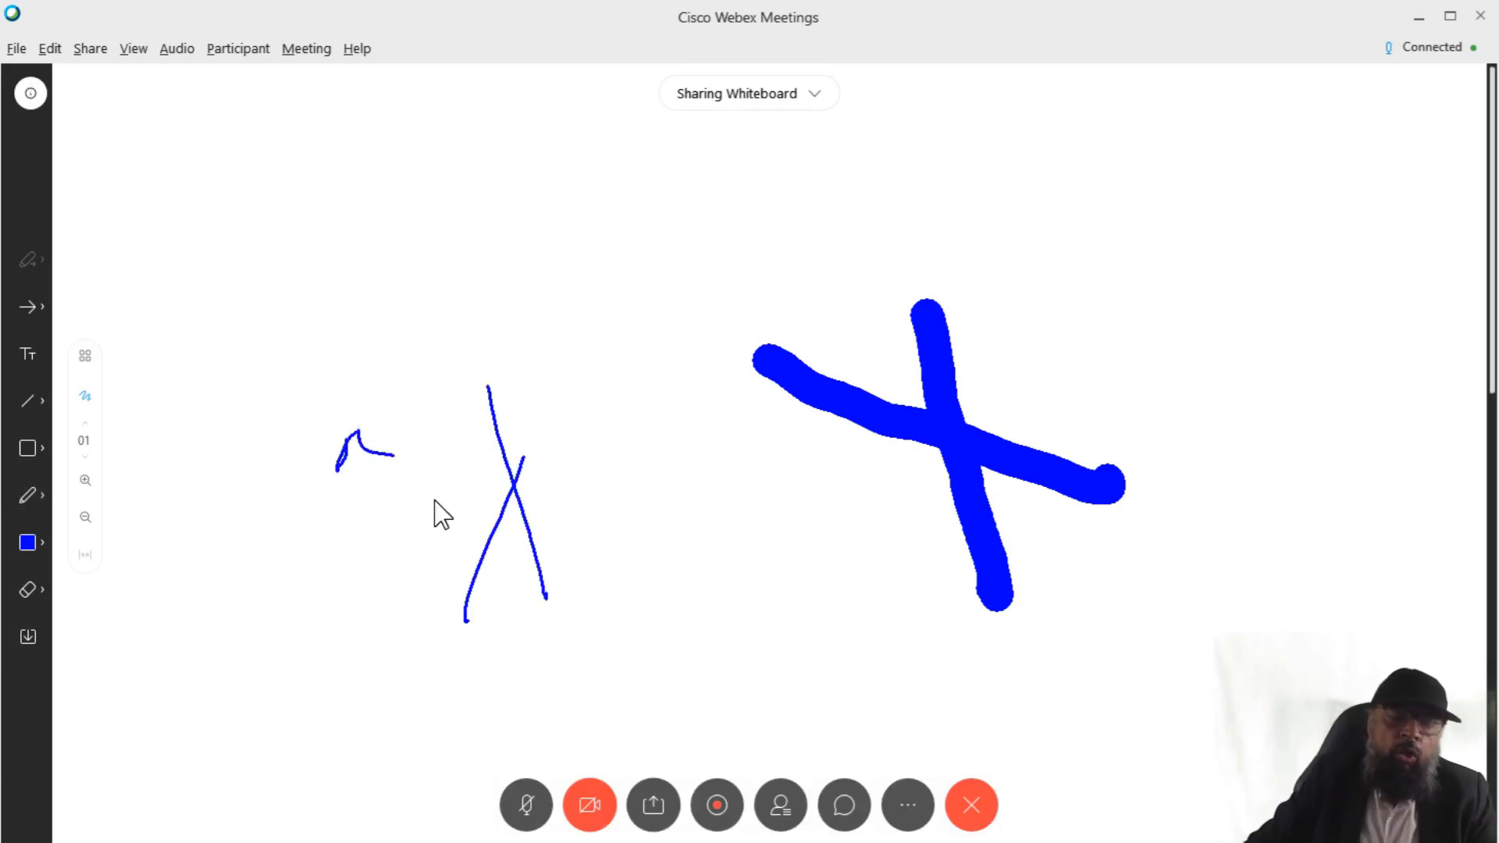
# Step: Draw a straight blue line near the top with the Line tool
pyautogui.click(27, 402)
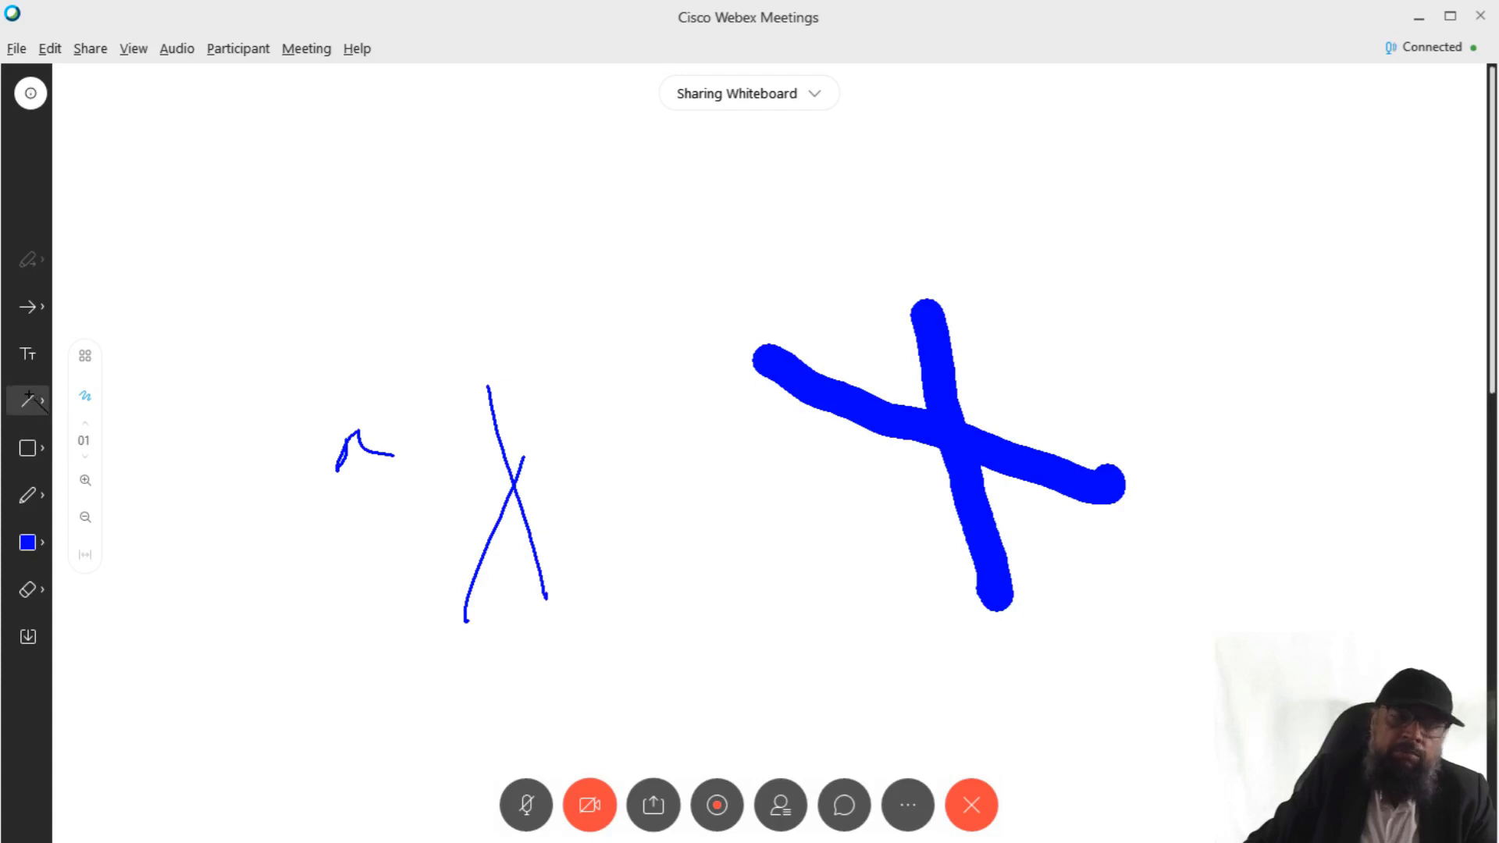
pyautogui.moveTo(184, 202); pyautogui.dragTo(929, 203)
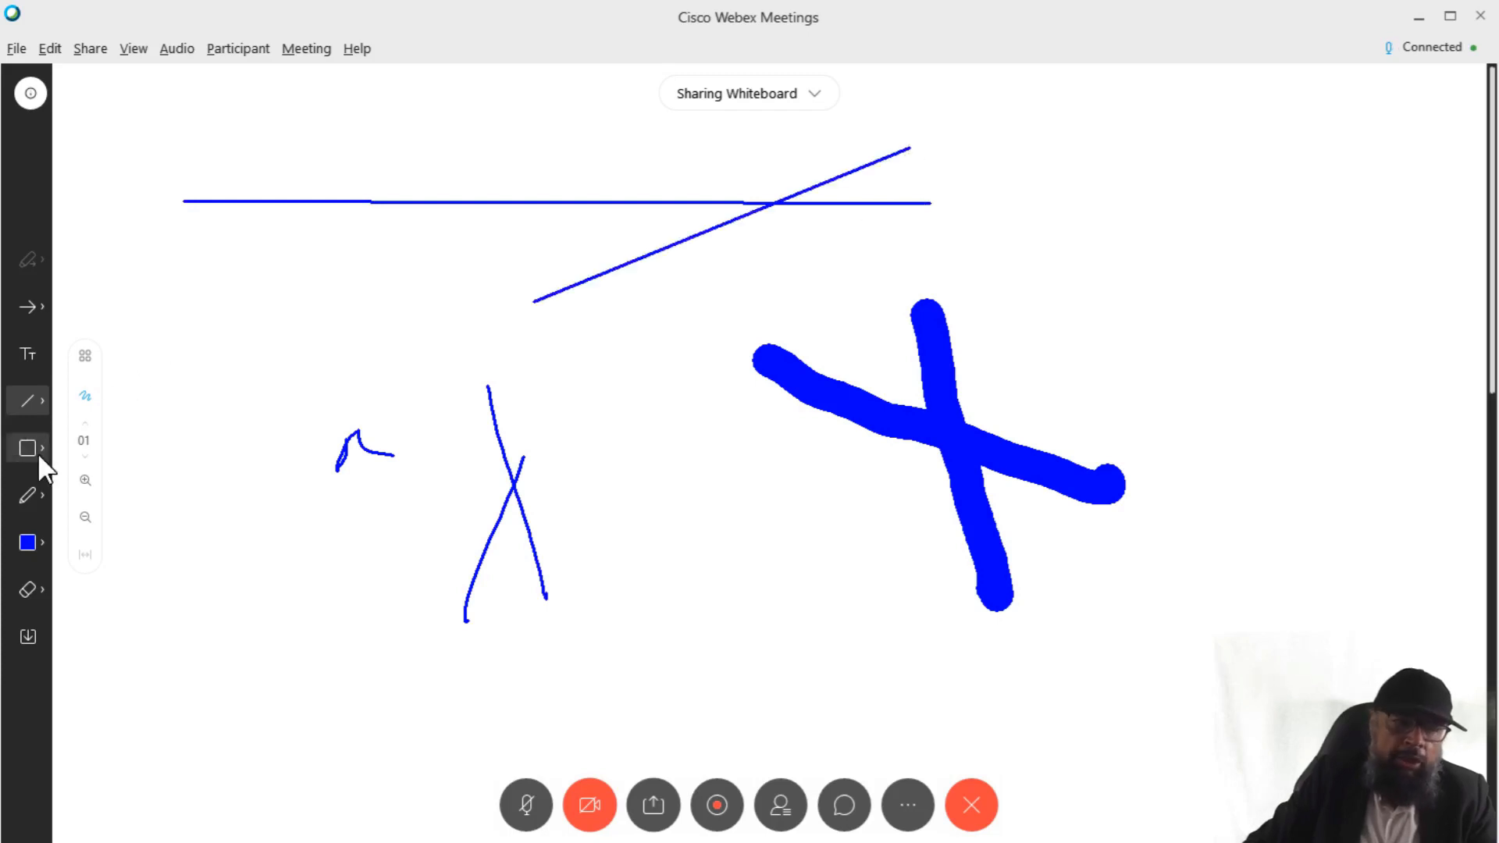
# Step: Draw a blue rectangle on the left, then stamp check marks and X marks with the Shape tool
pyautogui.click(28, 449)
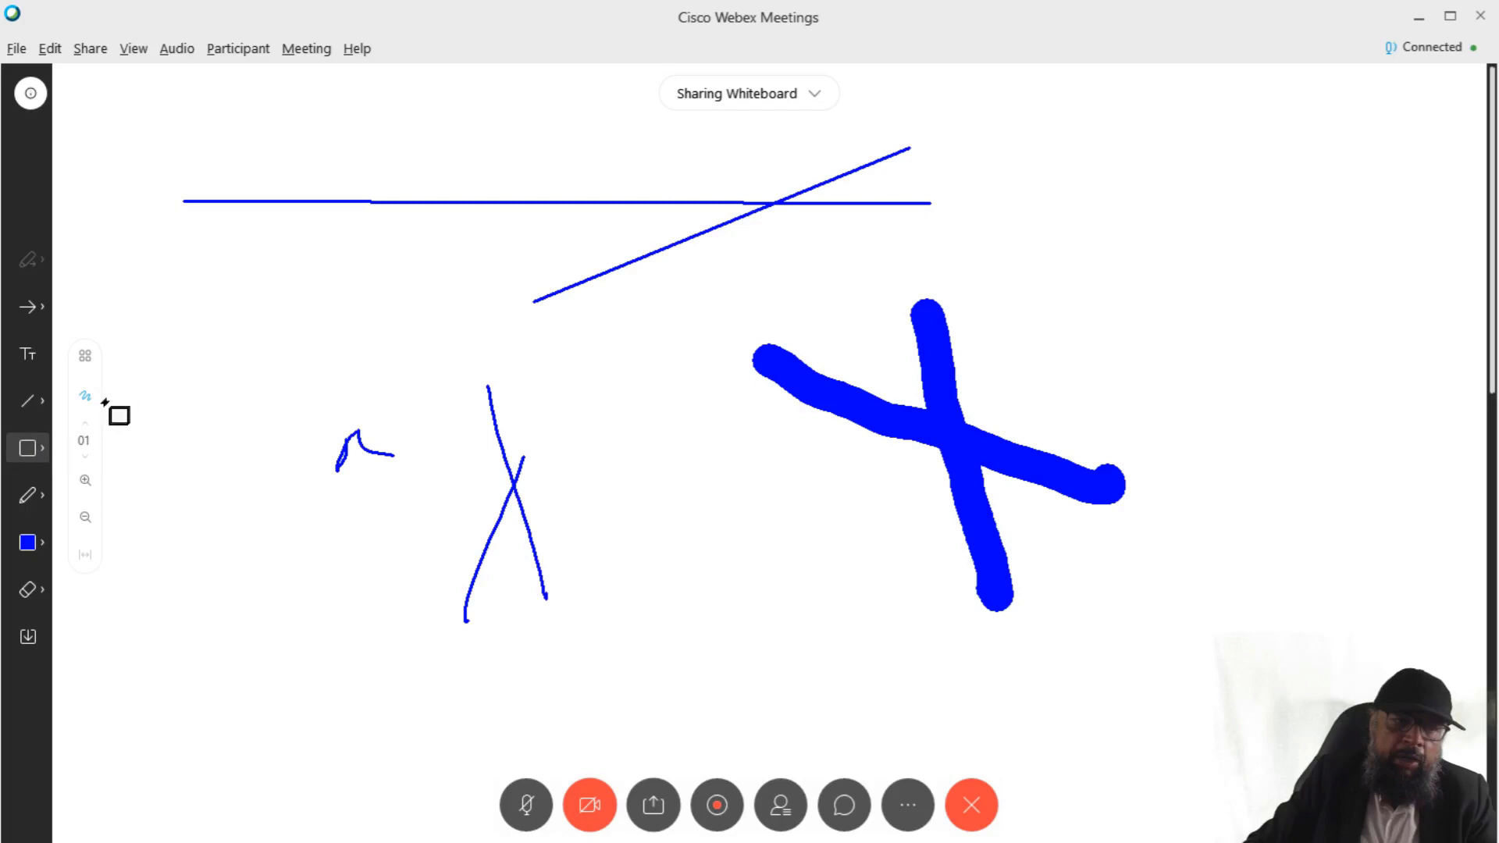
pyautogui.click(28, 448)
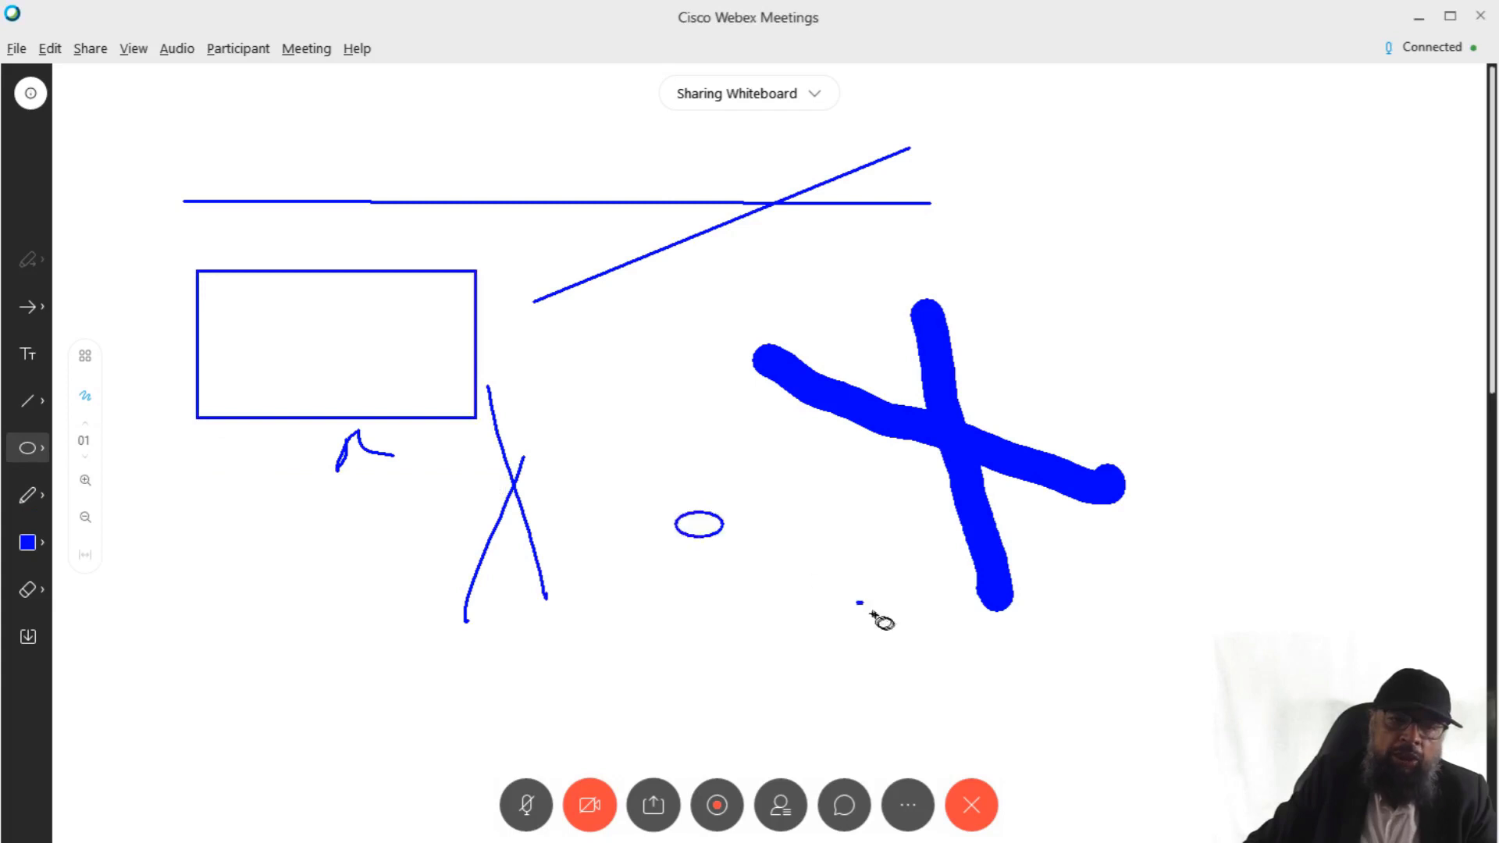
pyautogui.click(28, 448)
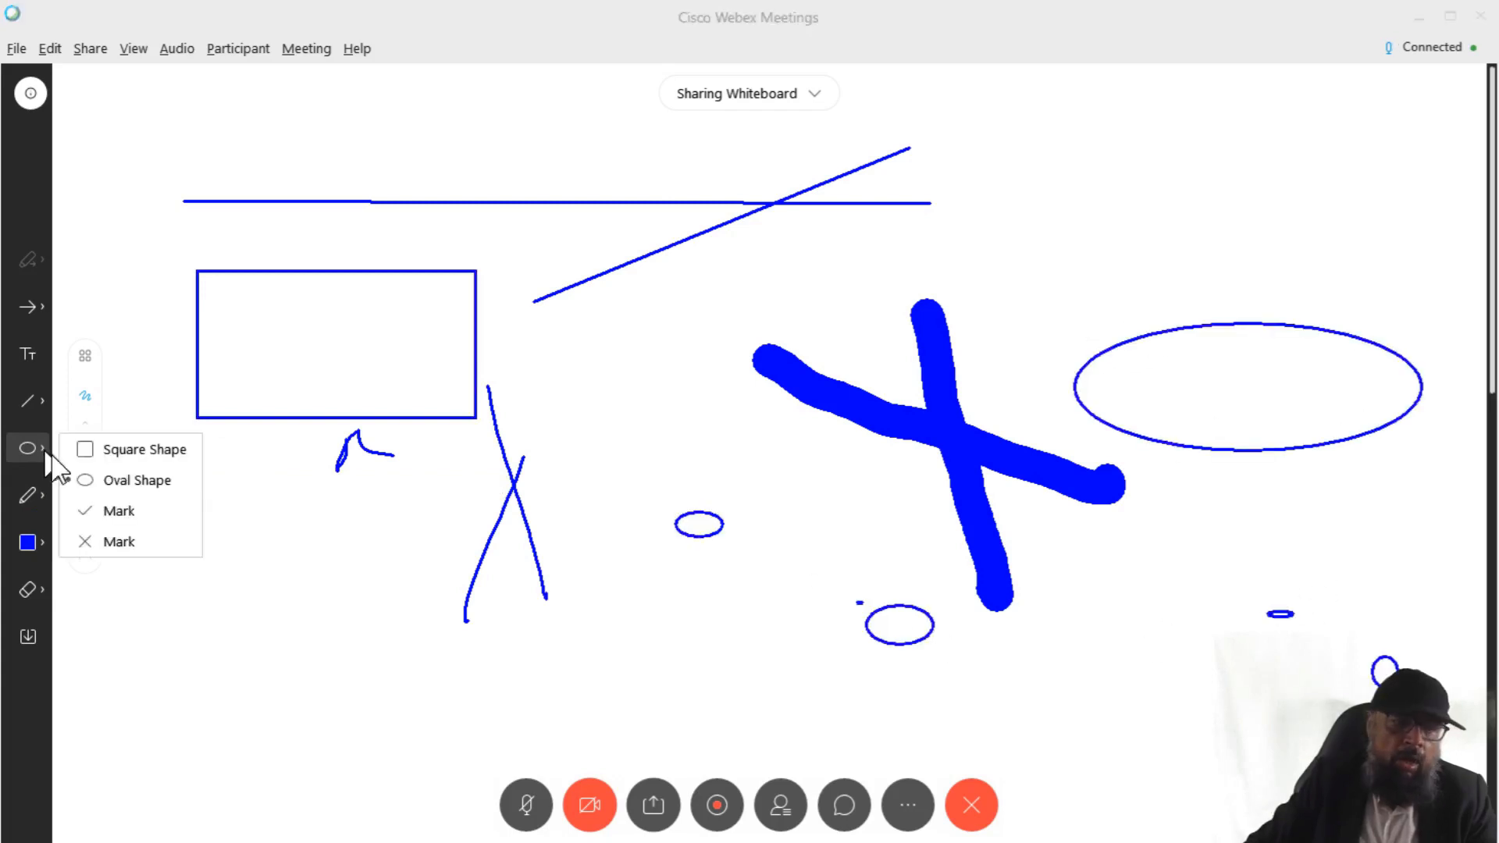
pyautogui.click(119, 511)
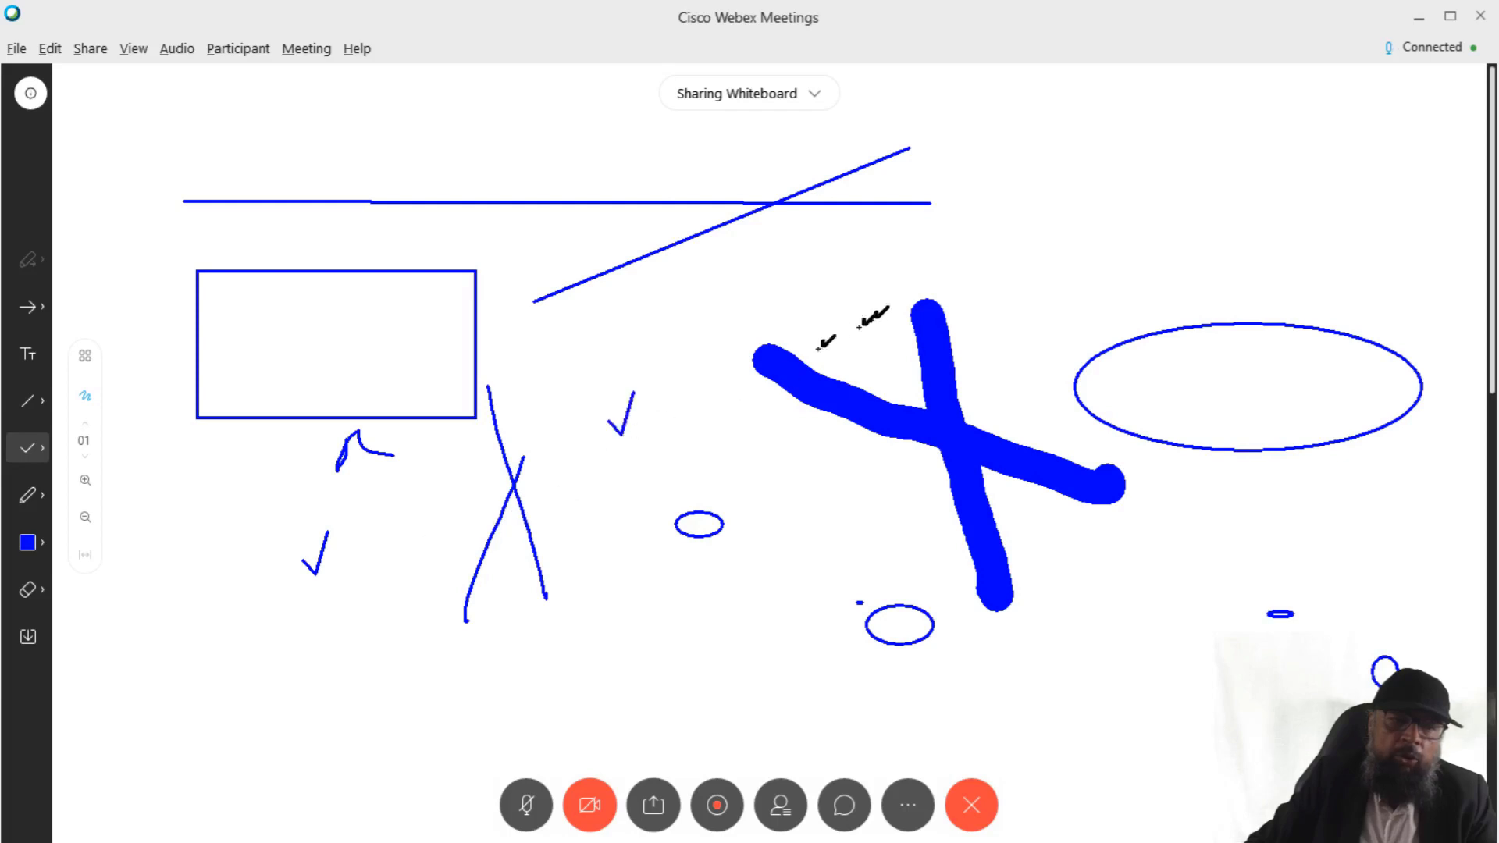
pyautogui.click(30, 449)
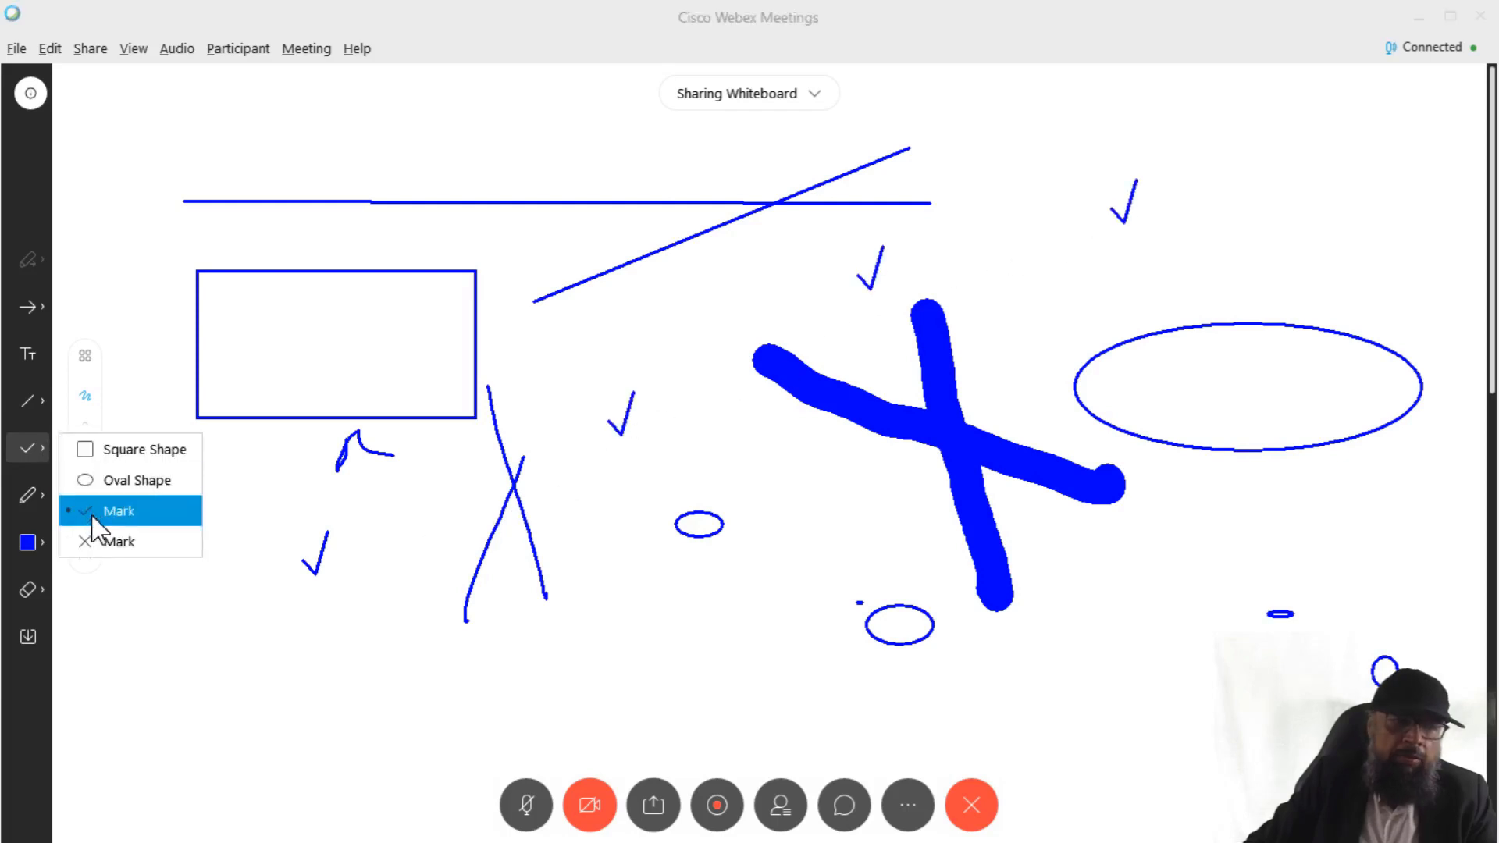
pyautogui.click(117, 542)
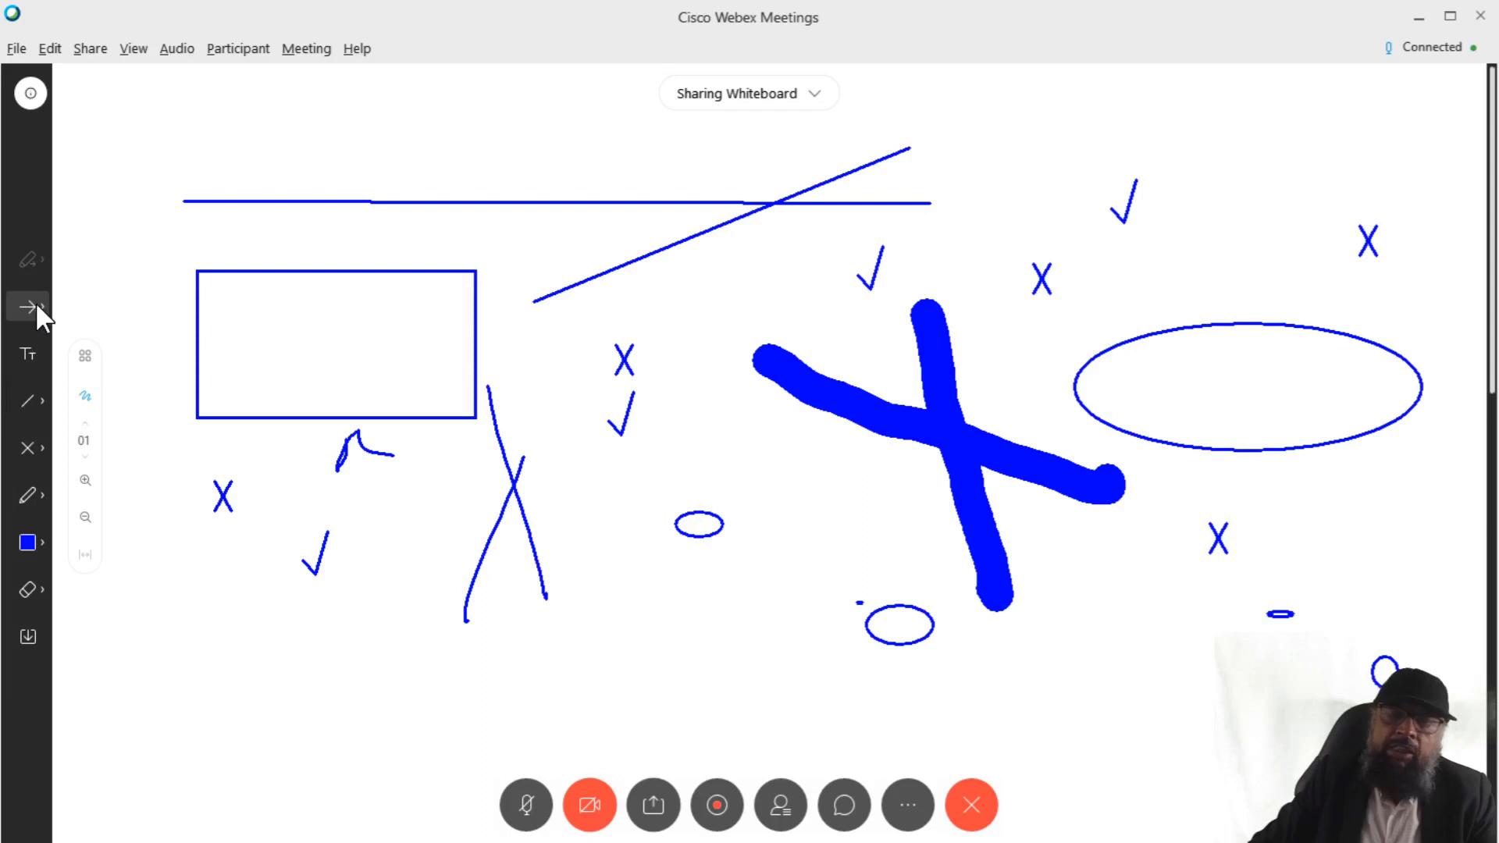
# Step: Choose the labelled arrow pointer and point it at the drawing inside the rectangle
pyautogui.click(28, 308)
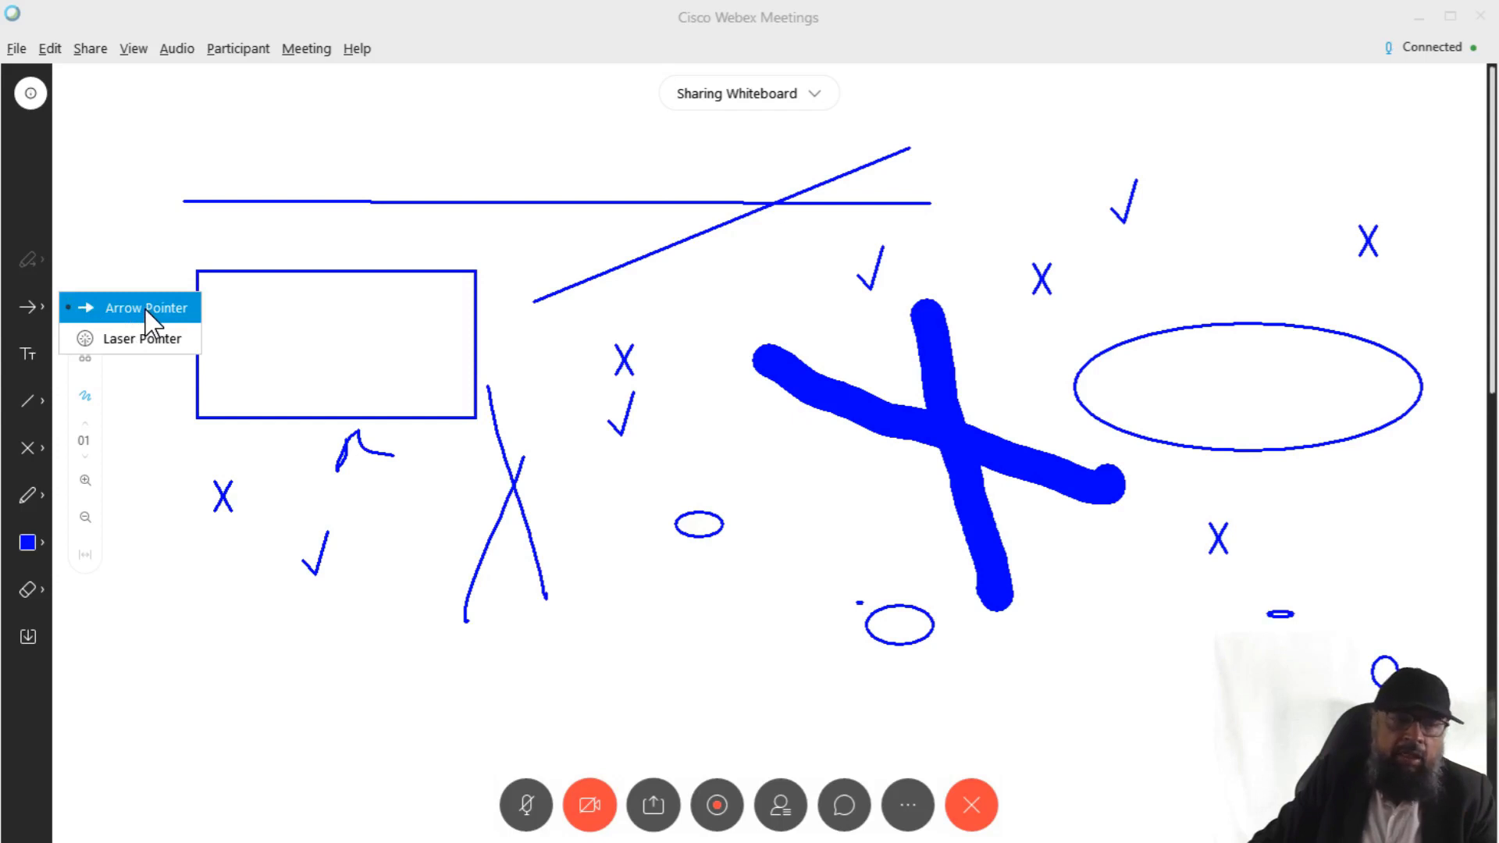
pyautogui.click(138, 308)
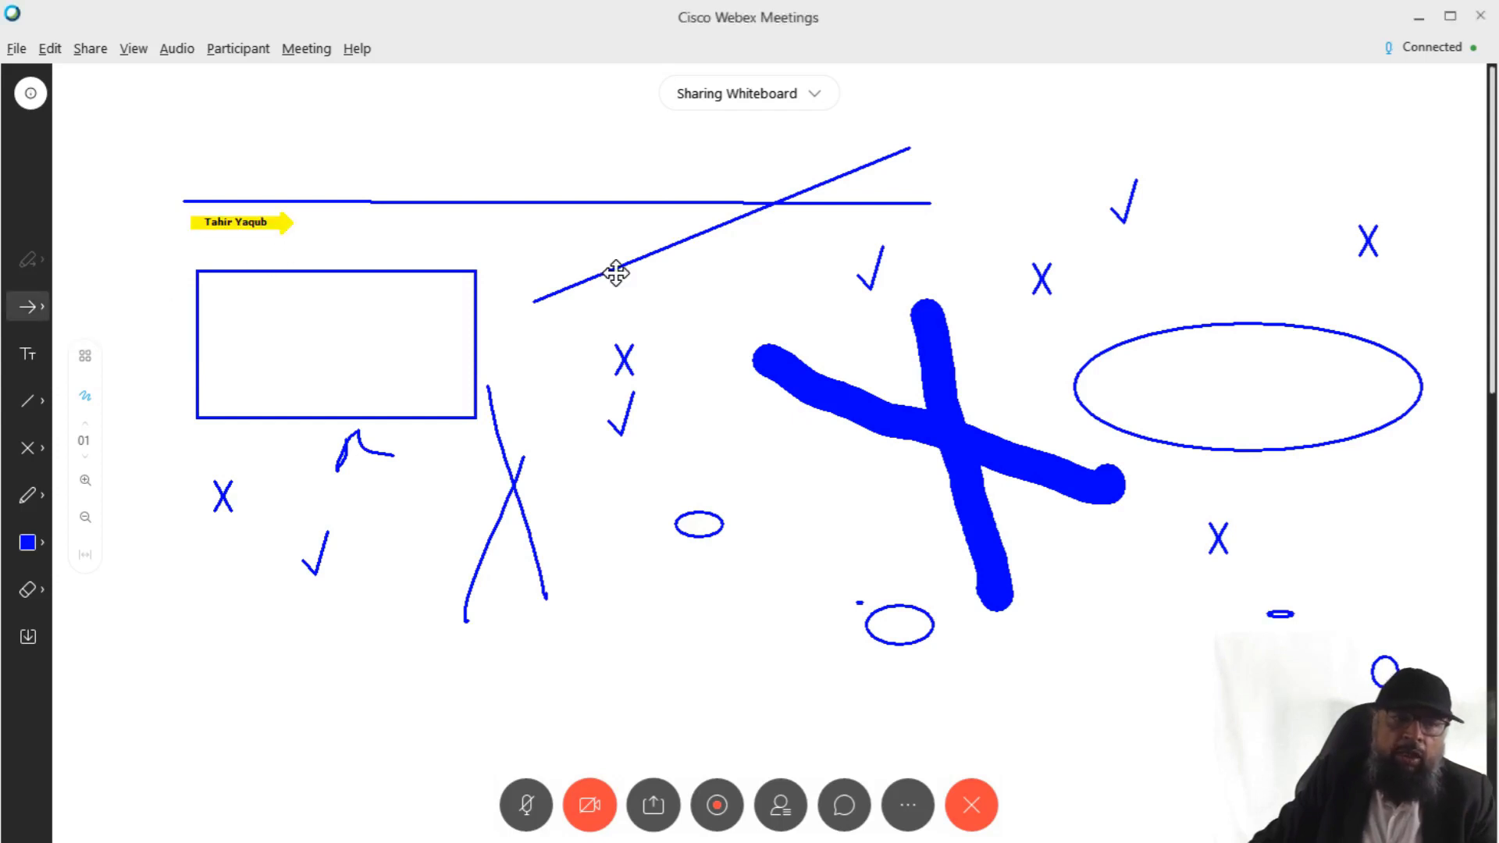
pyautogui.moveTo(239, 222); pyautogui.dragTo(703, 293)
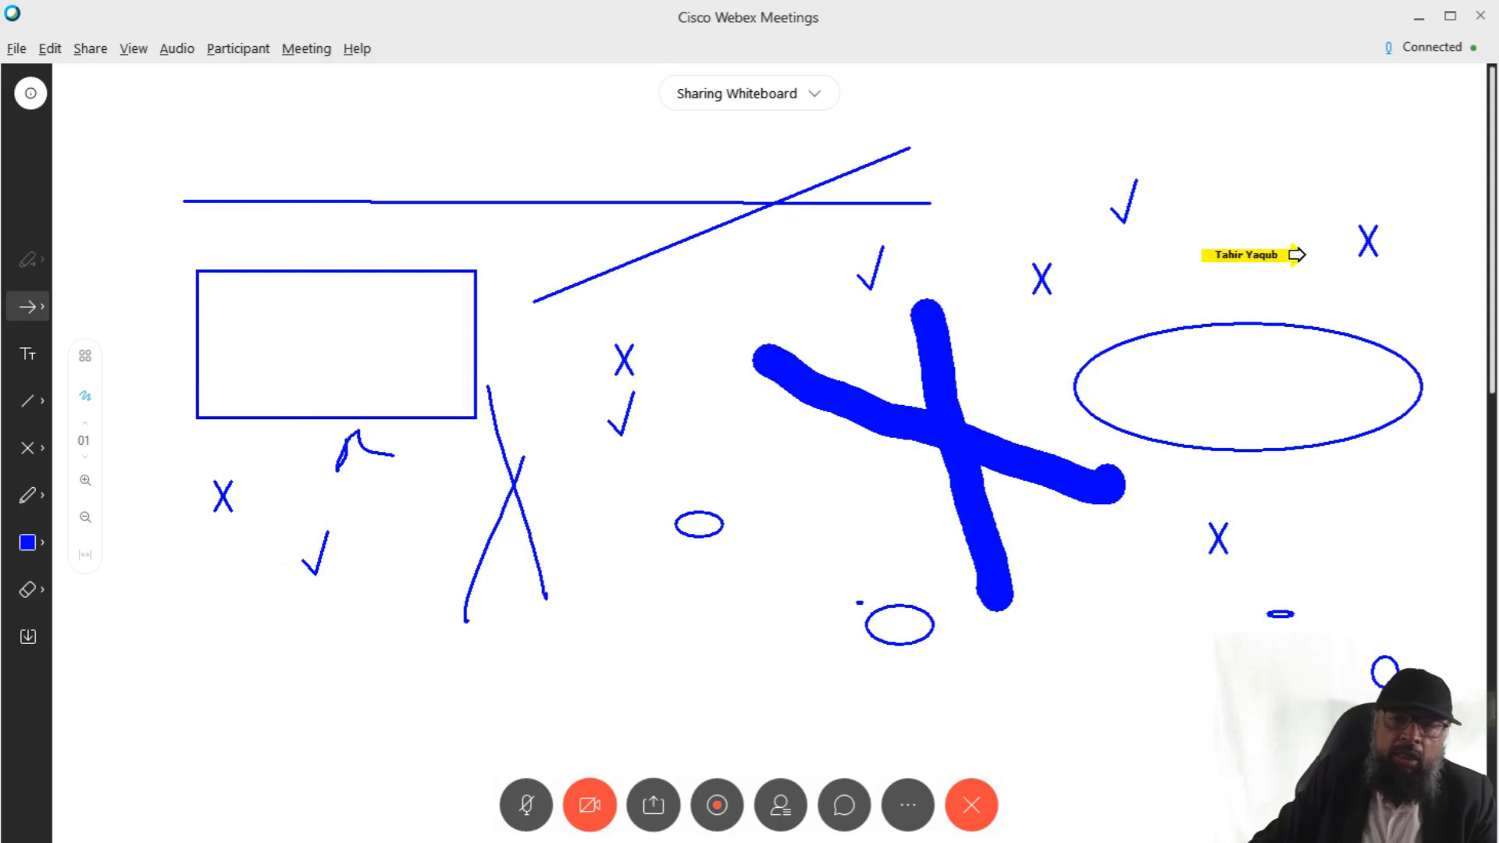
pyautogui.moveTo(321, 328)
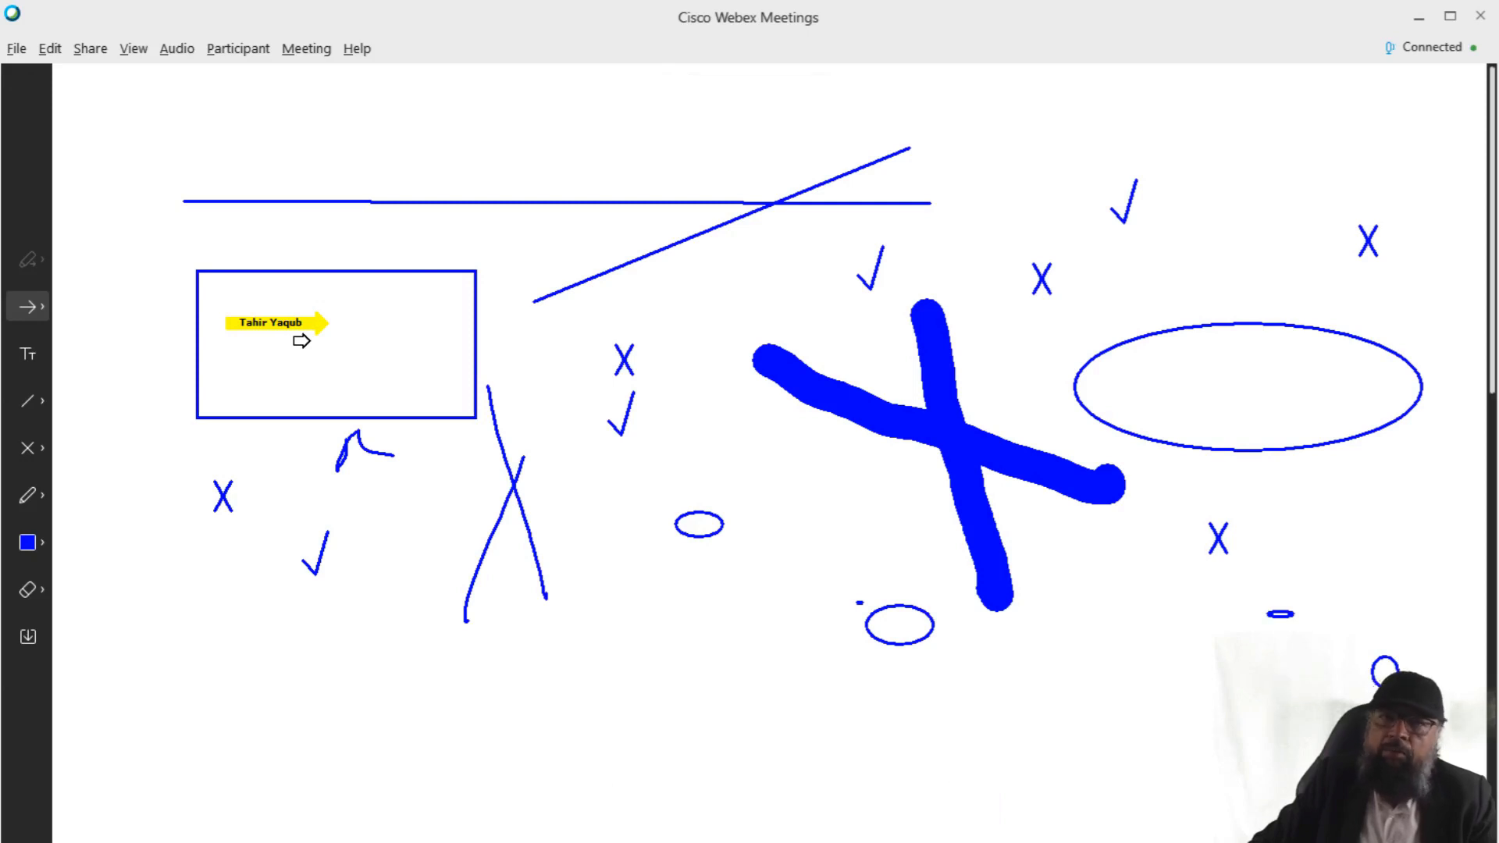
# Step: Switch to the laser pointer and sweep its red dot across the whiteboard
pyautogui.click(28, 306)
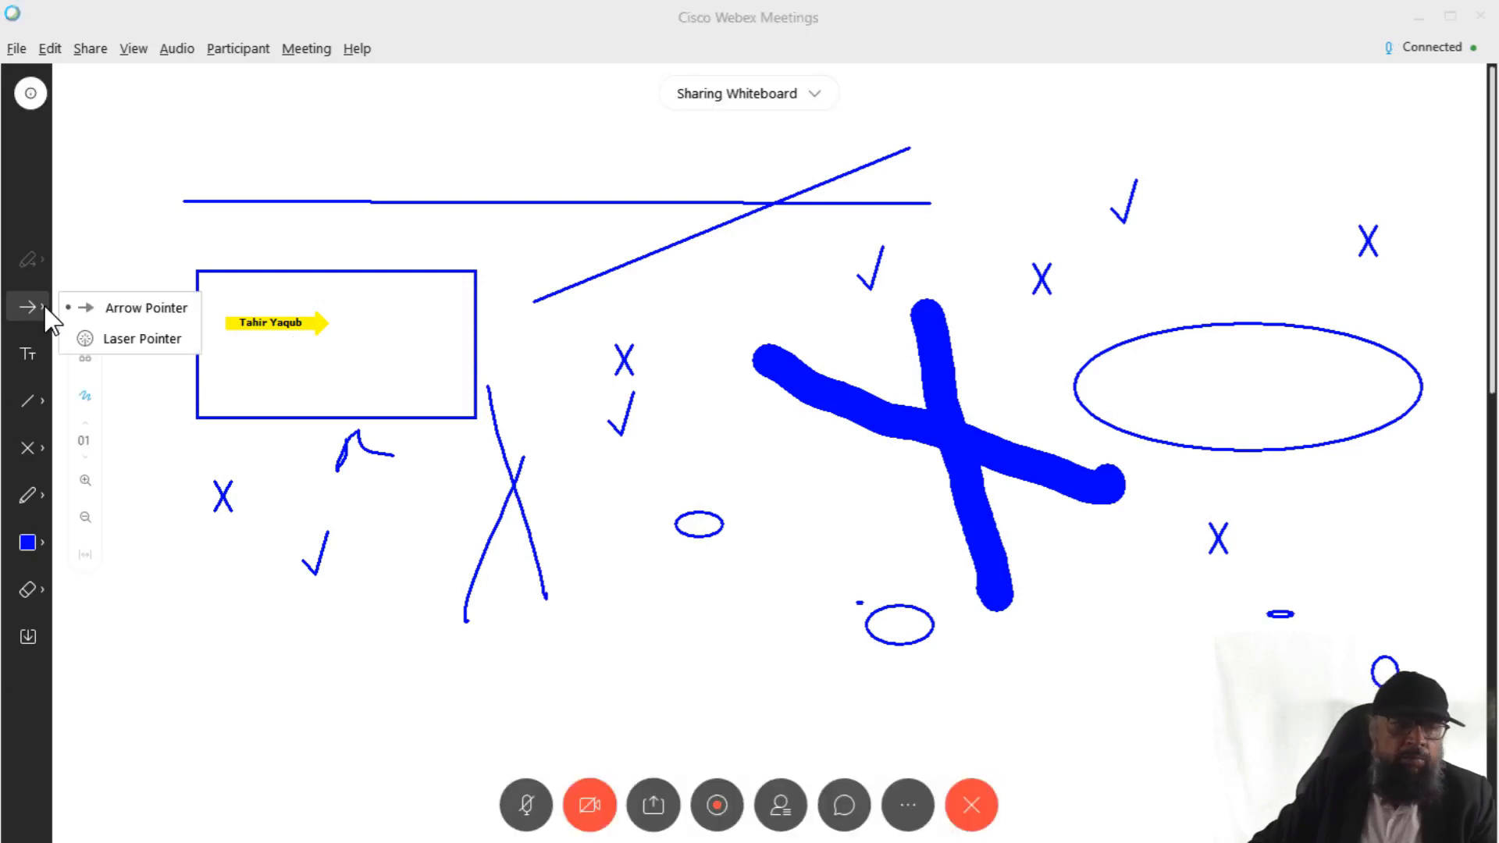
pyautogui.click(142, 337)
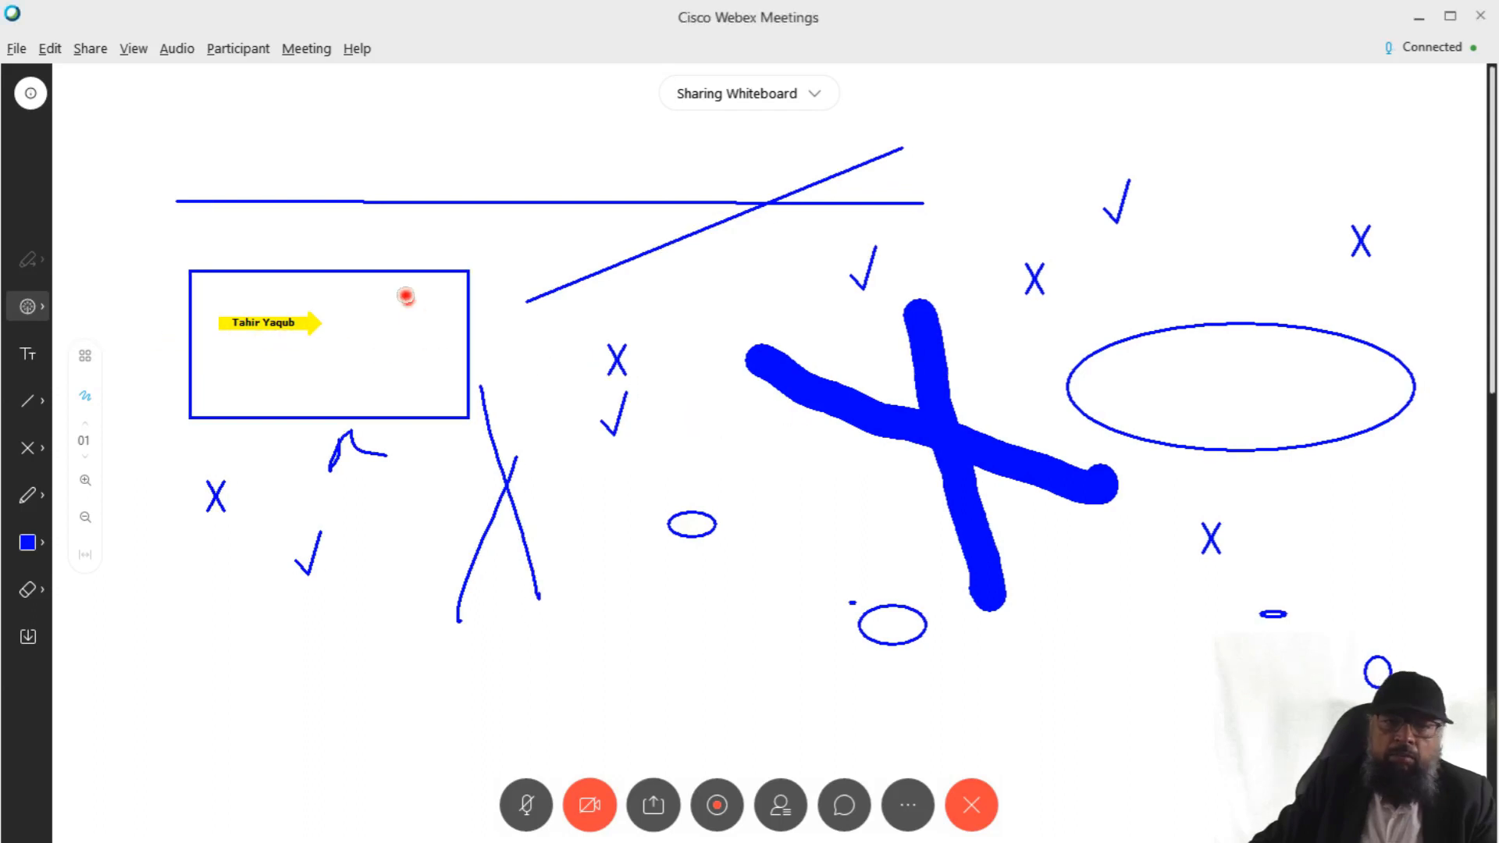
pyautogui.moveTo(467, 244)
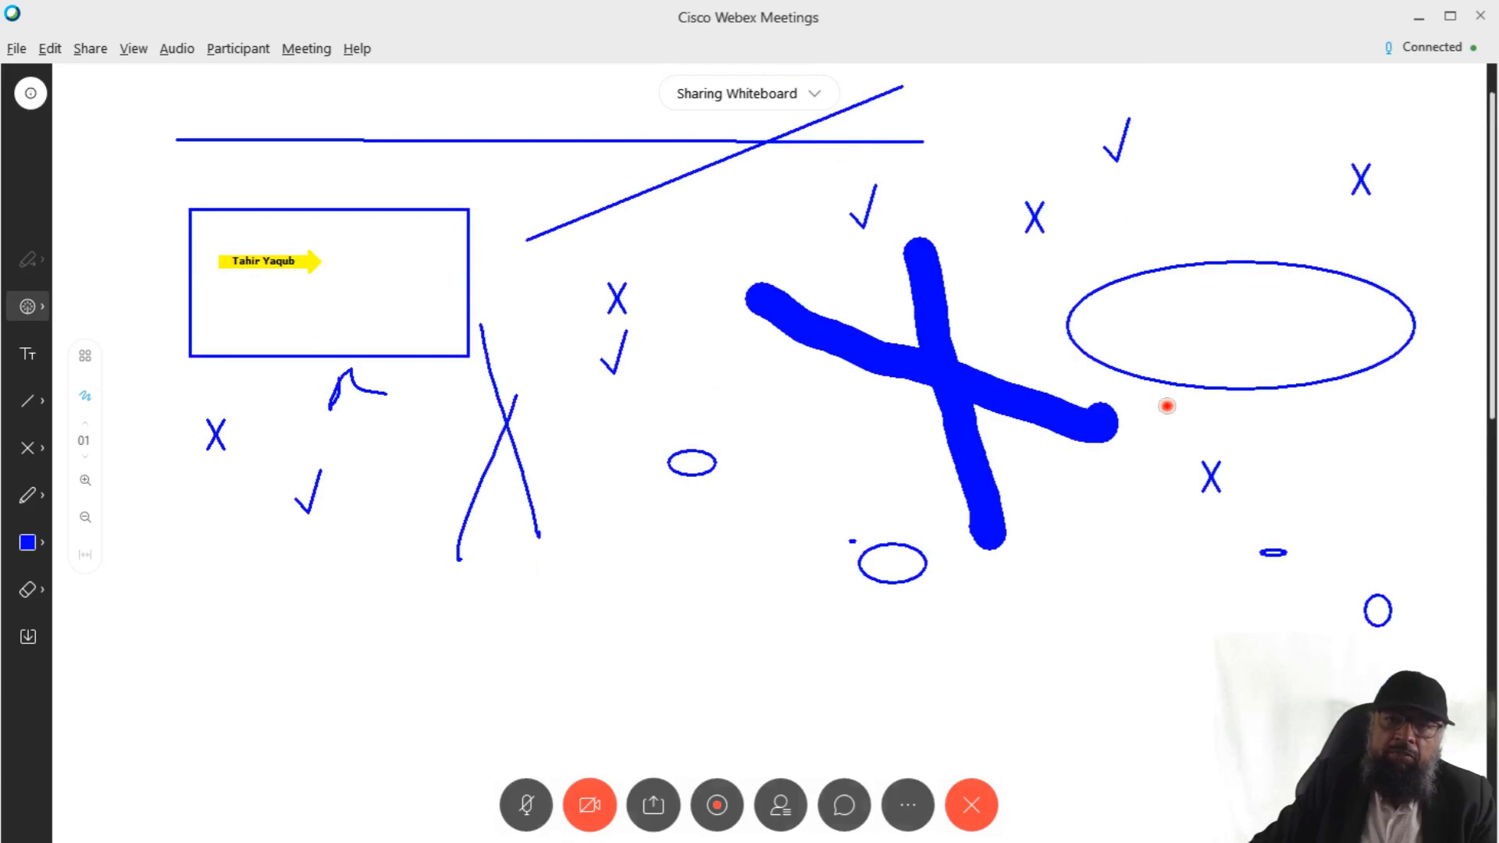
pyautogui.scroll(-3)
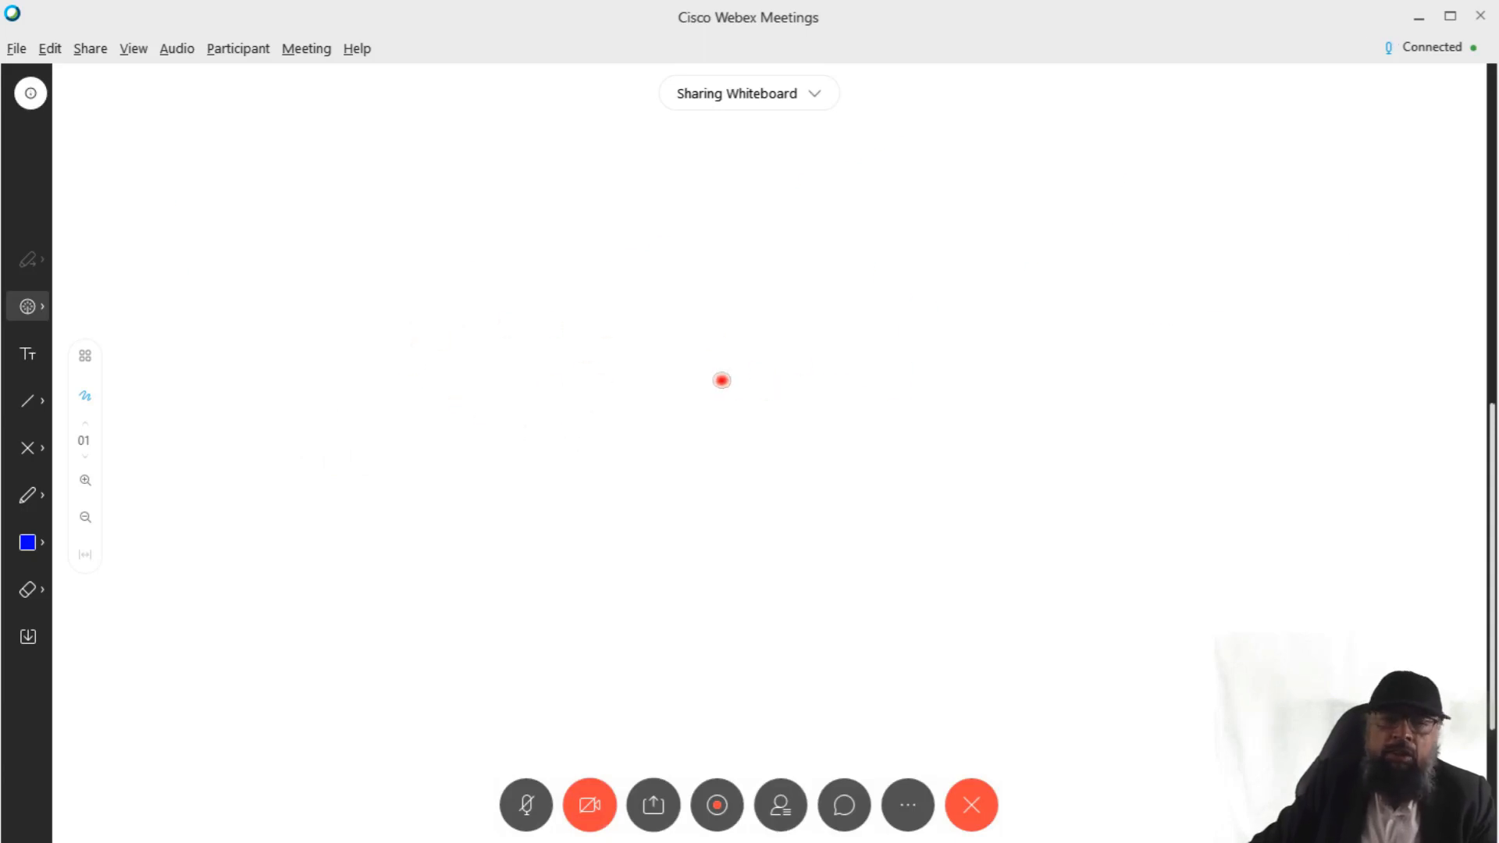
pyautogui.click(28, 589)
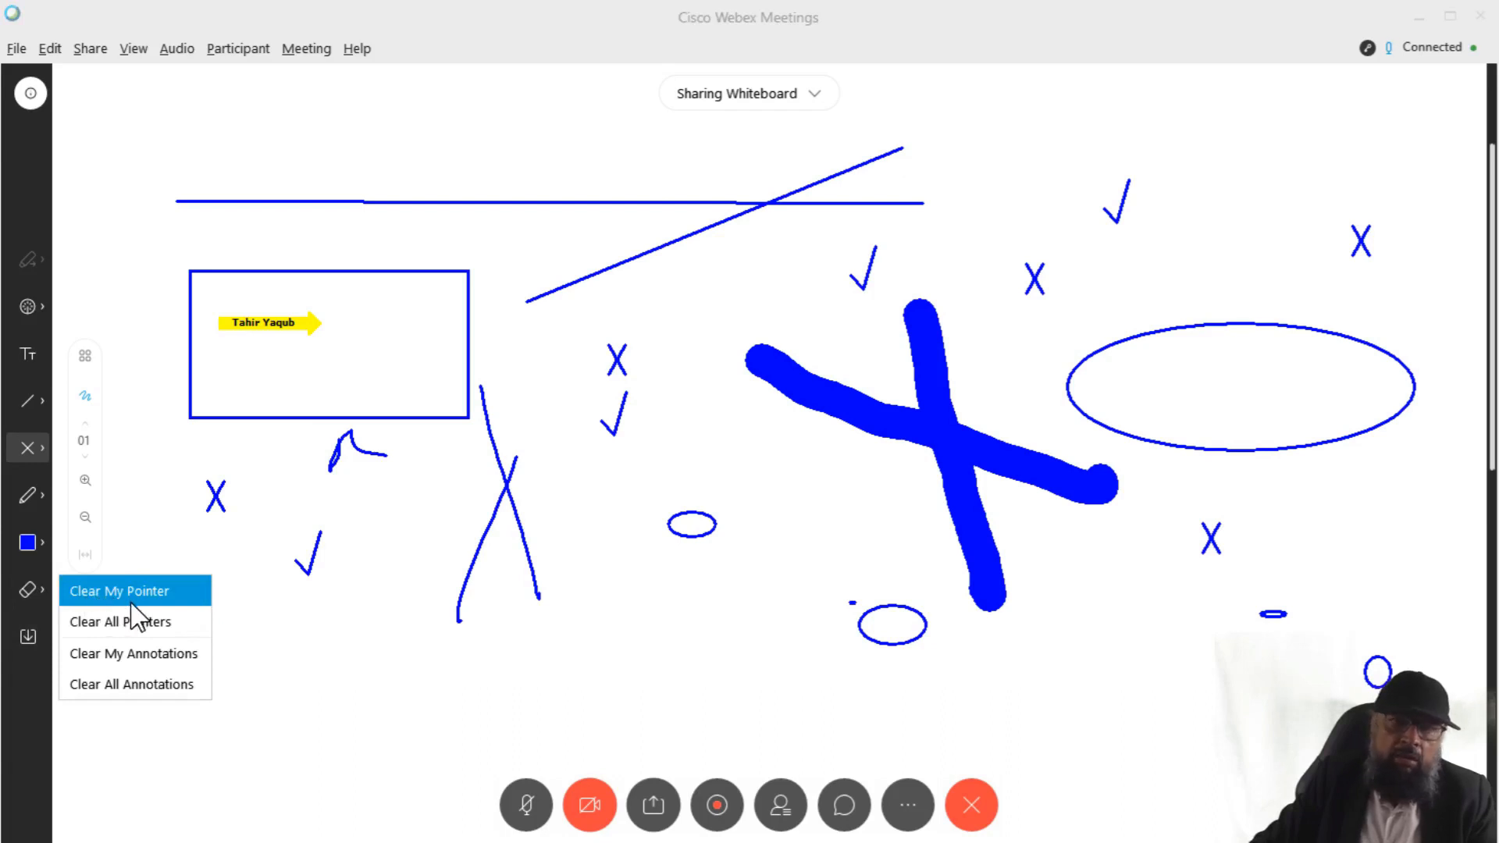
pyautogui.moveTo(121, 622)
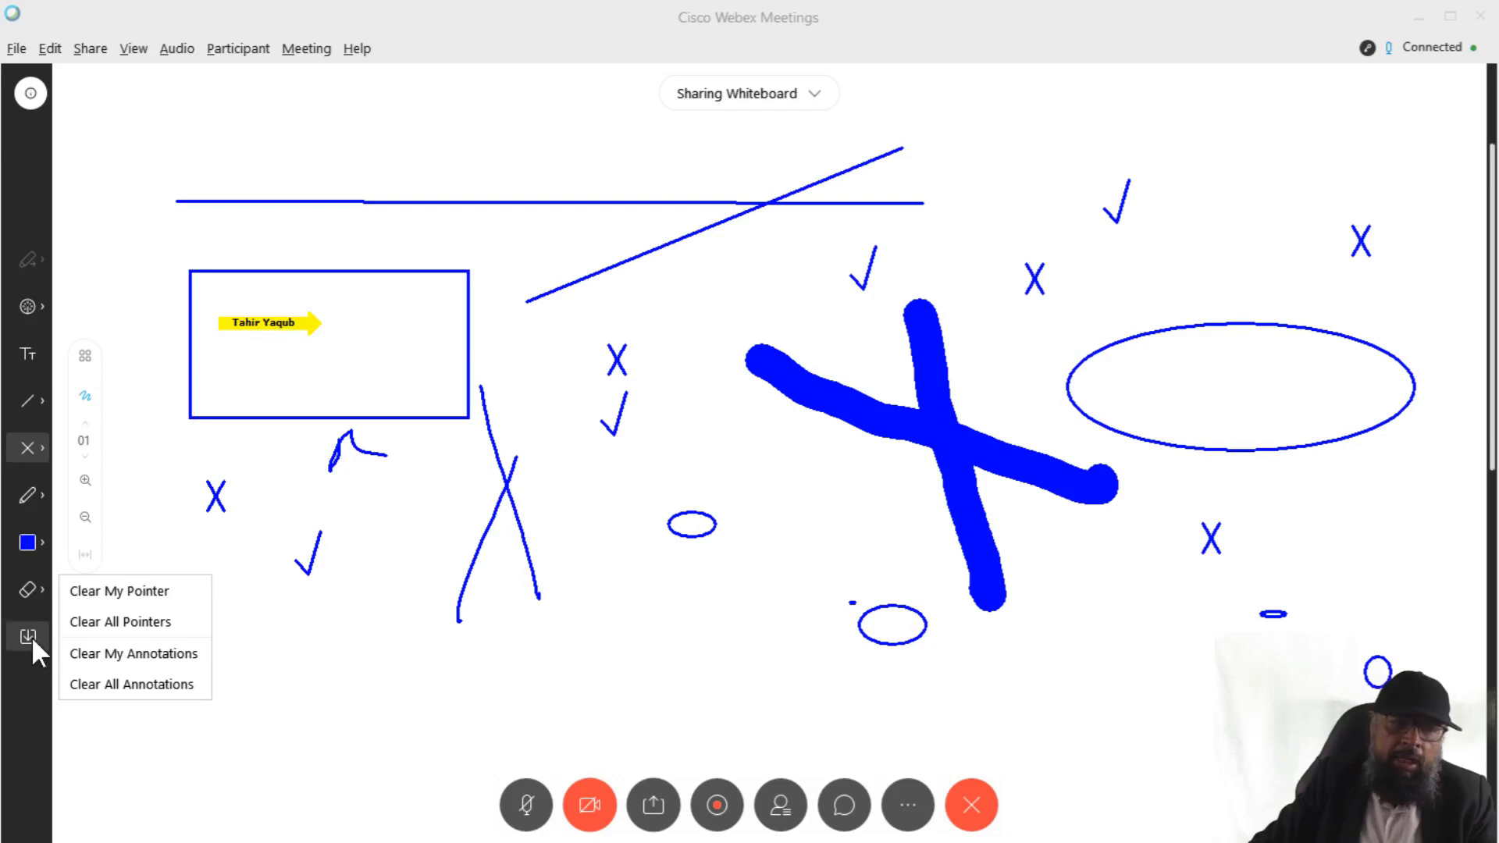
# Step: Save the whiteboard to the desktop as Whiteboard.pdf in Portable Document Format
pyautogui.click(28, 637)
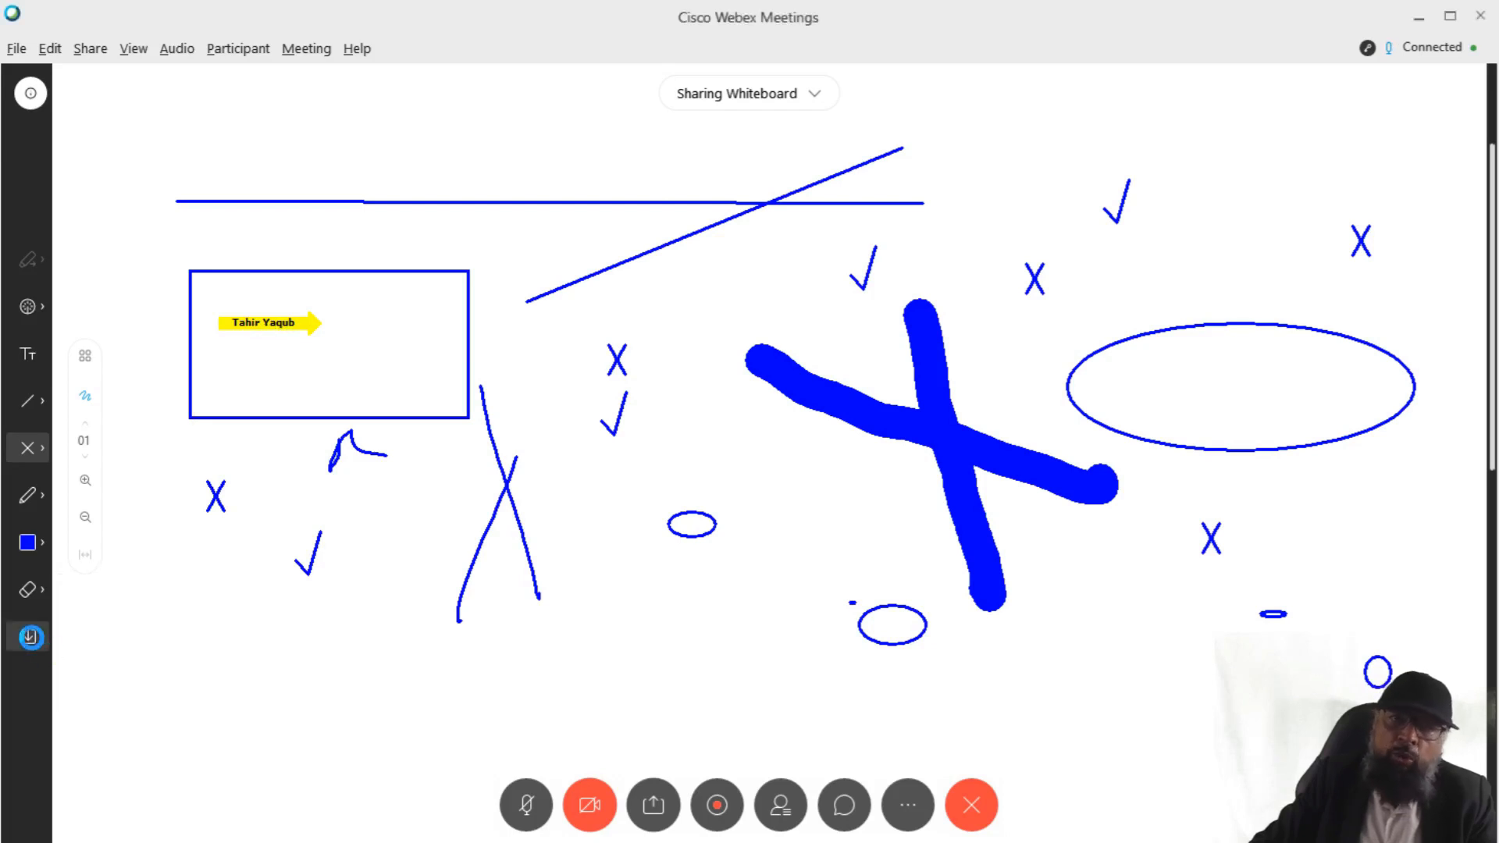
pyautogui.click(30, 637)
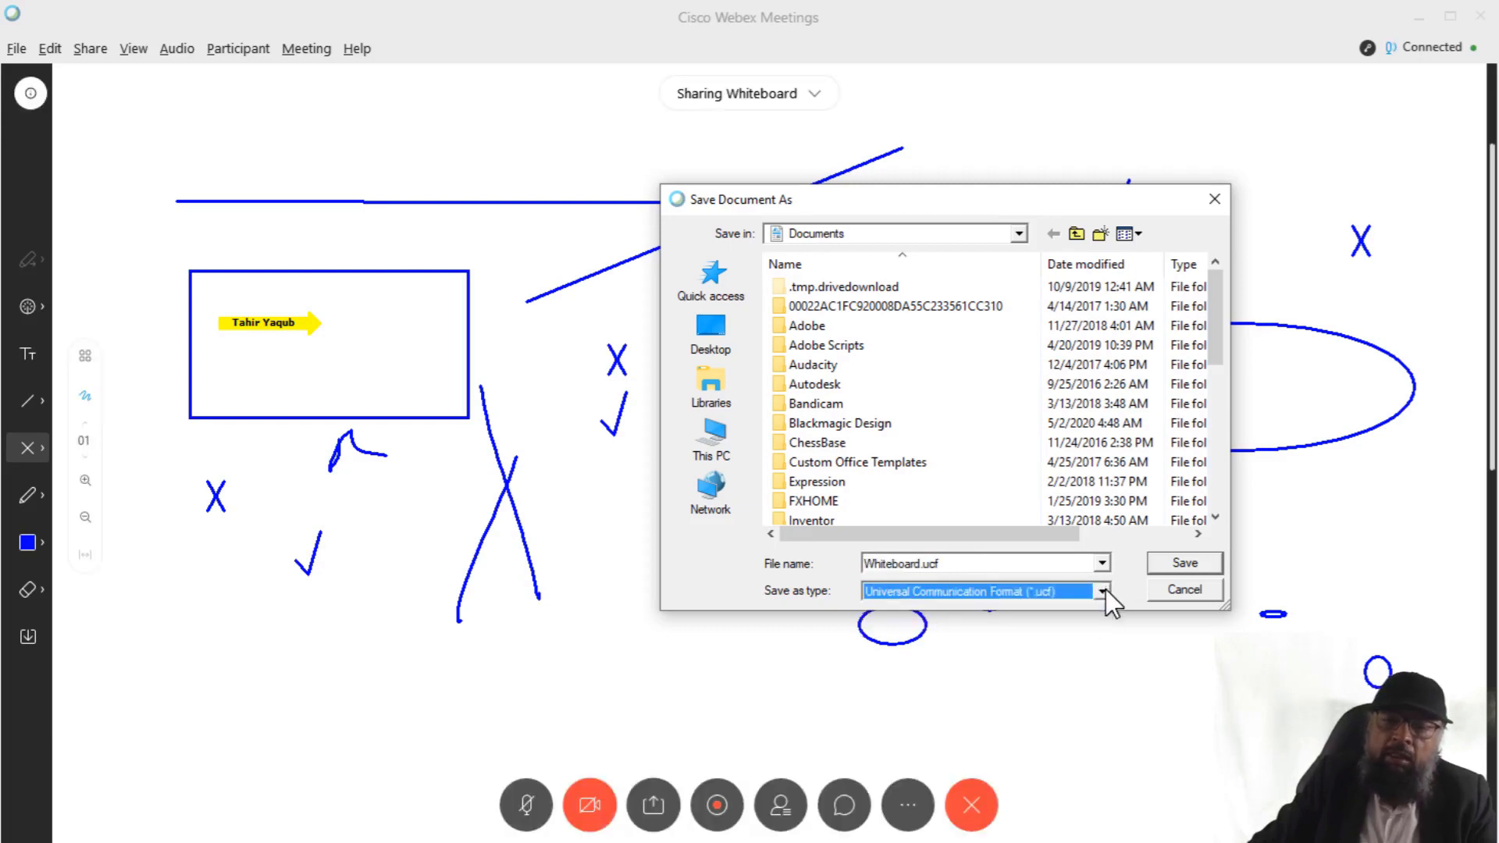
pyautogui.click(1105, 590)
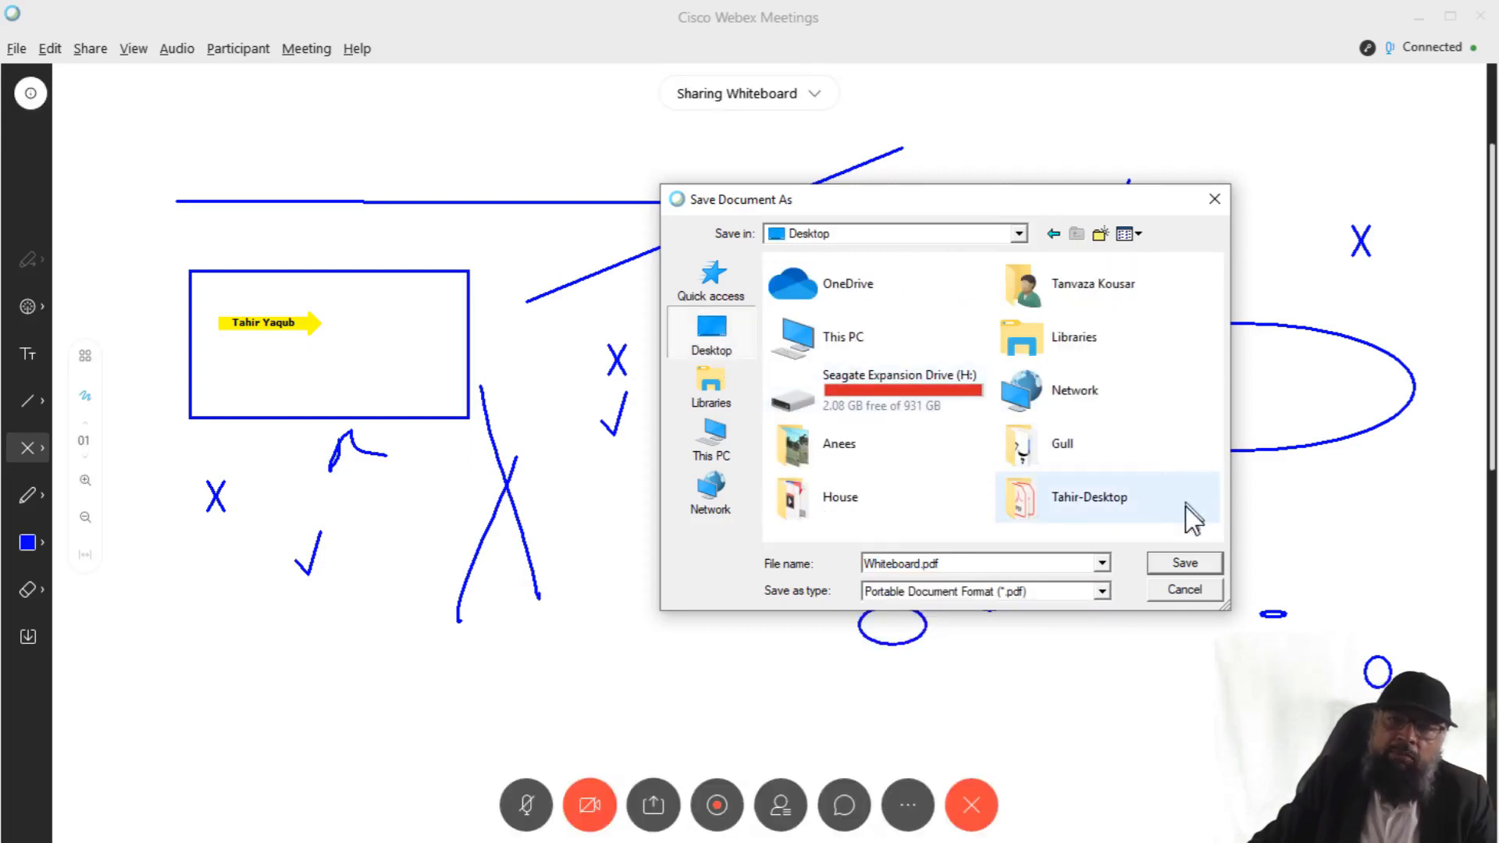
pyautogui.click(1184, 563)
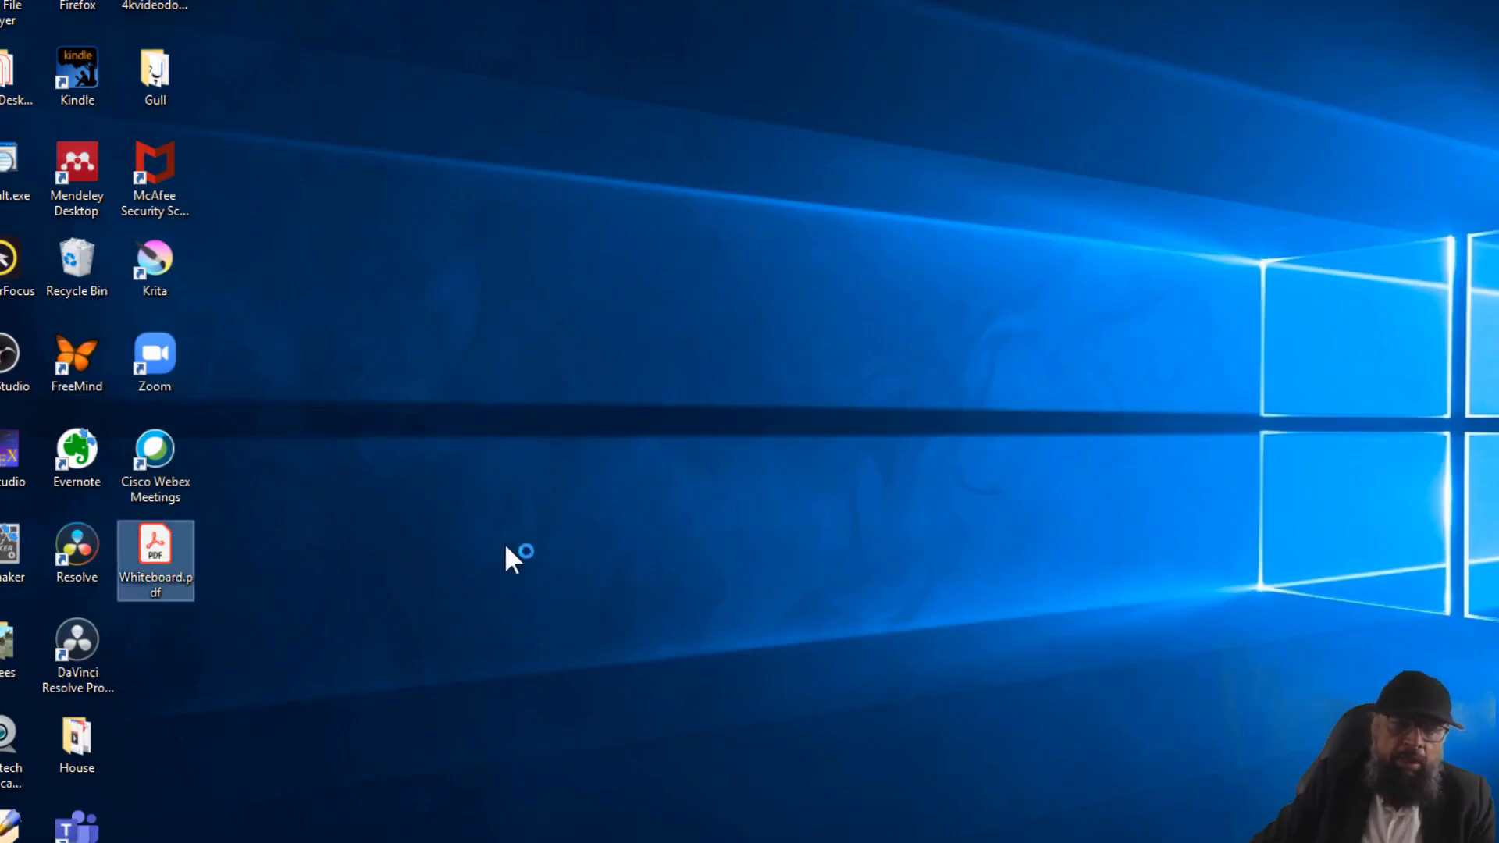
# Step: Open Whiteboard.pdf from the desktop in Adobe Acrobat Reader
pyautogui.doubleClick(154, 553)
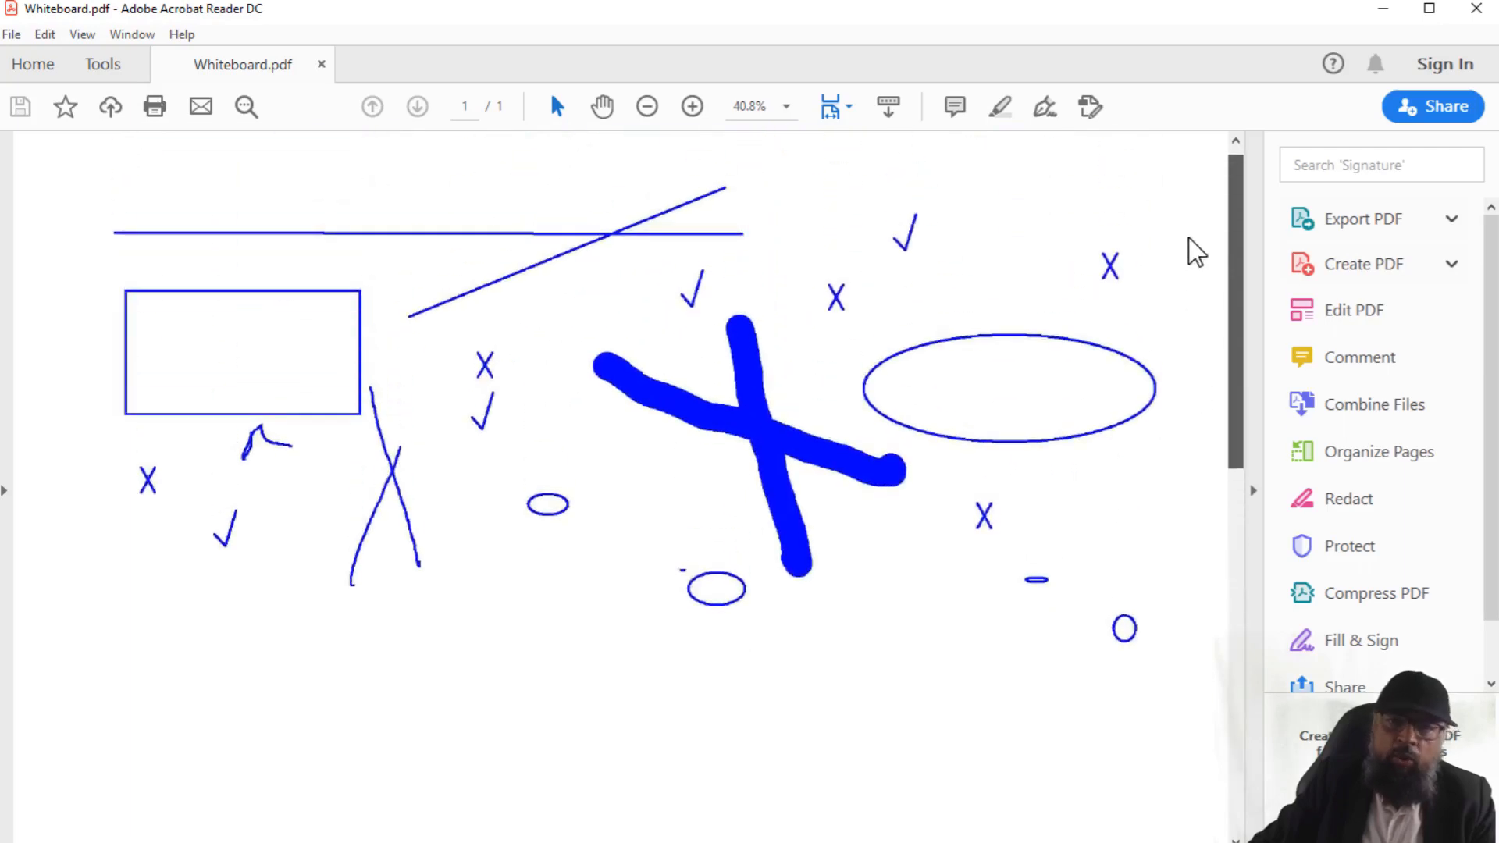
pyautogui.moveTo(1020, 279)
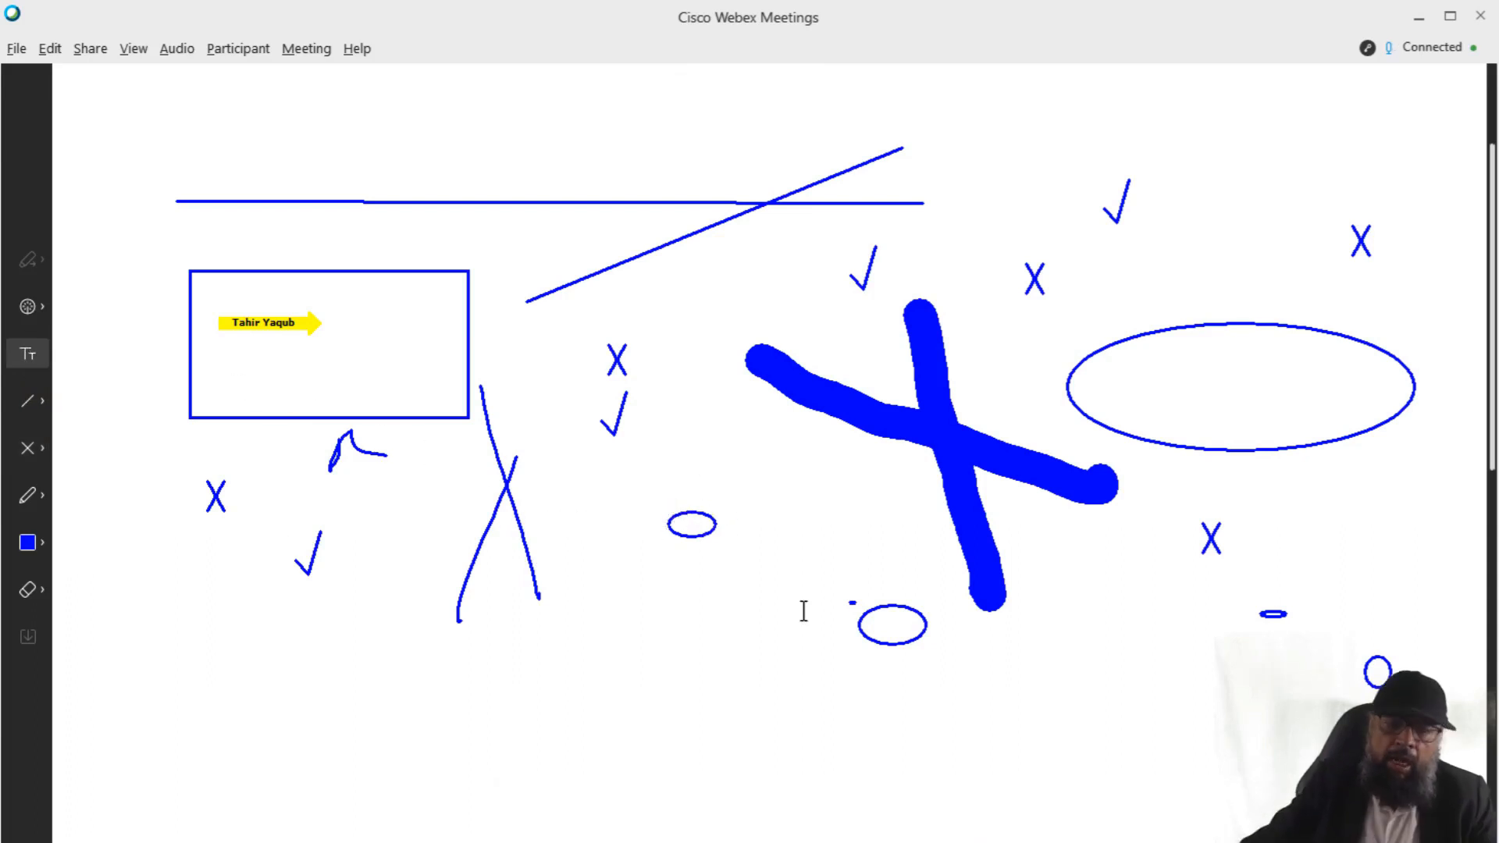
# Step: Type 'Add text' with the Text tool just left of the big blue X
pyautogui.write('Add text')
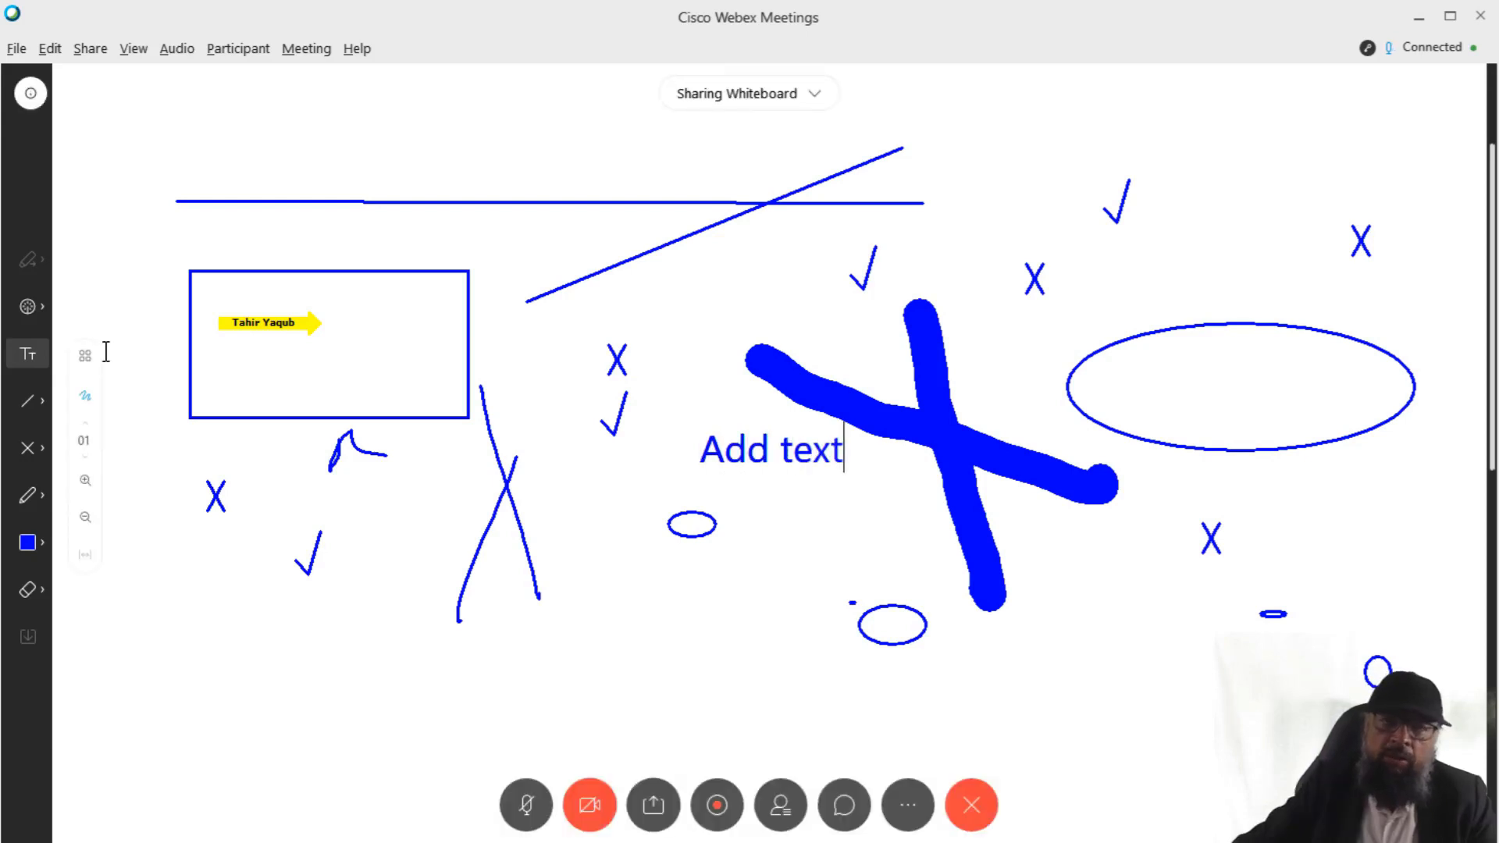
pyautogui.moveTo(37, 330)
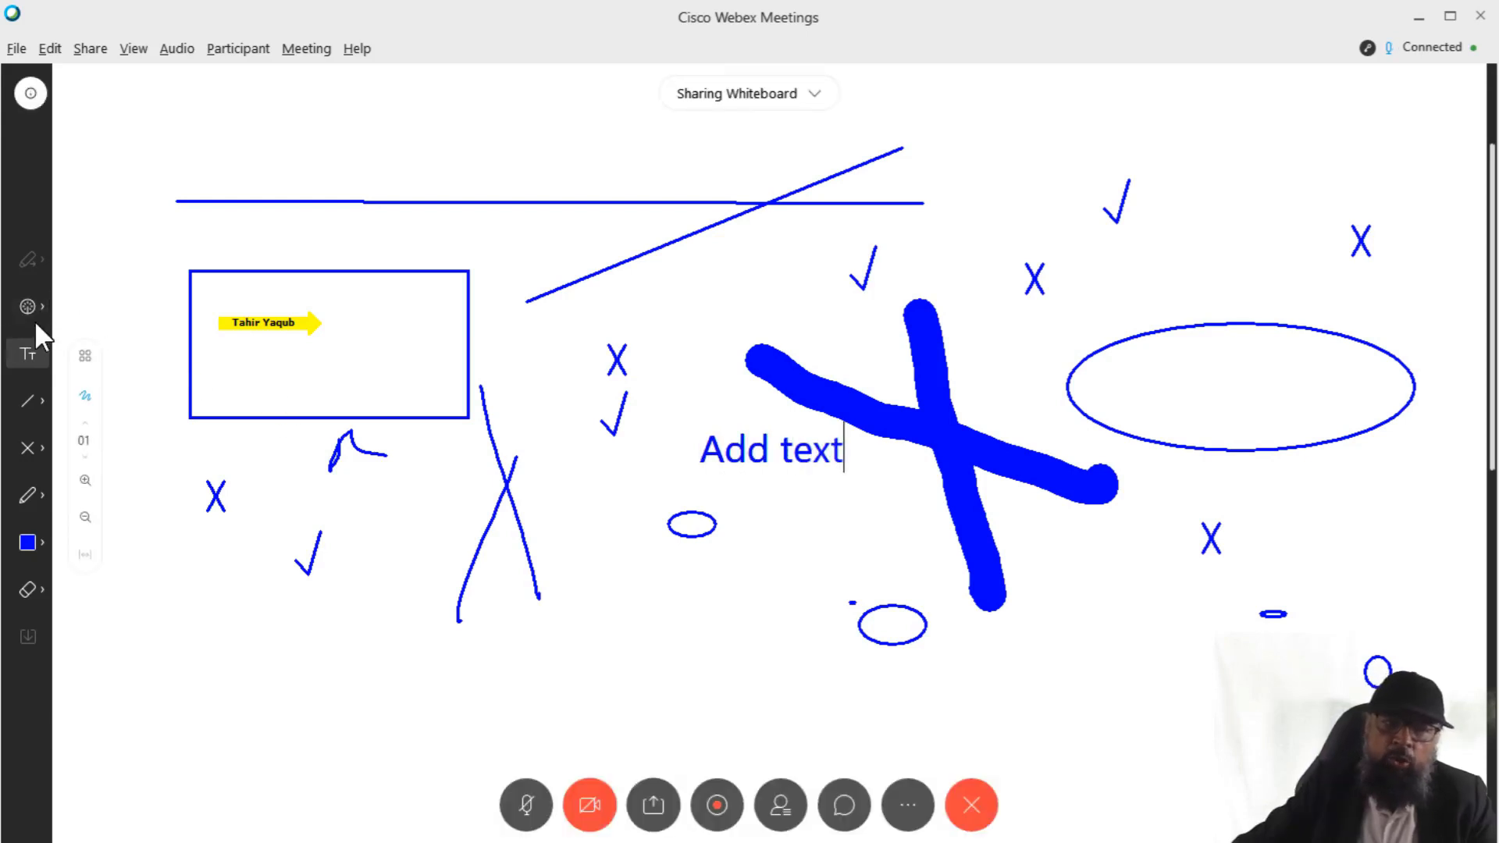
pyautogui.moveTo(28, 307)
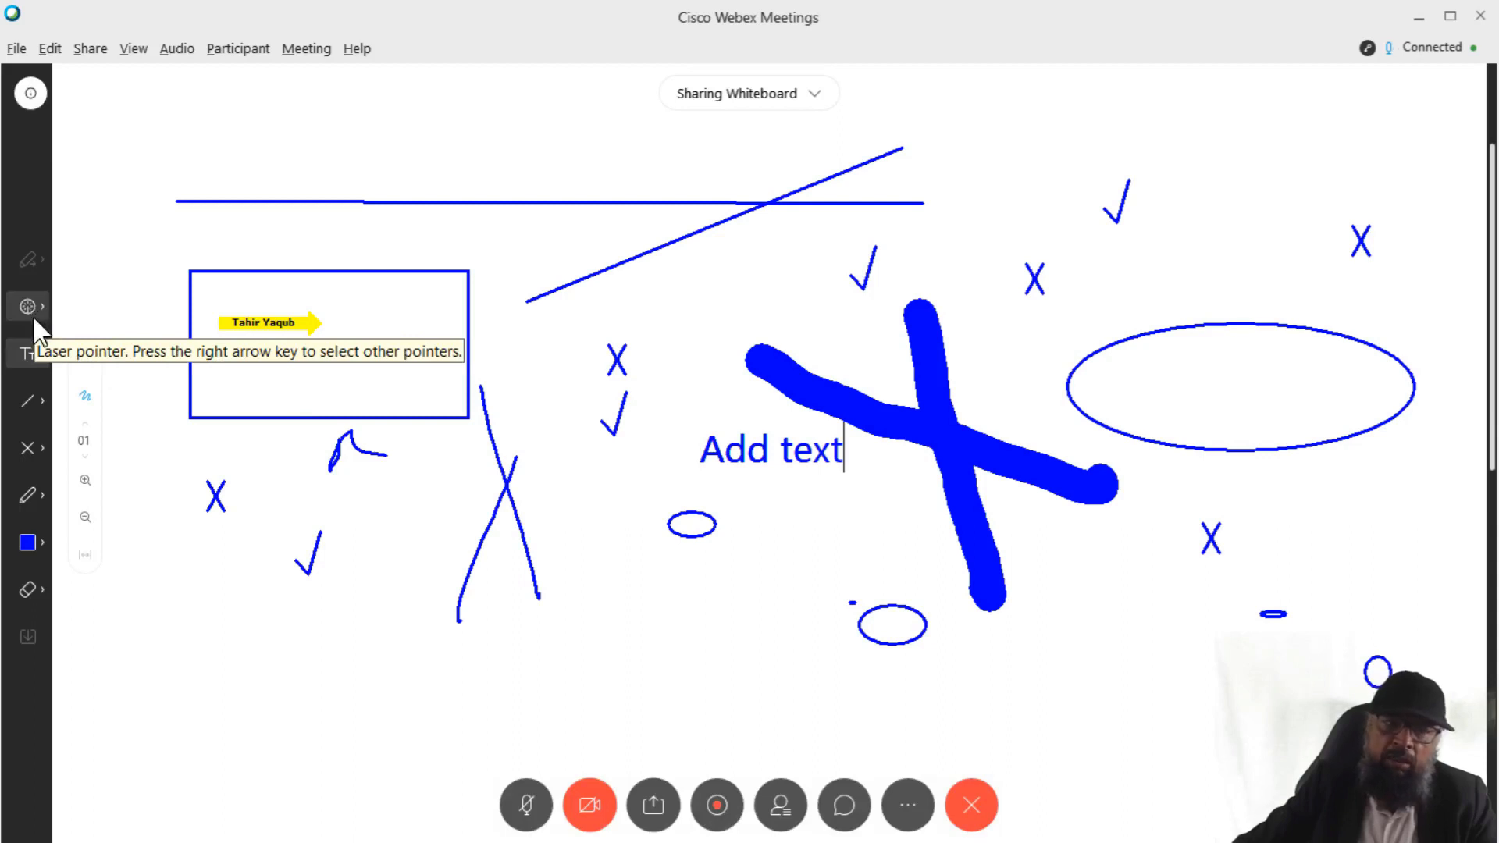
pyautogui.moveTo(27, 450)
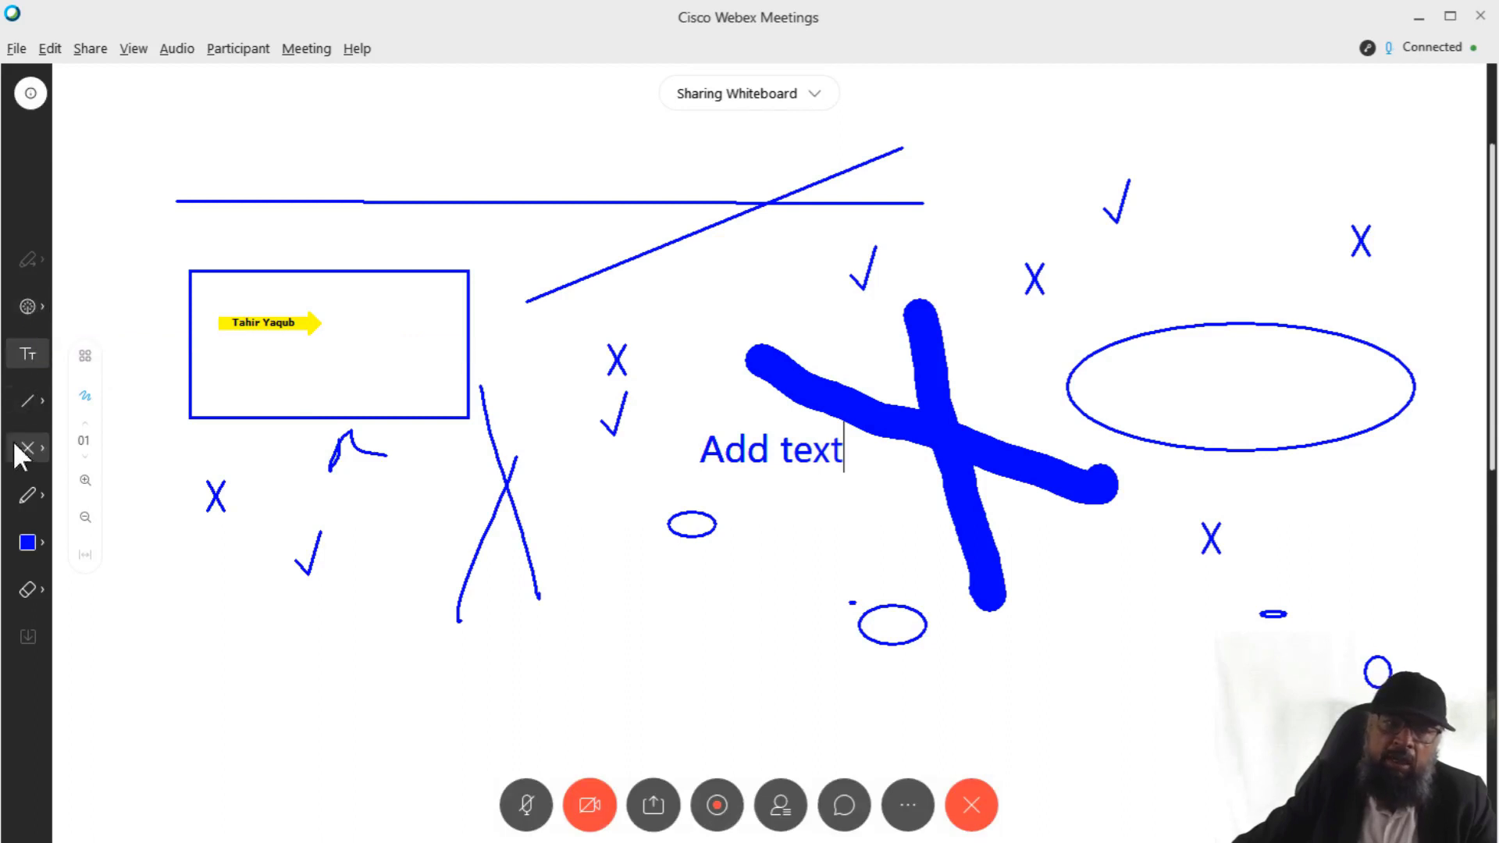
pyautogui.moveTo(26, 449)
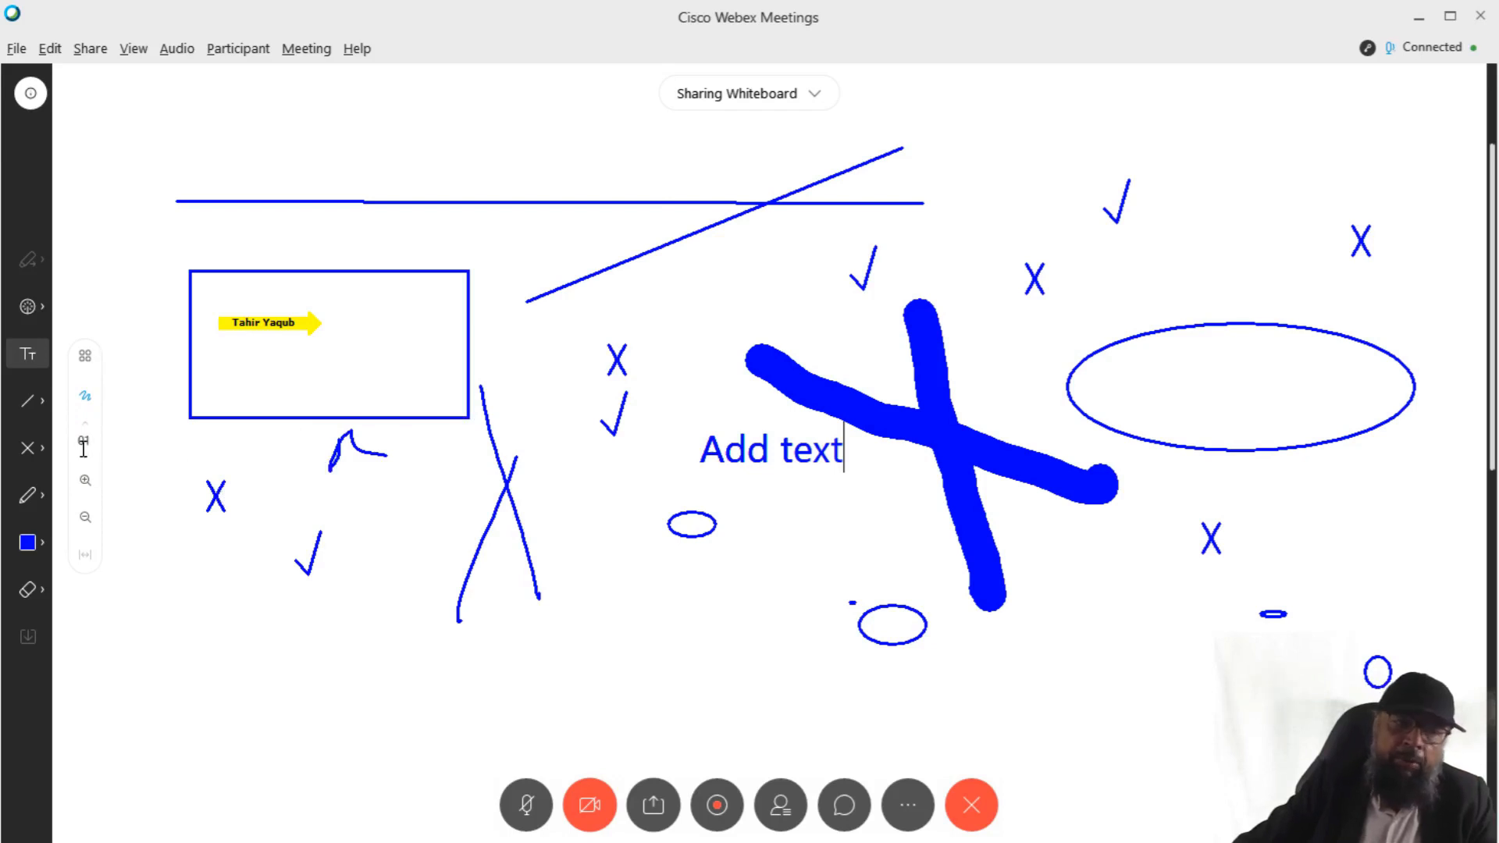
# Step: Commit the 'Add text' annotation so it stays as finished text
pyautogui.click(84, 480)
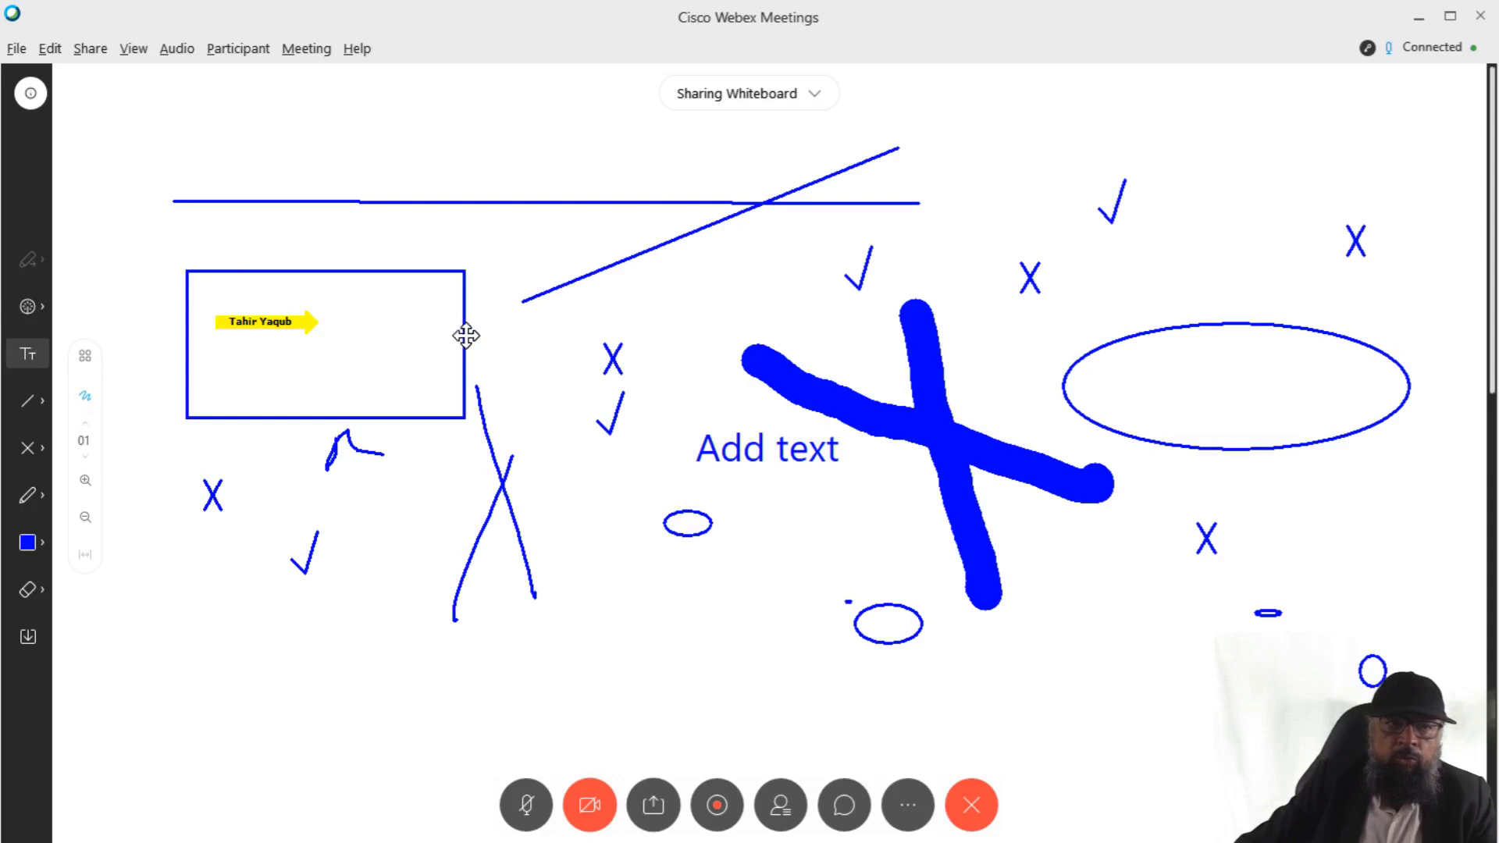
pyautogui.moveTo(29, 93)
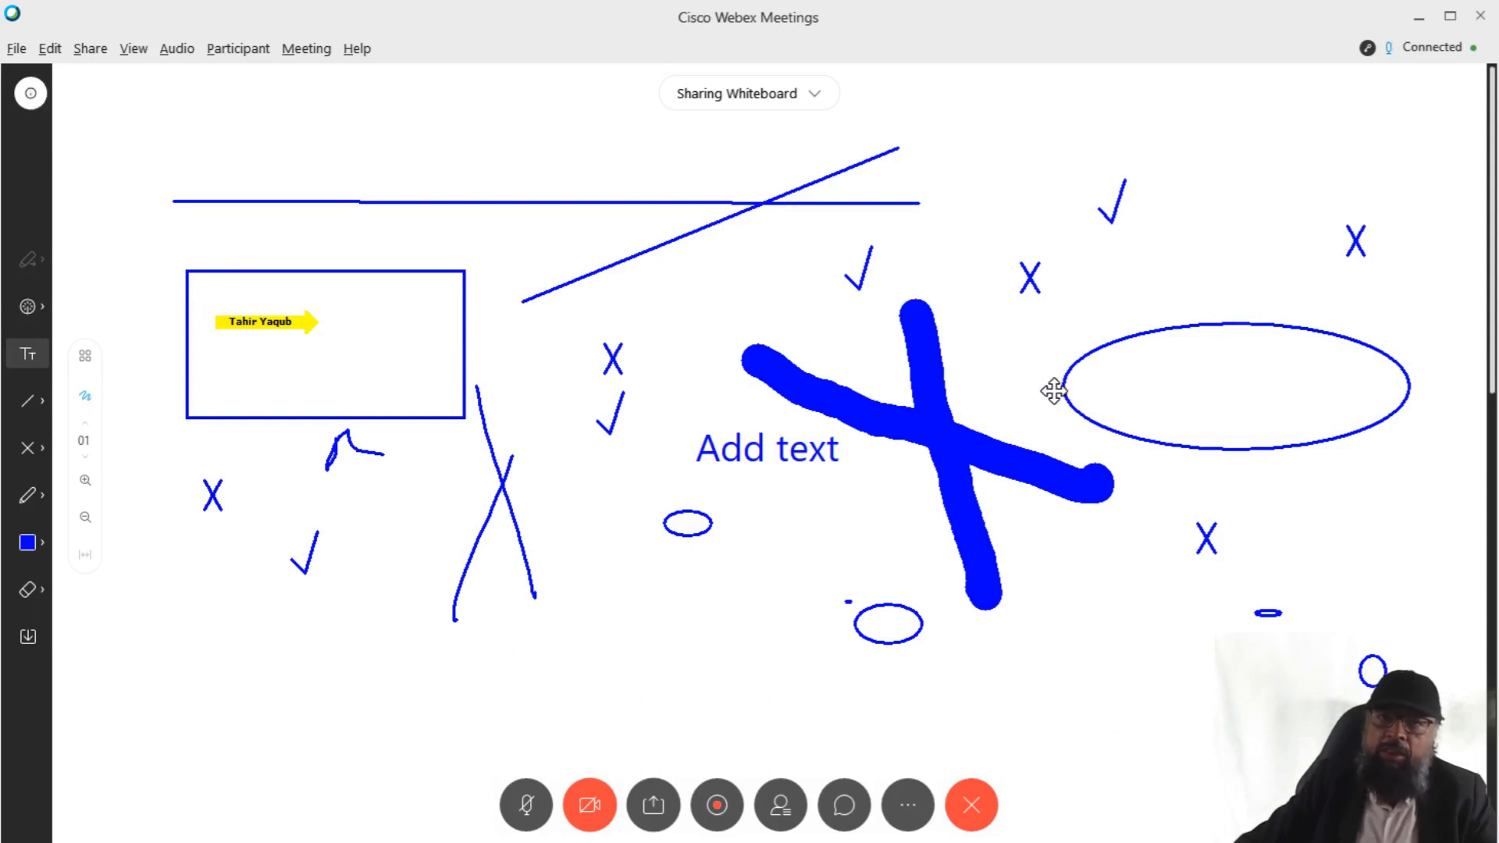
pyautogui.moveTo(1050, 391)
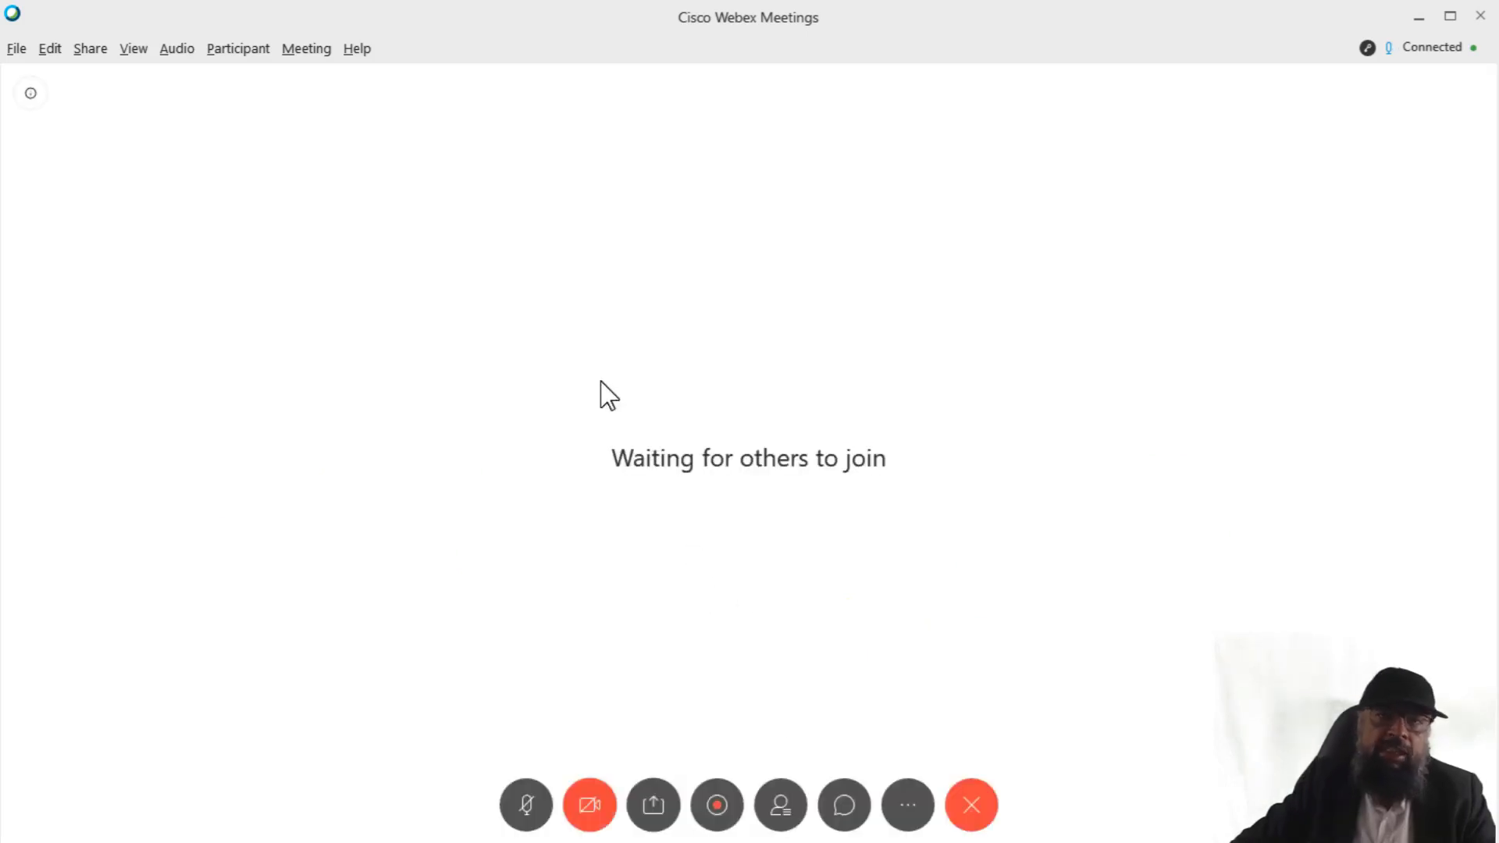
pyautogui.moveTo(505, 232)
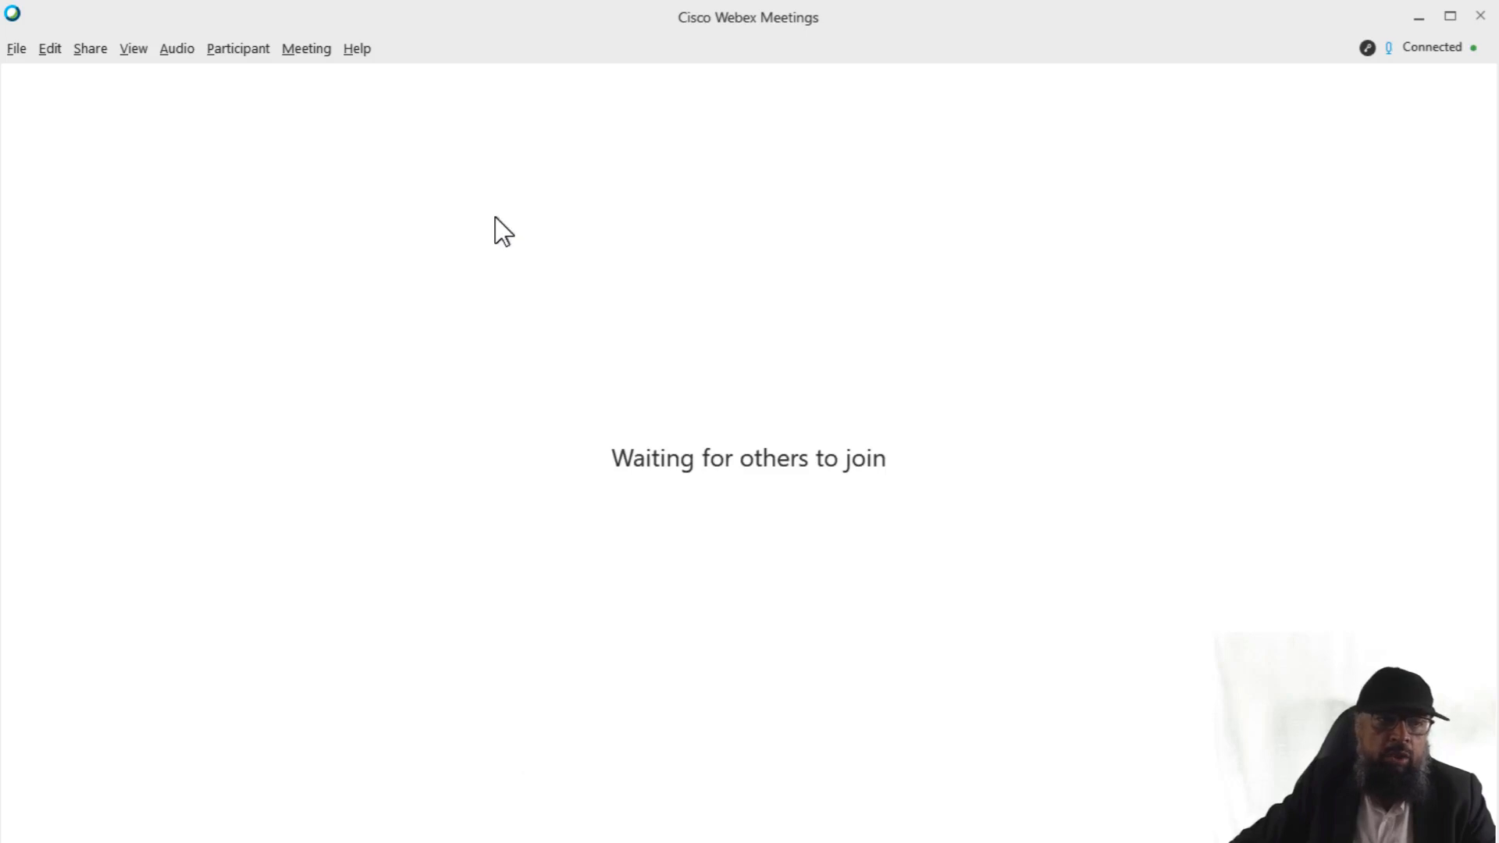
# Step: Open the Participant menu for muting and privilege options
pyautogui.click(237, 49)
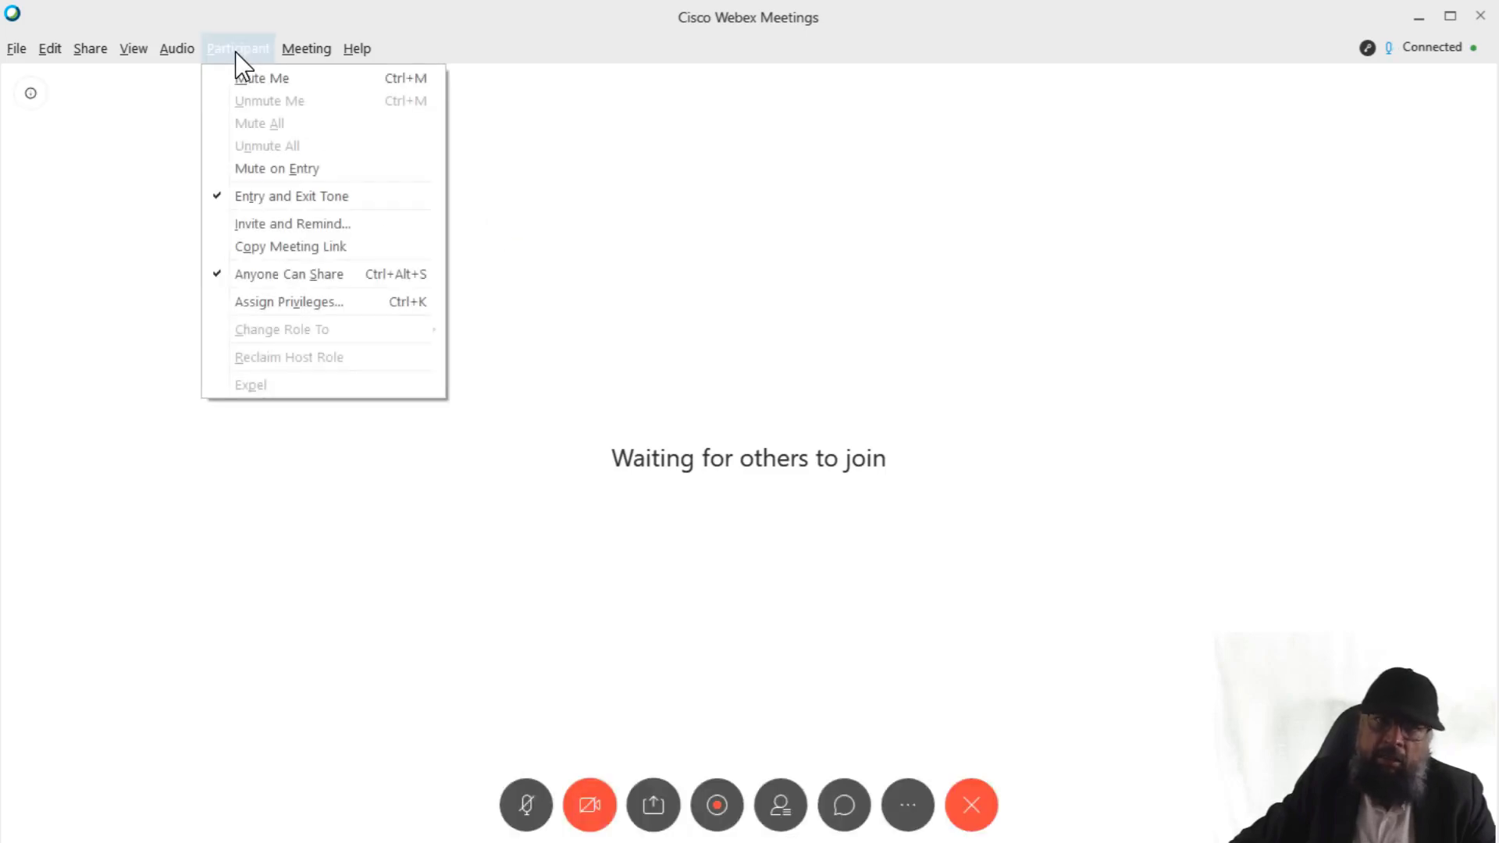
pyautogui.moveTo(282, 329)
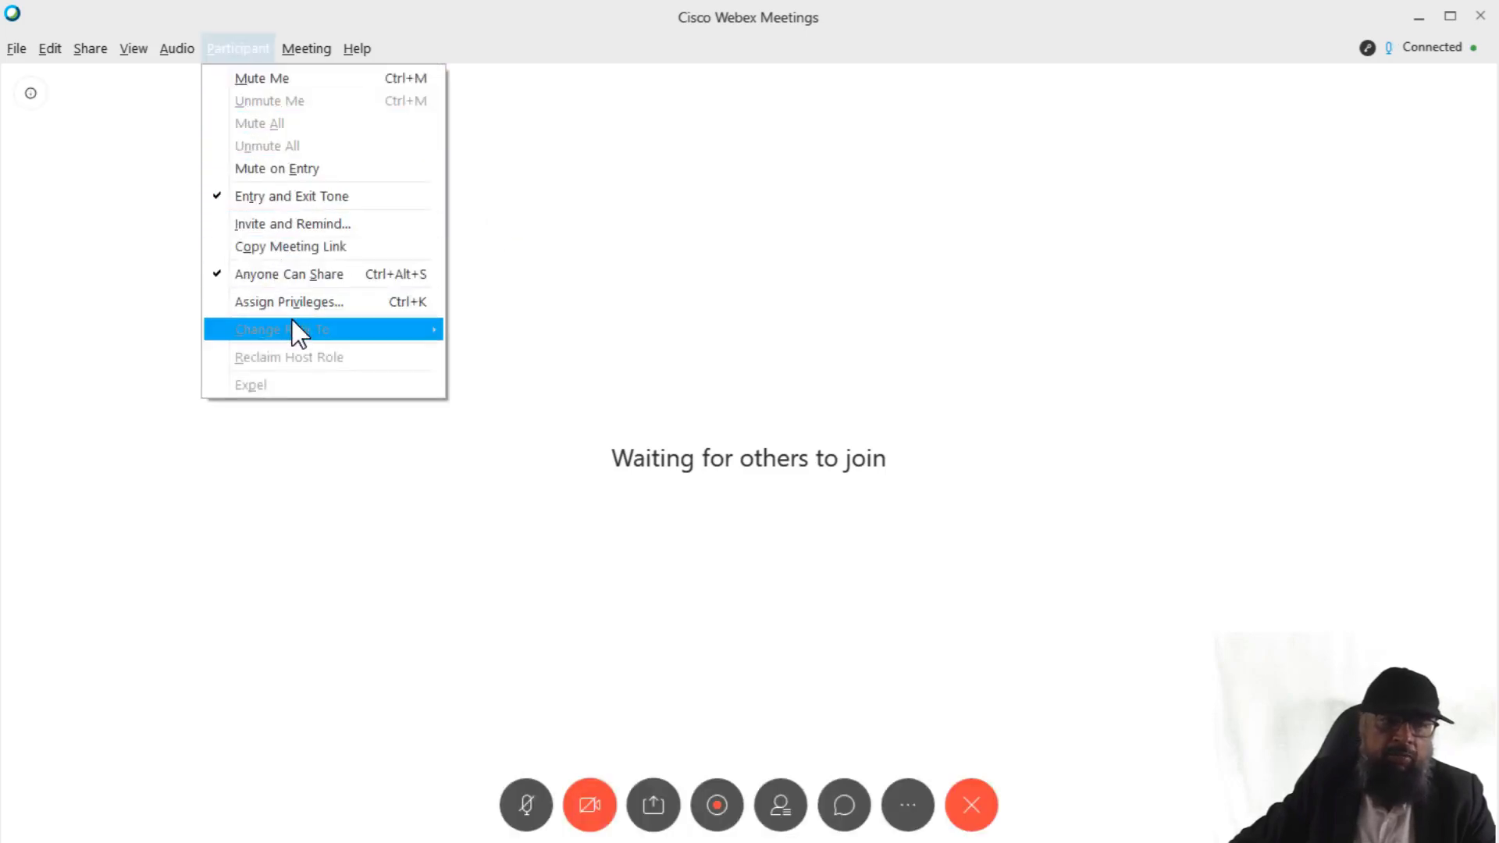
# Step: Review the chat privileges, then show document and view privileges for all participants
pyautogui.click(289, 301)
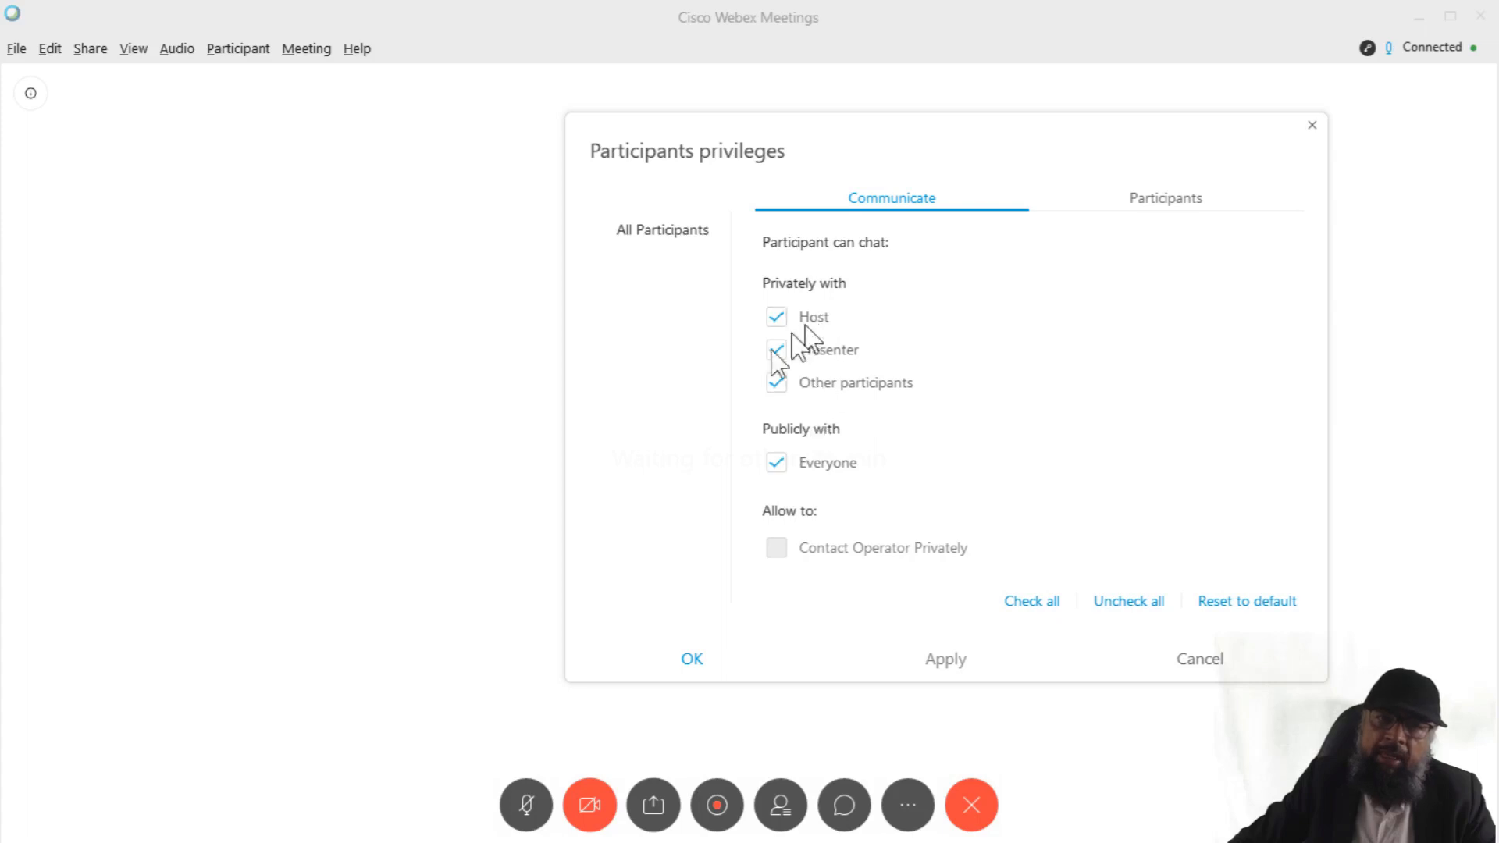
pyautogui.click(776, 348)
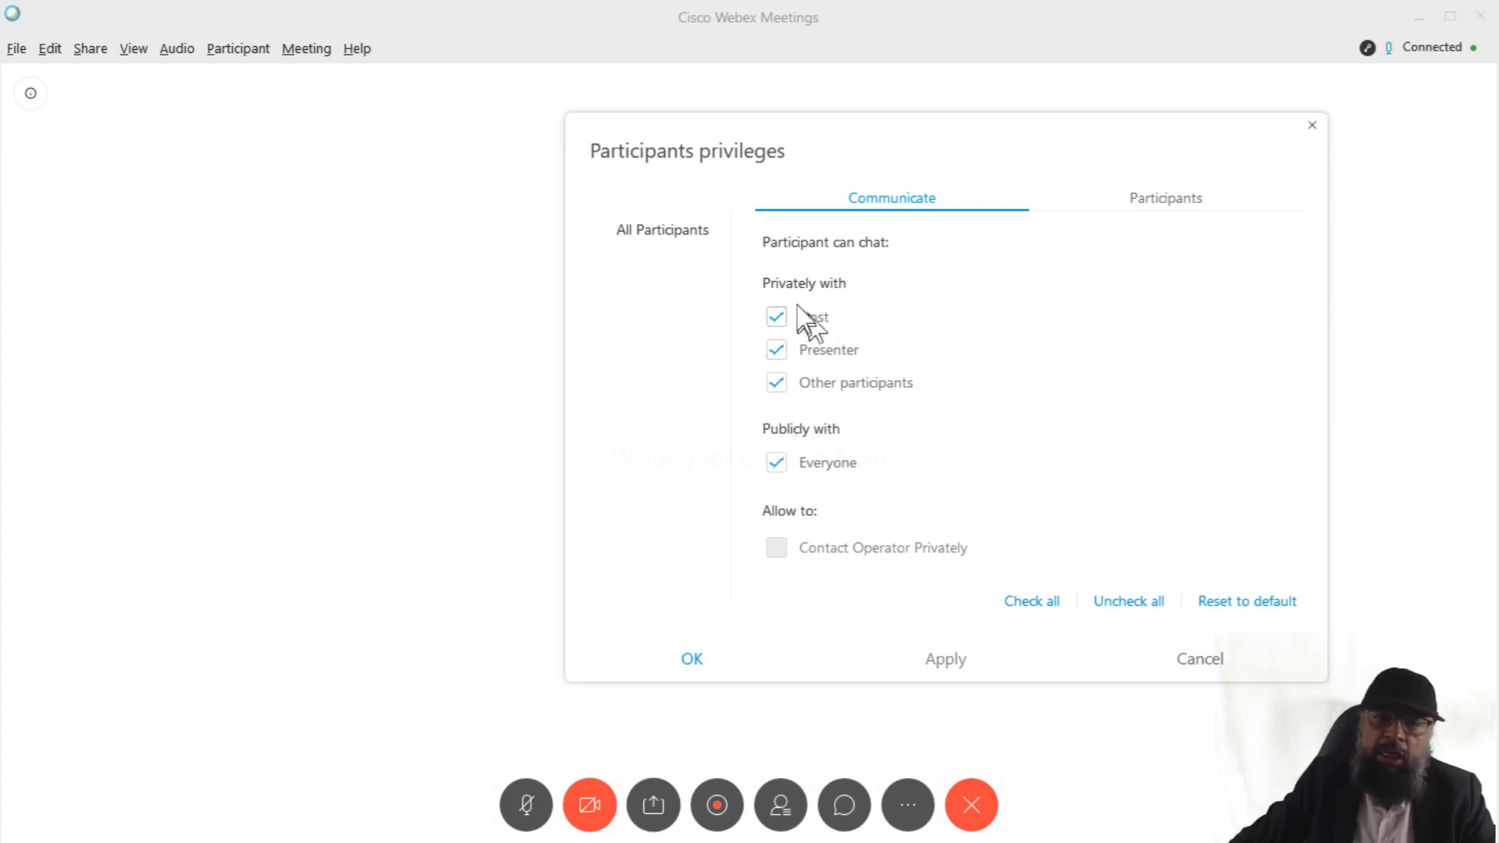
pyautogui.moveTo(896, 366)
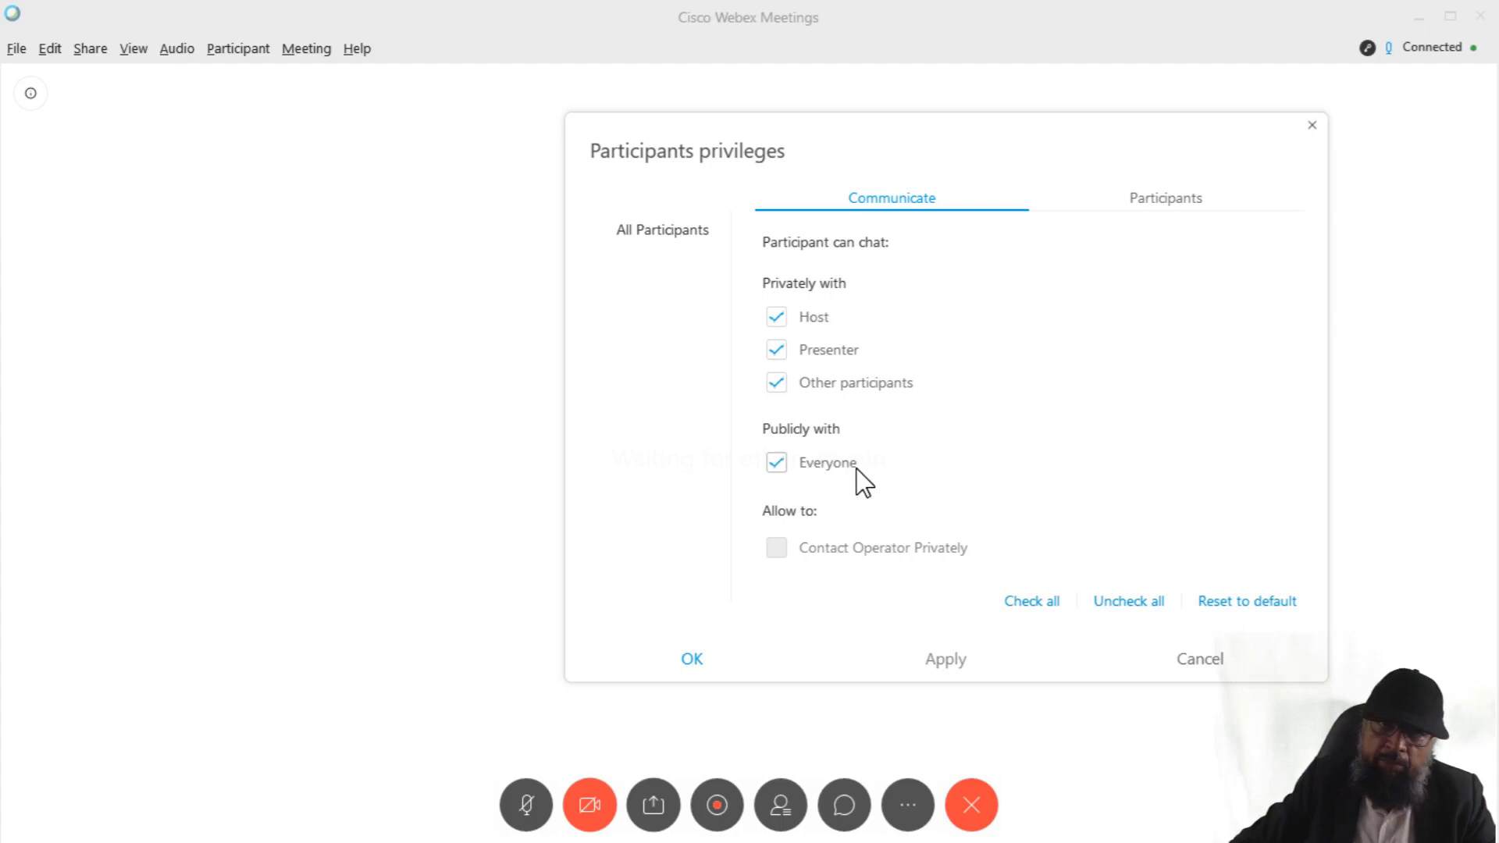
pyautogui.click(1166, 198)
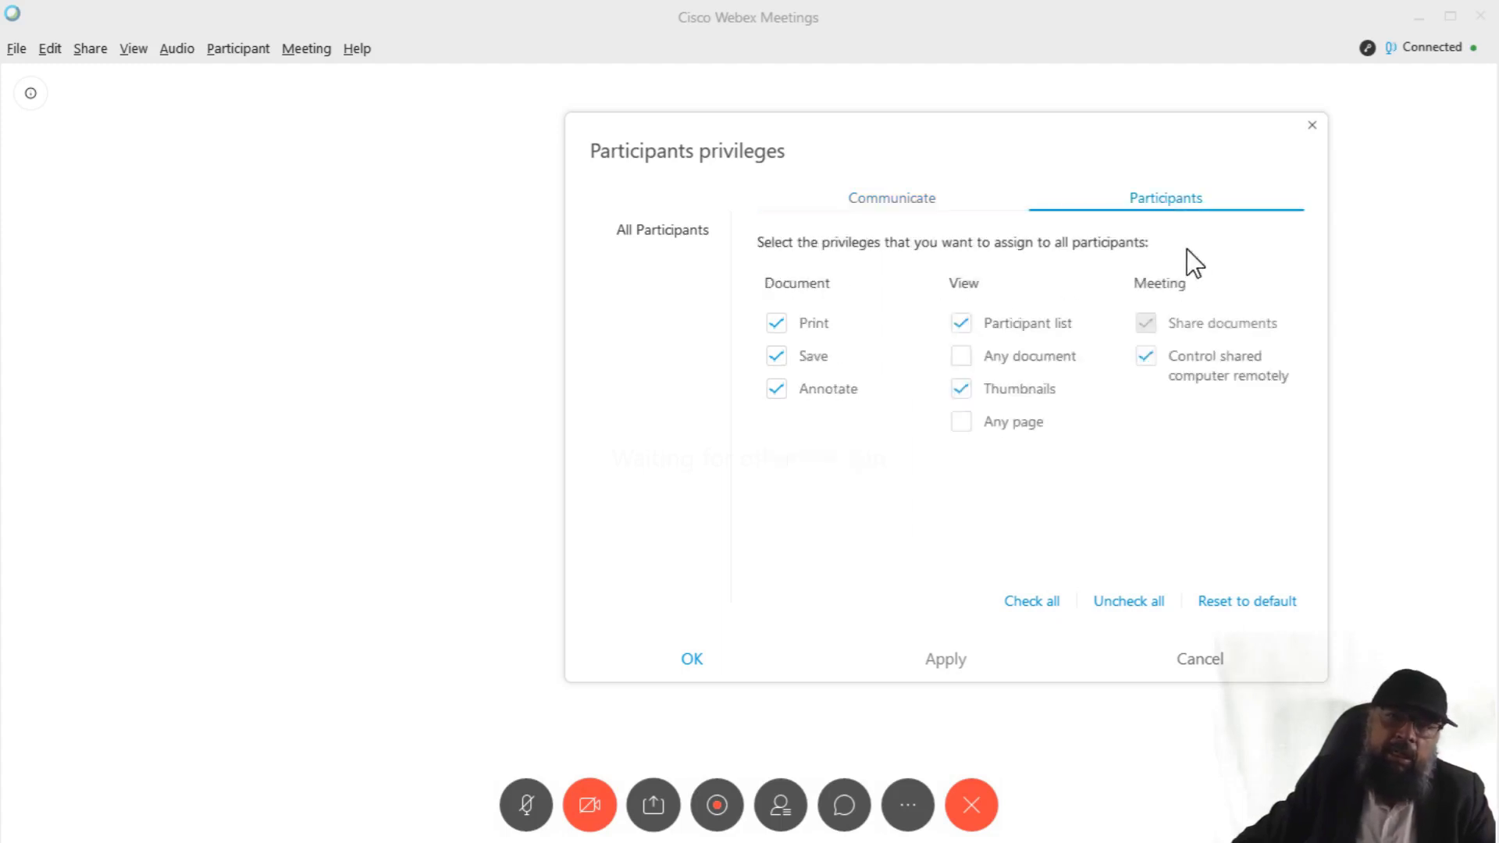
pyautogui.moveTo(840, 448)
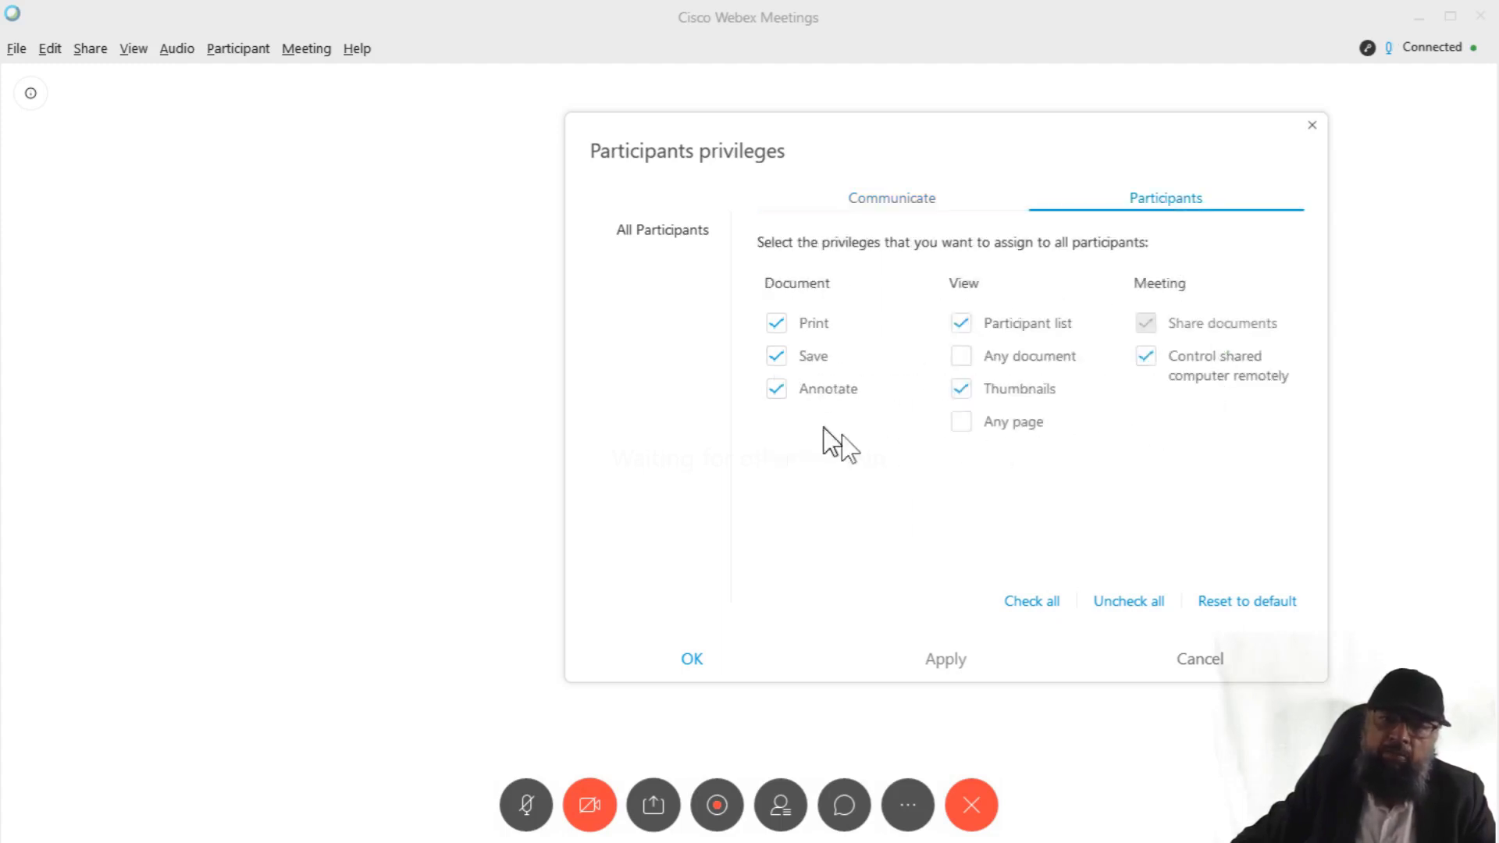
pyautogui.moveTo(1064, 436)
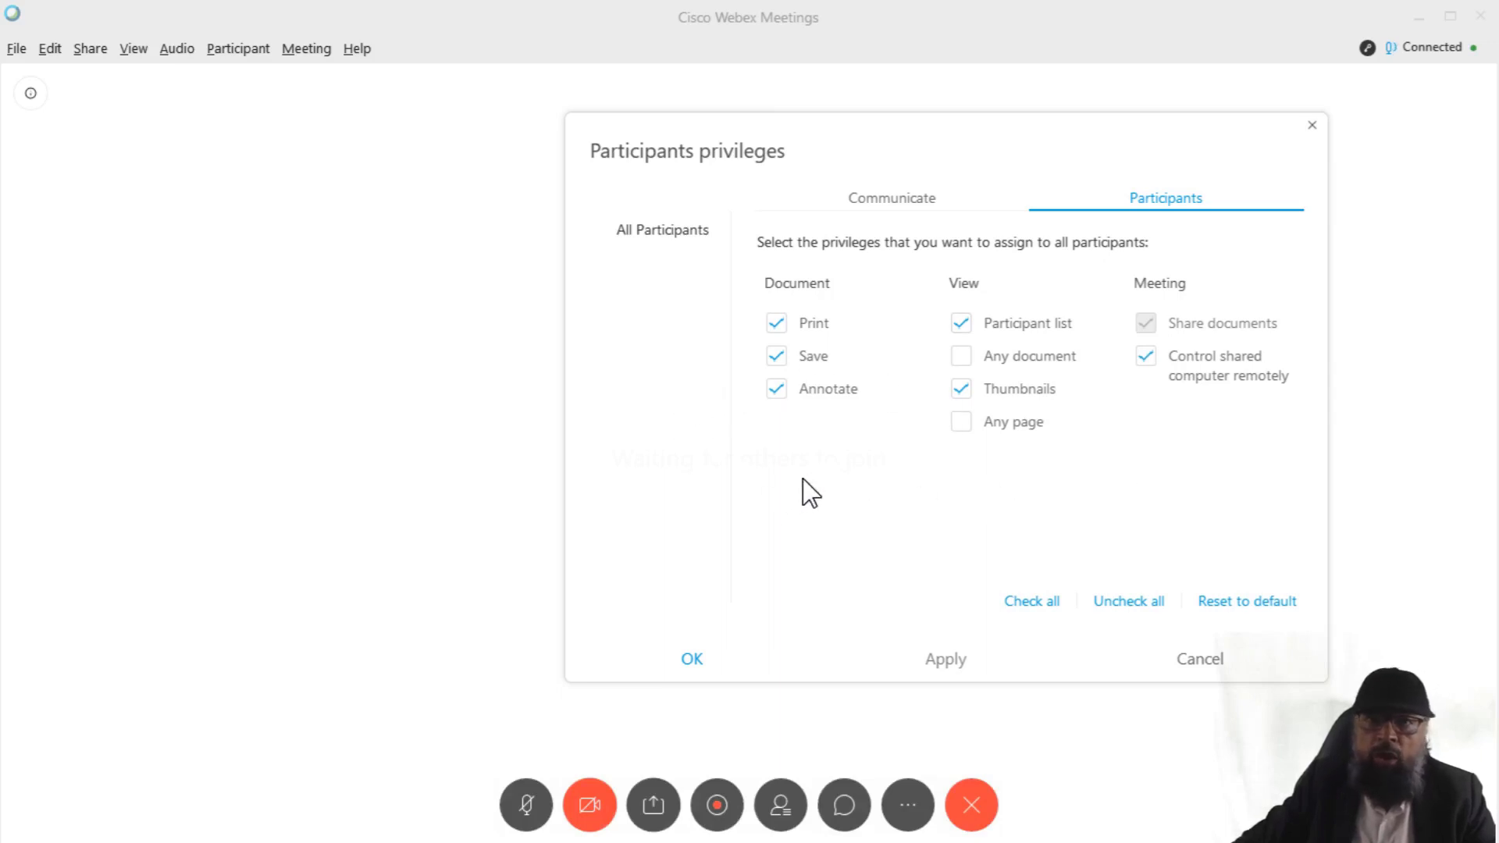
pyautogui.moveTo(342, 81)
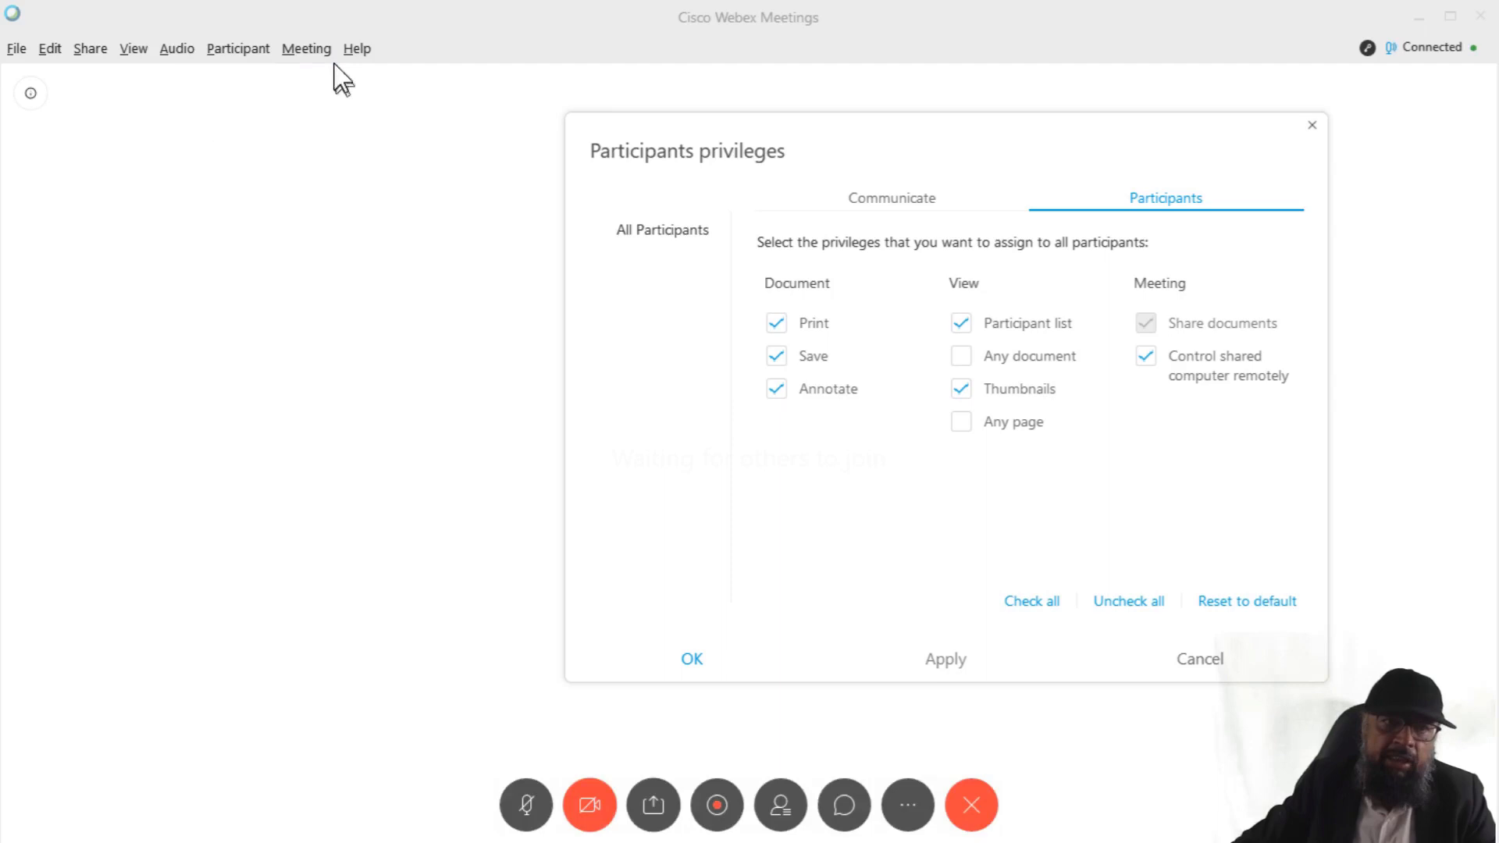
pyautogui.click(306, 49)
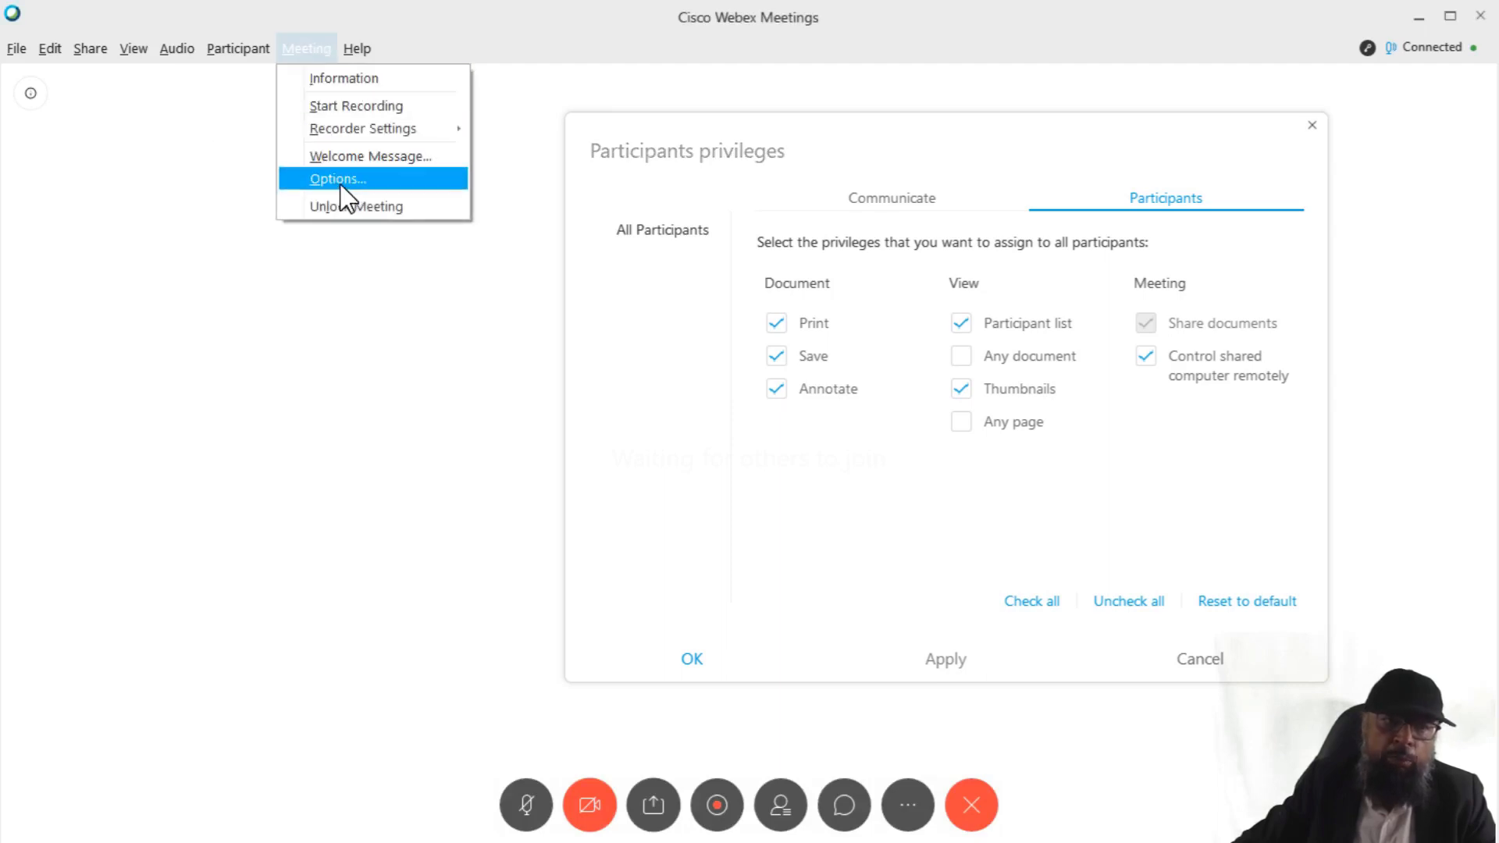
# Step: Look over Meeting Options, then close it and the Participants privileges dialog
pyautogui.click(334, 178)
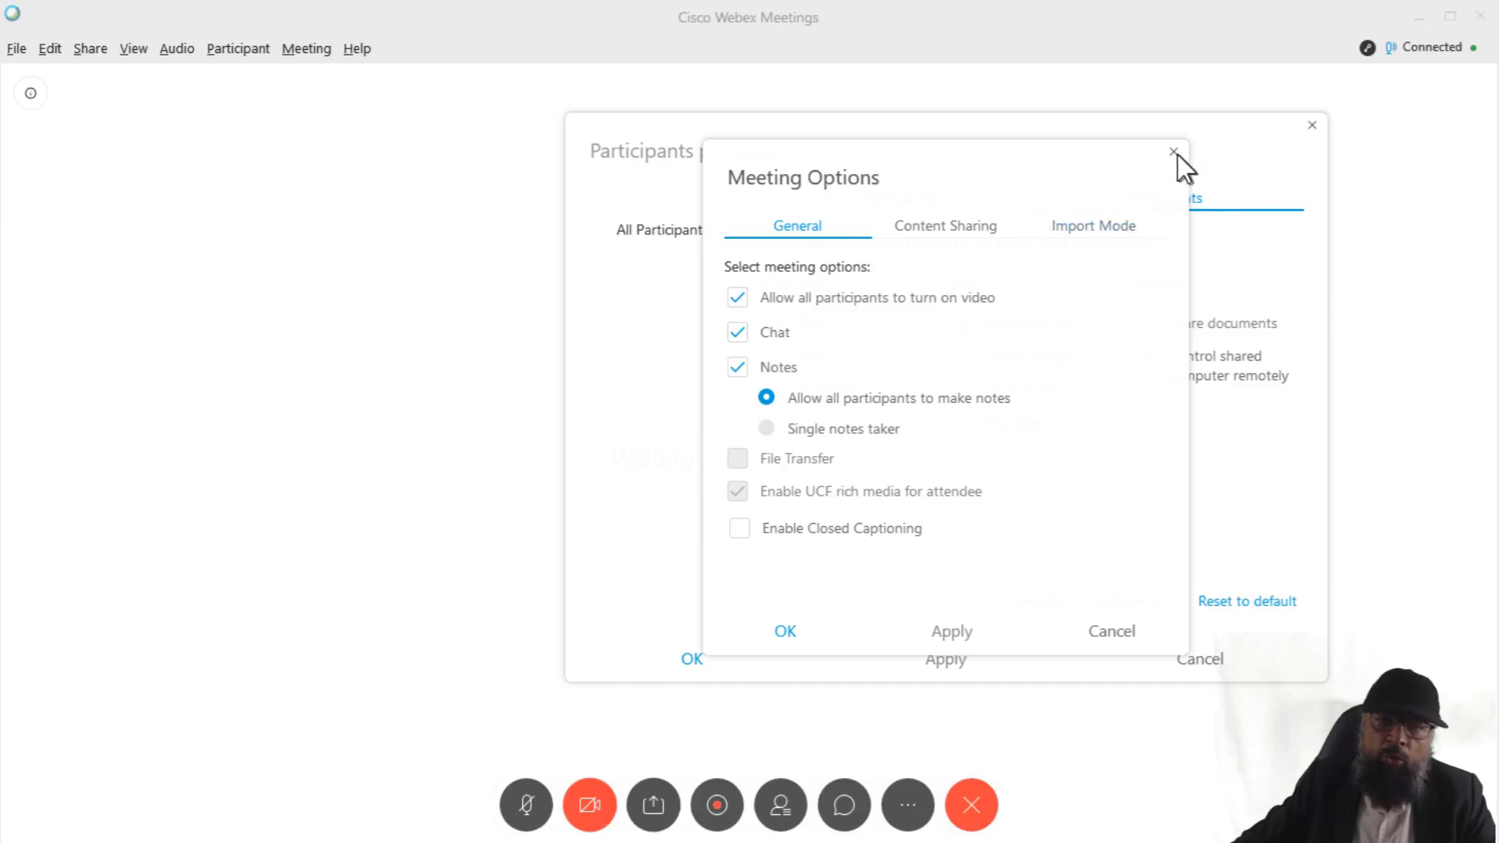
pyautogui.click(1175, 153)
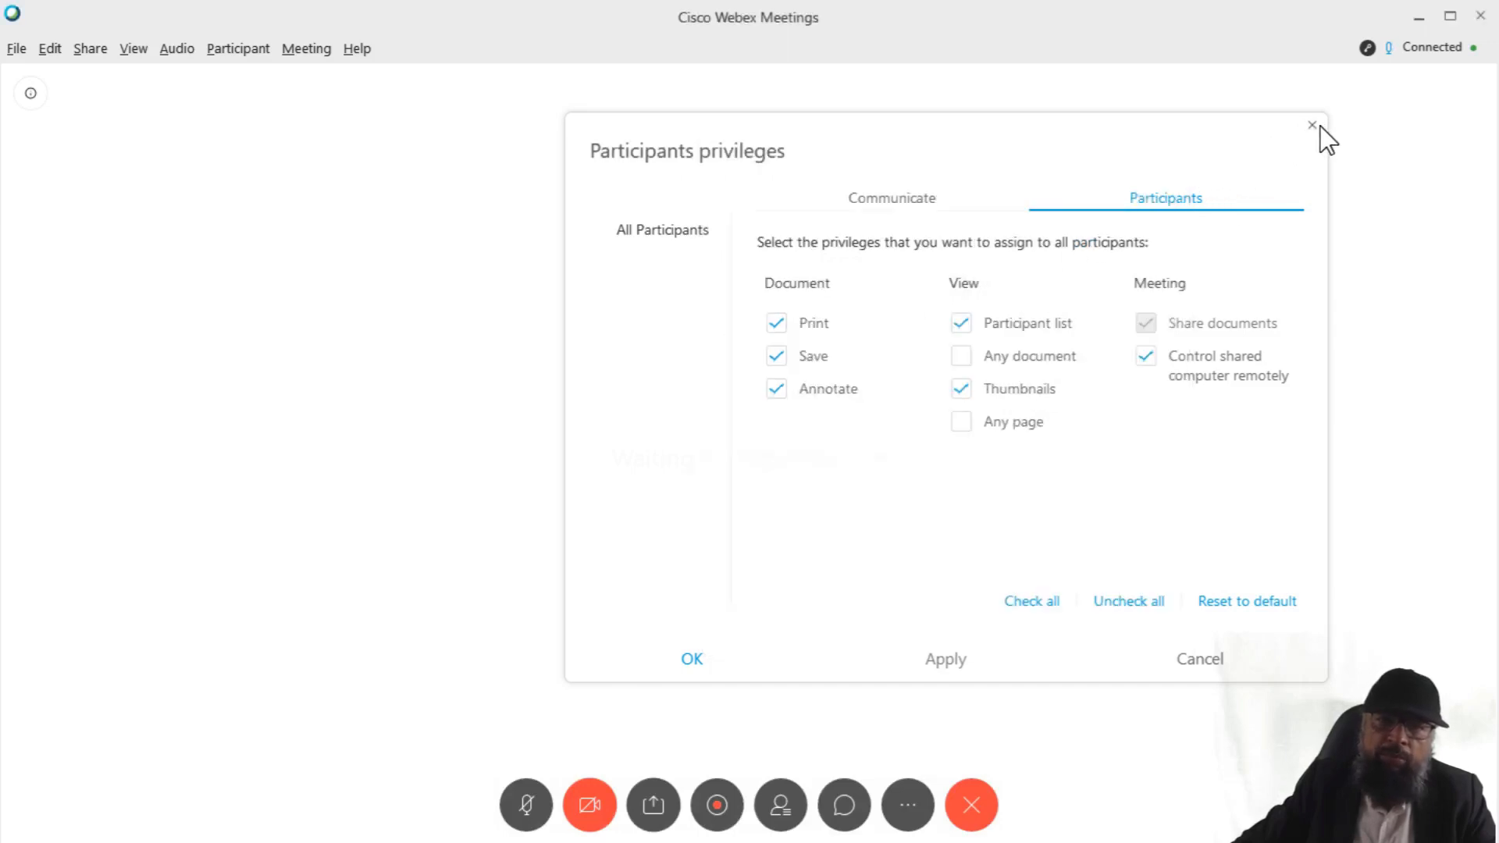
pyautogui.click(1310, 125)
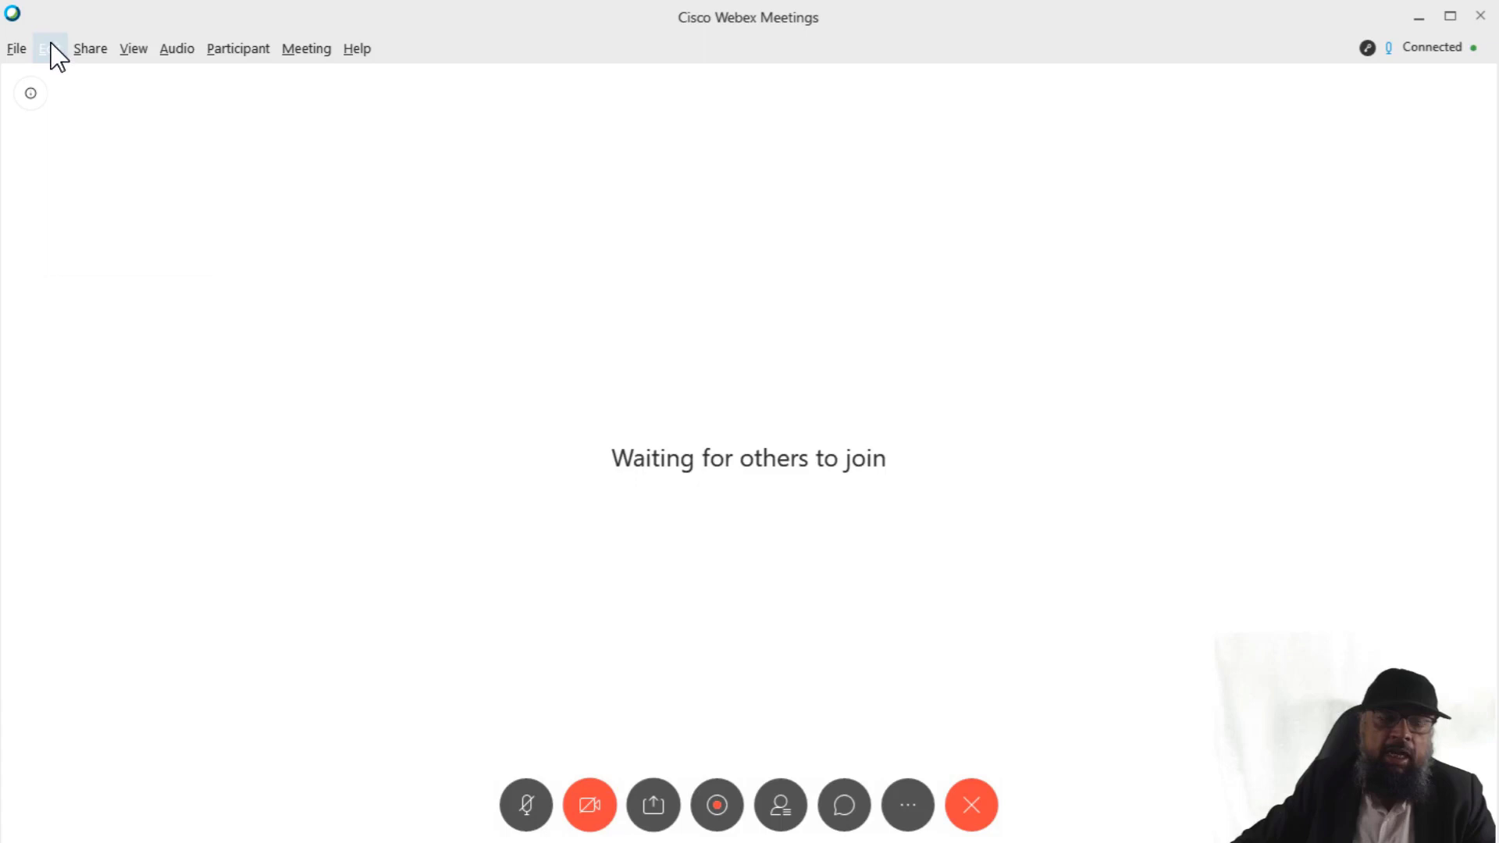
pyautogui.click(49, 49)
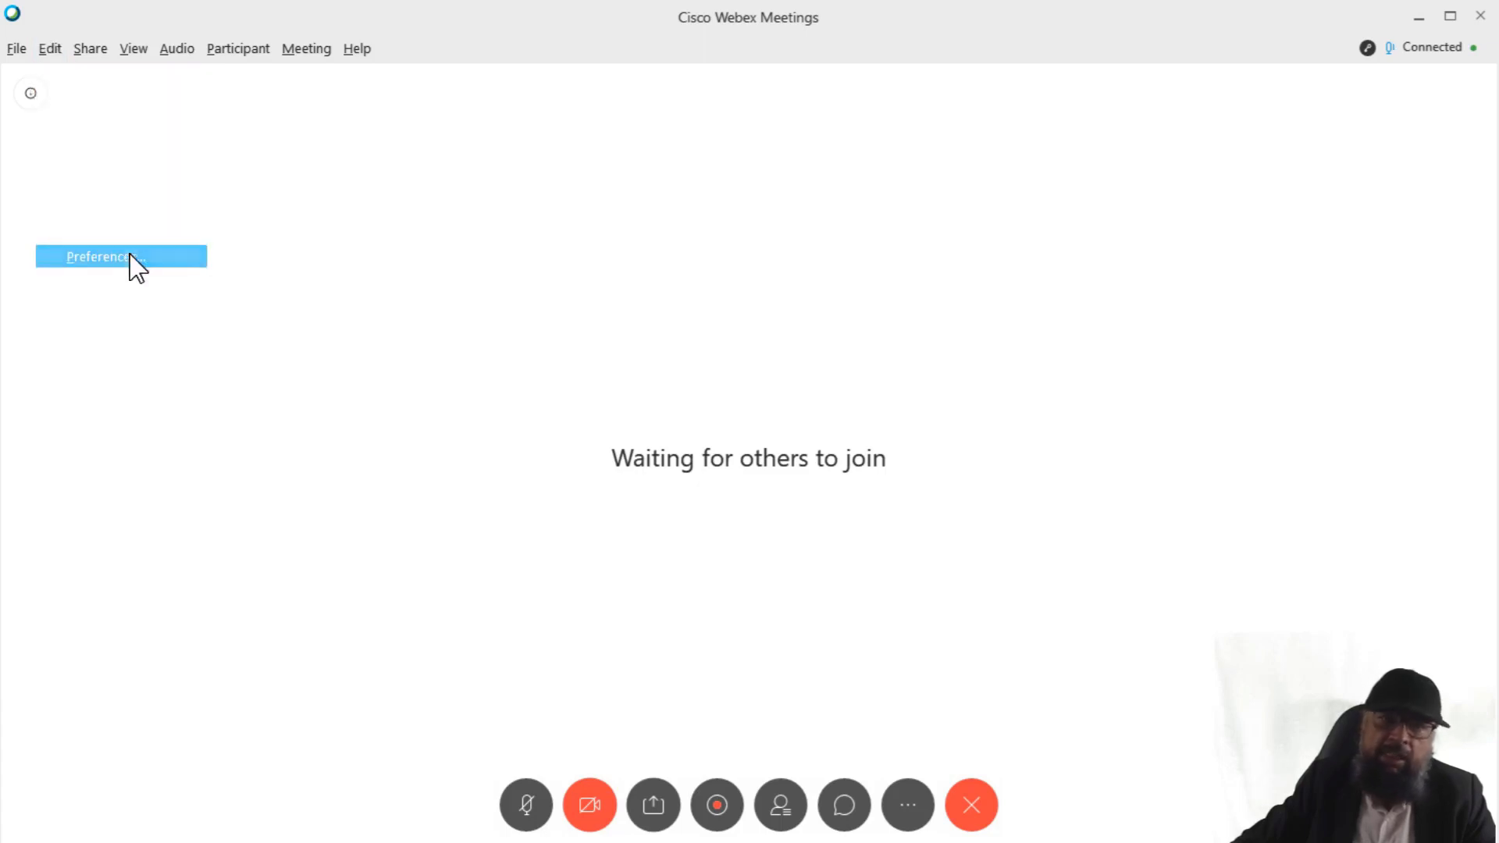
# Step: In Preferences > Participants, choose Alarm02.wav as the Joins meeting sound
pyautogui.click(95, 256)
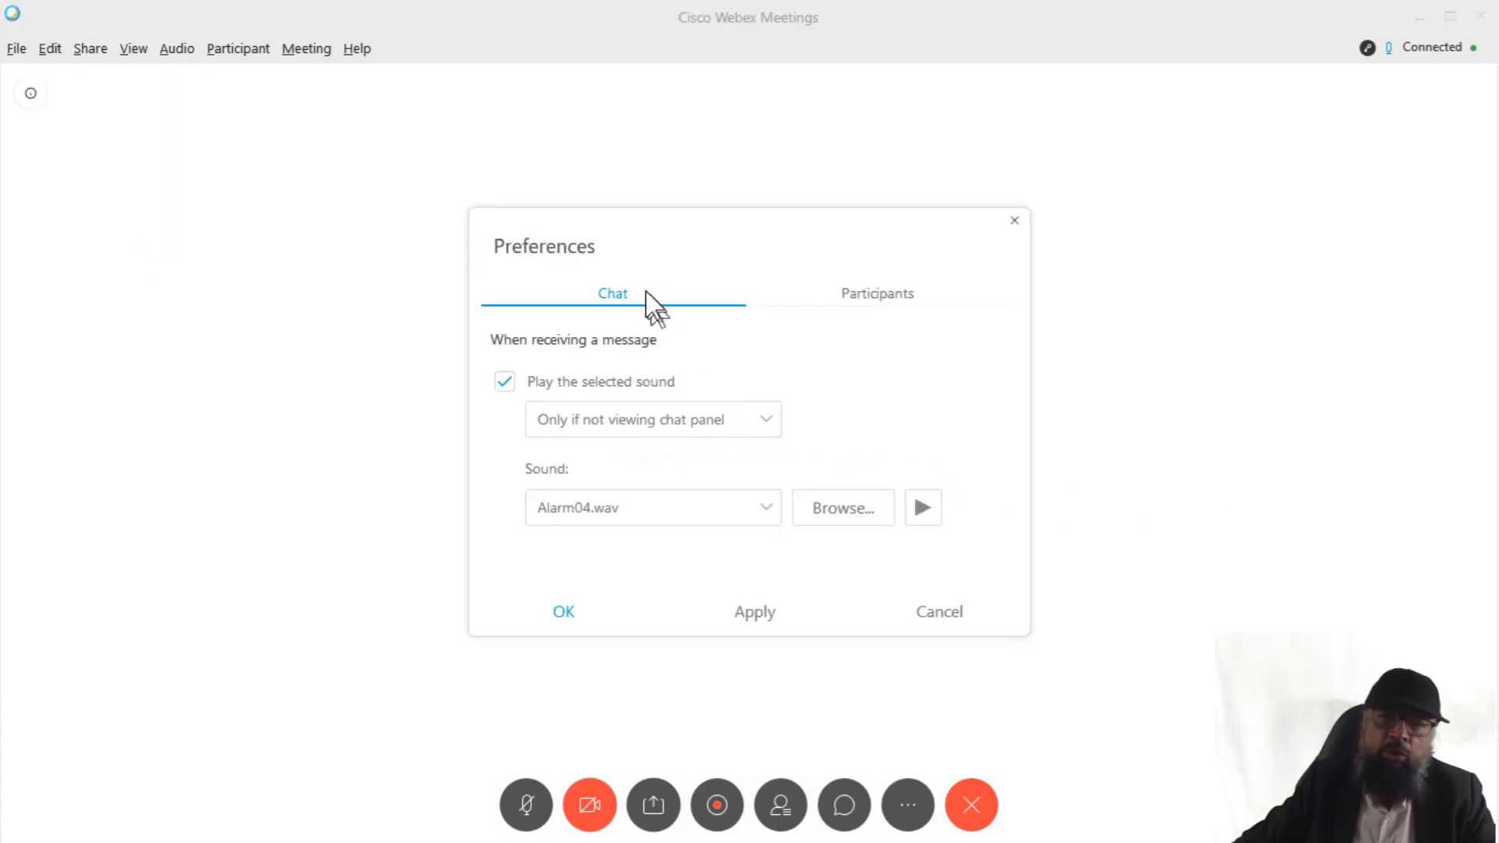
pyautogui.moveTo(892, 323)
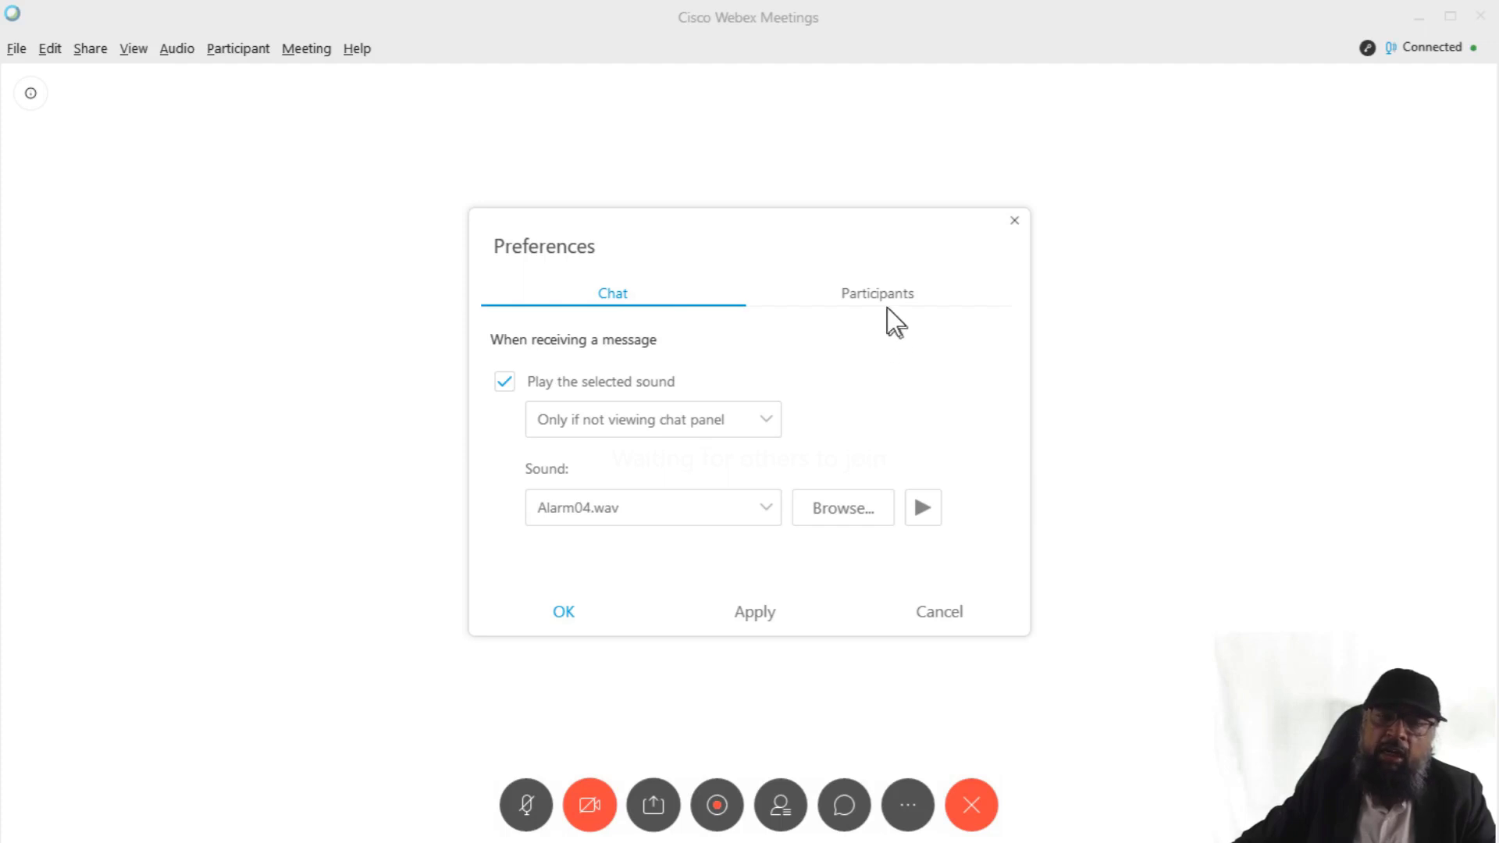
pyautogui.click(876, 293)
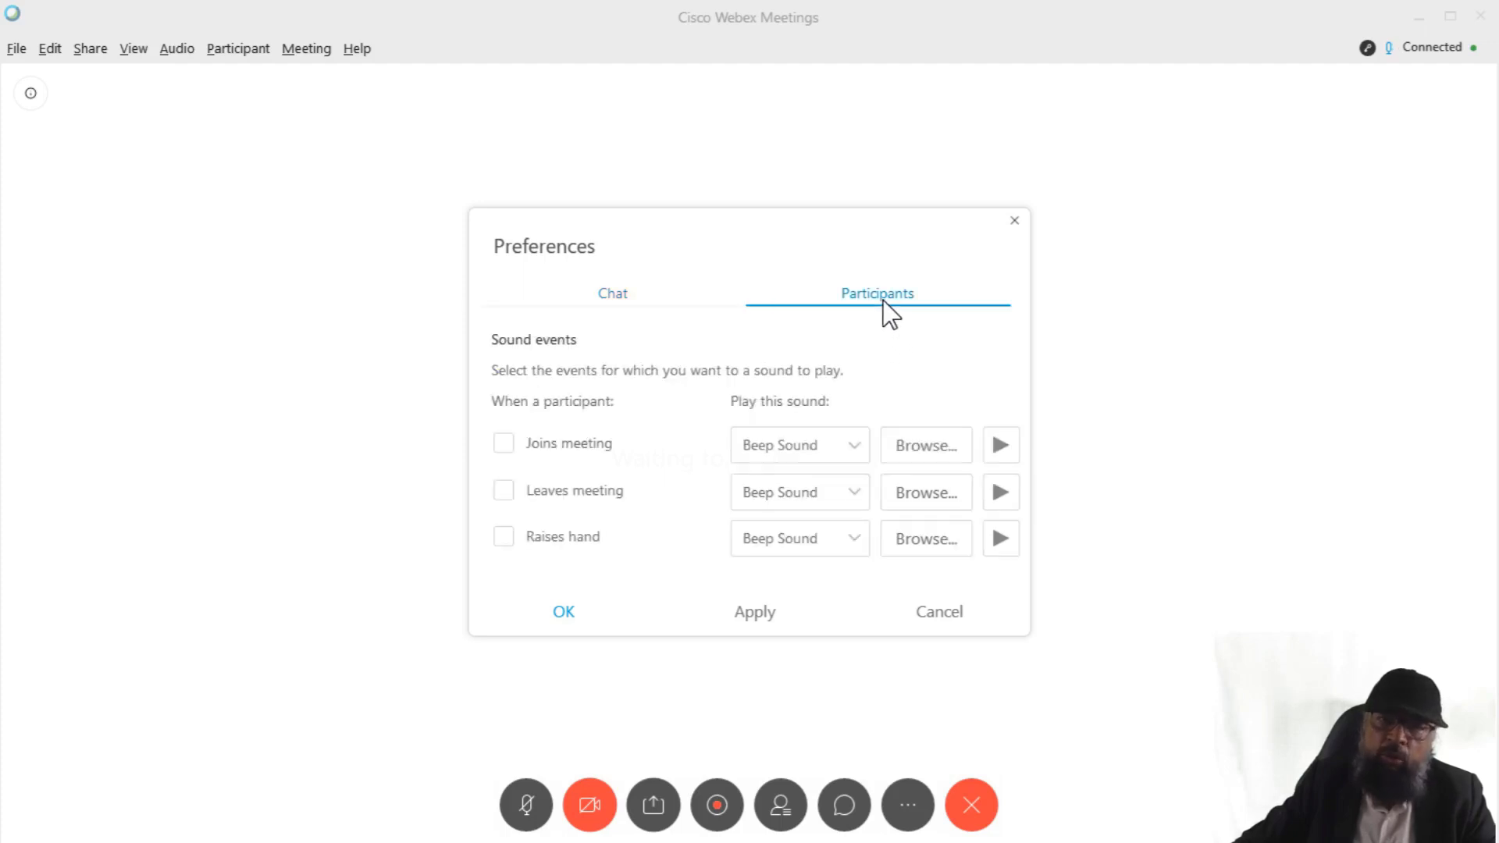
pyautogui.moveTo(905, 320)
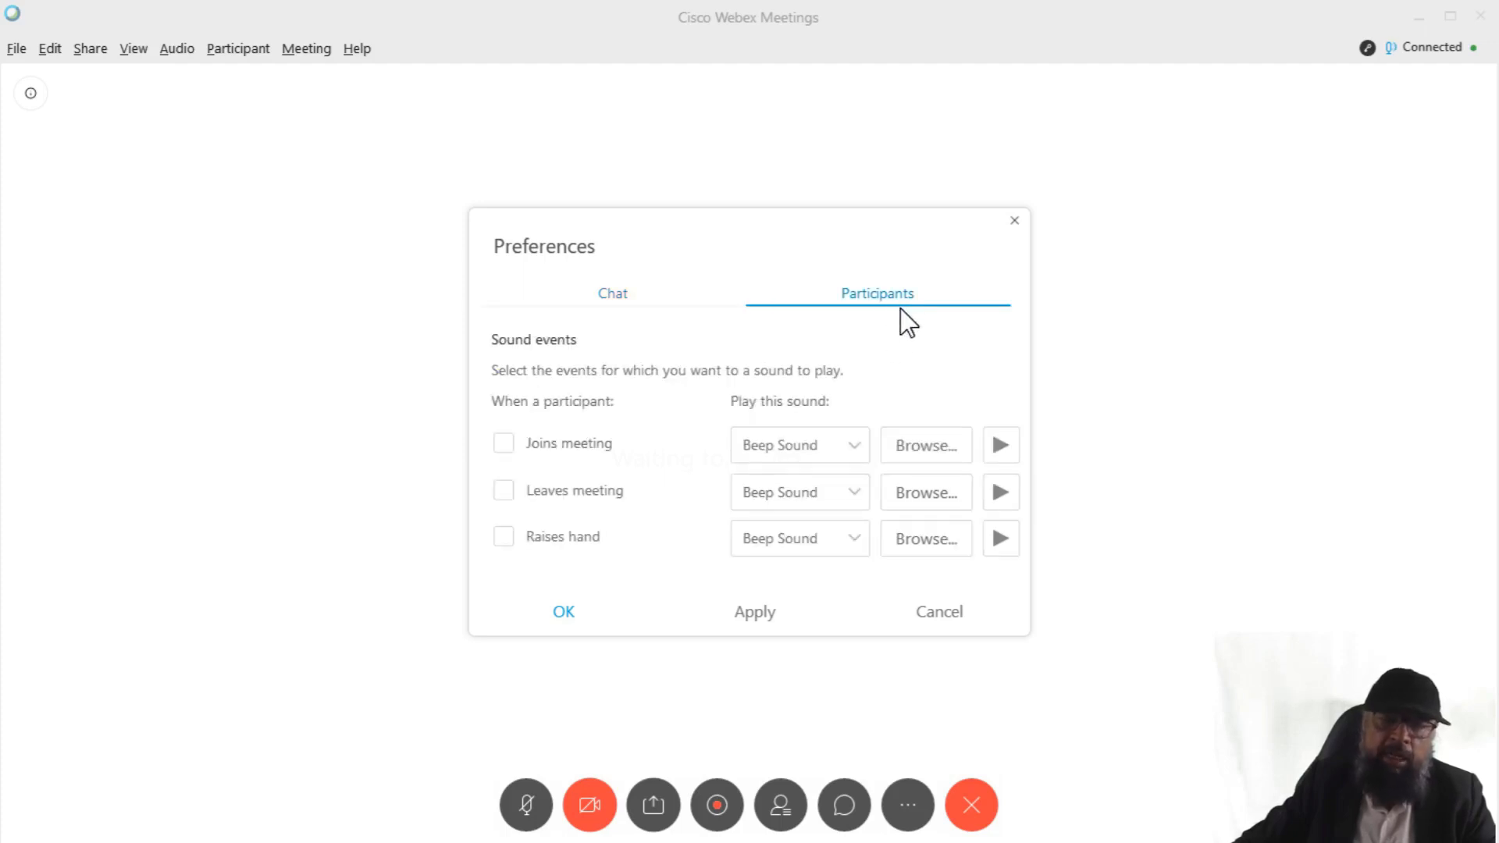
pyautogui.moveTo(617, 531)
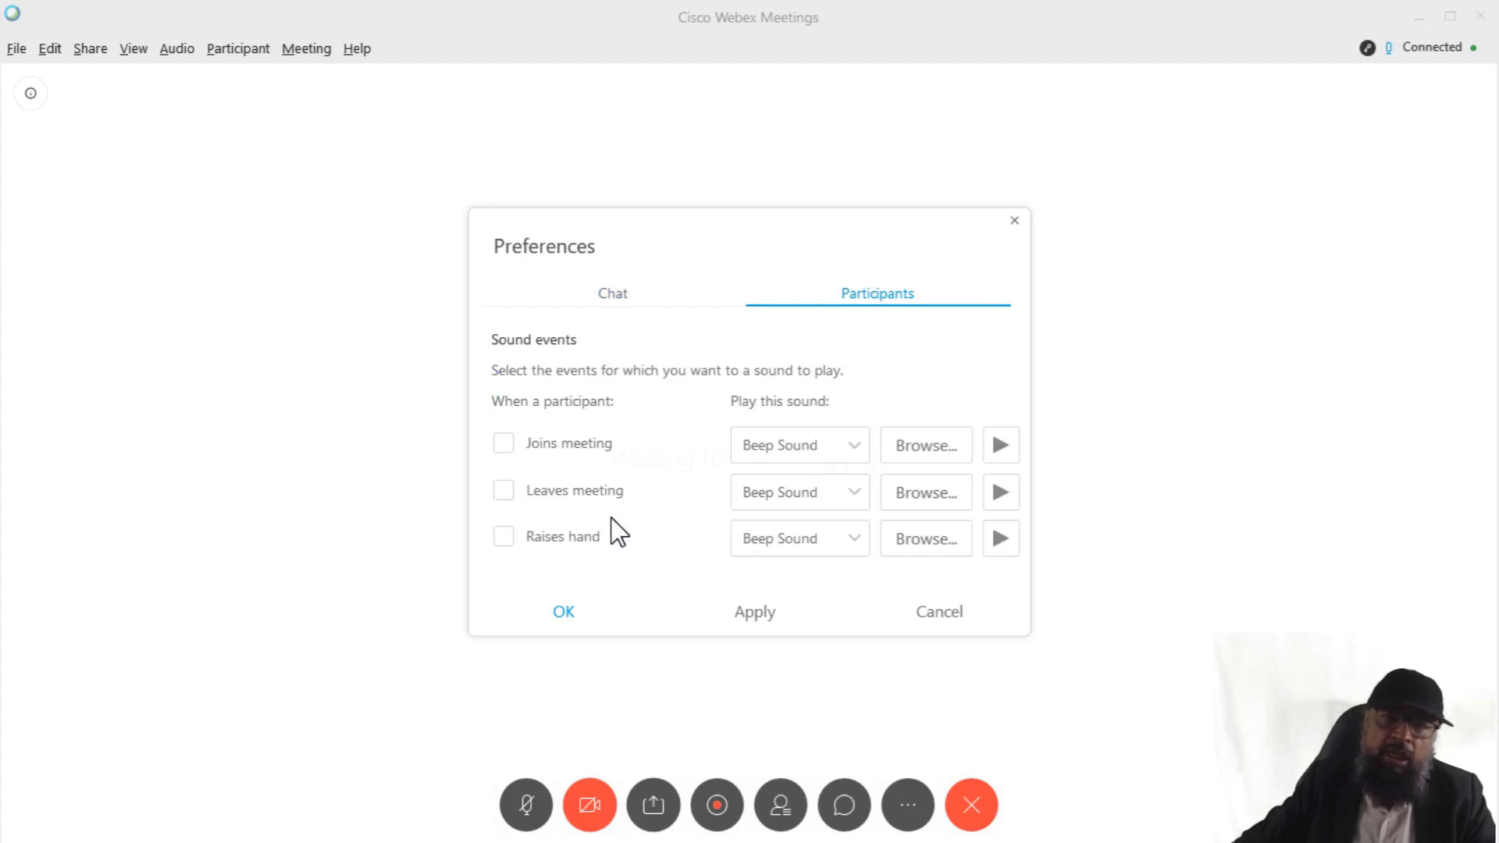
pyautogui.moveTo(862, 459)
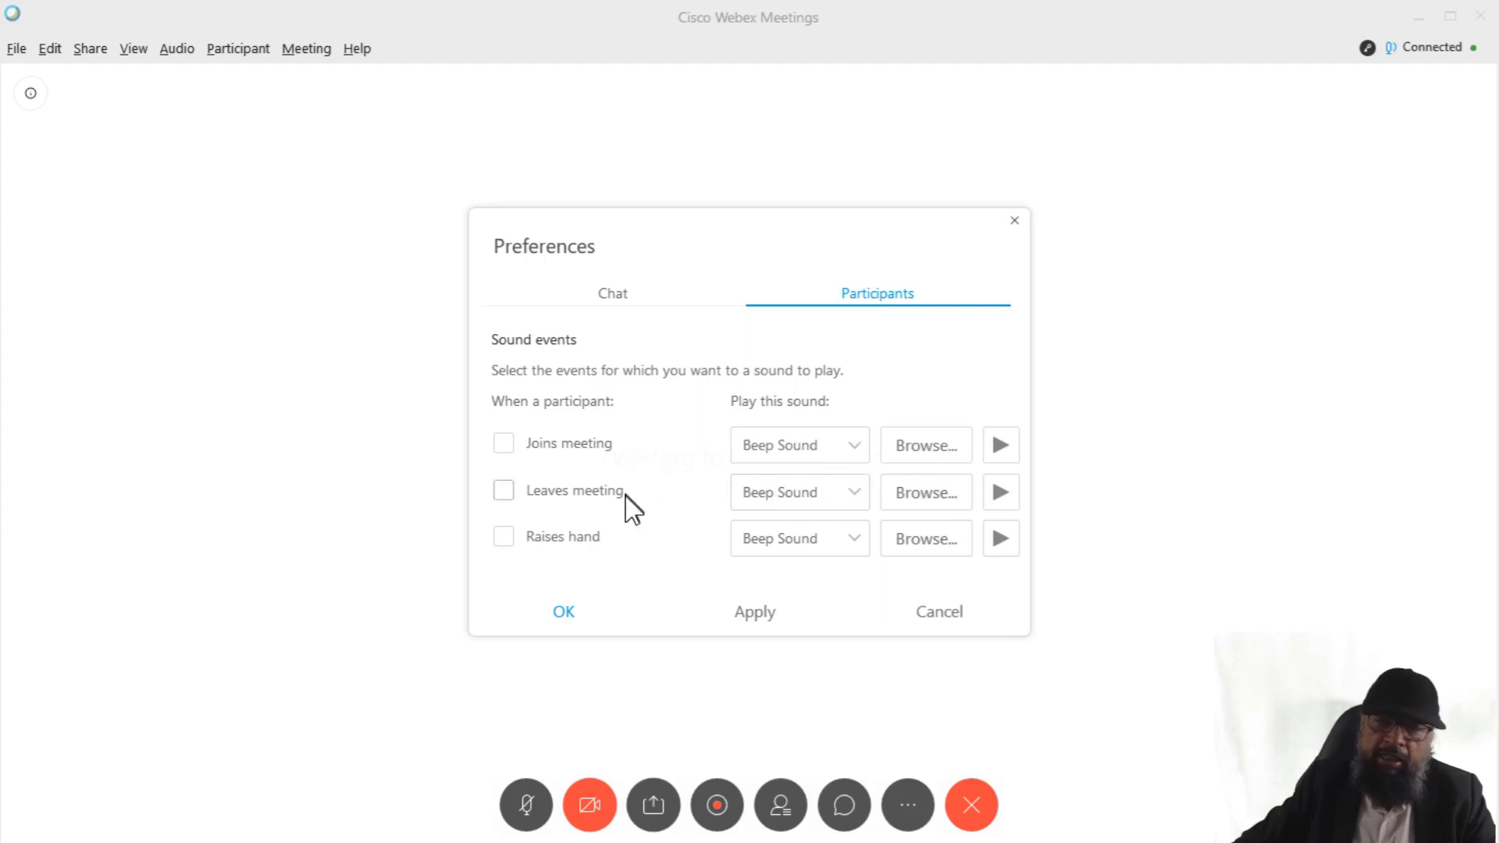
pyautogui.moveTo(542, 457)
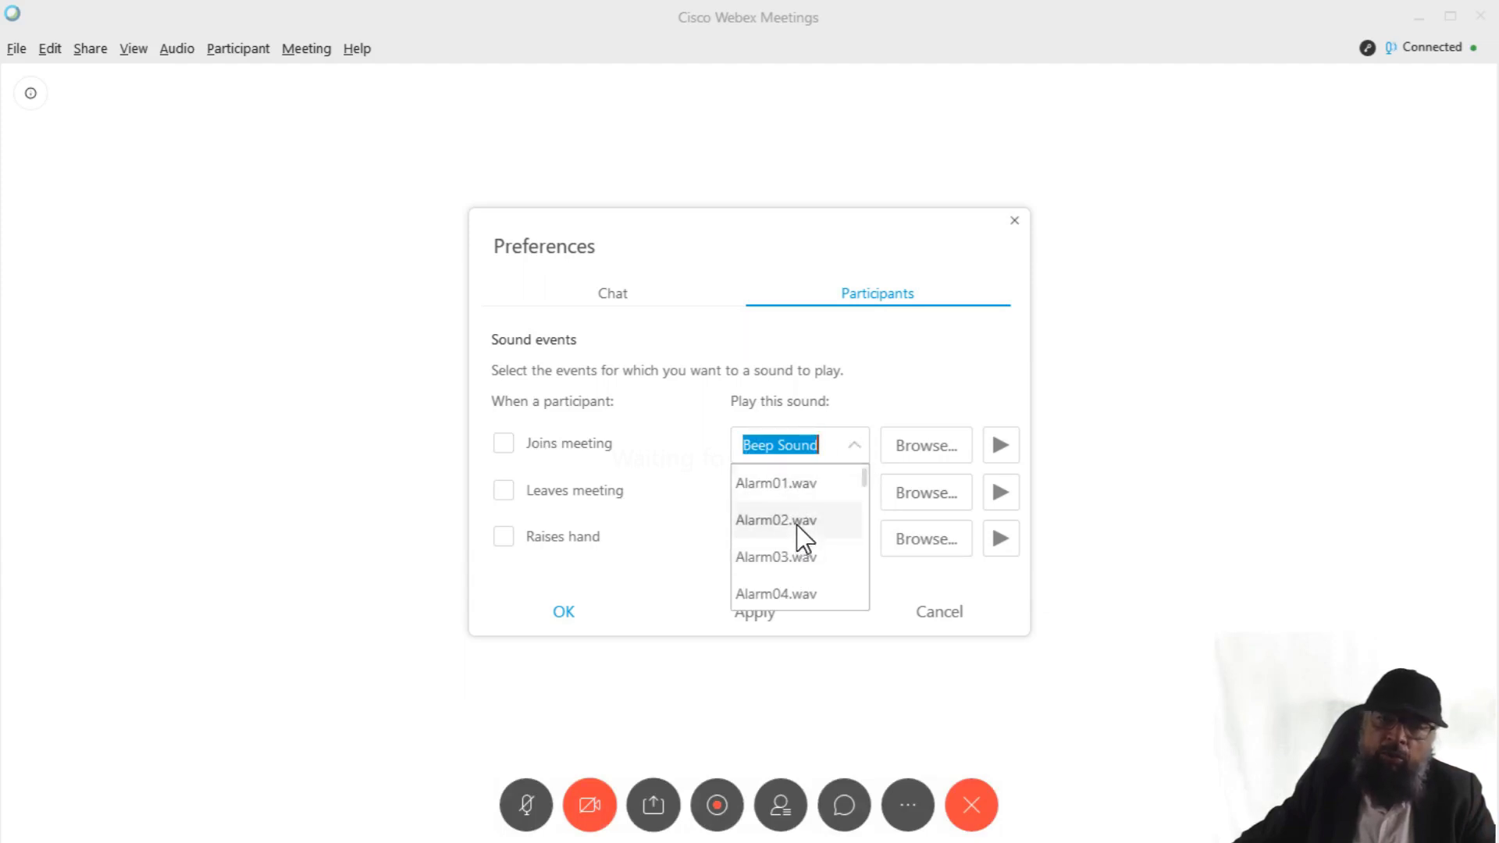
pyautogui.click(777, 519)
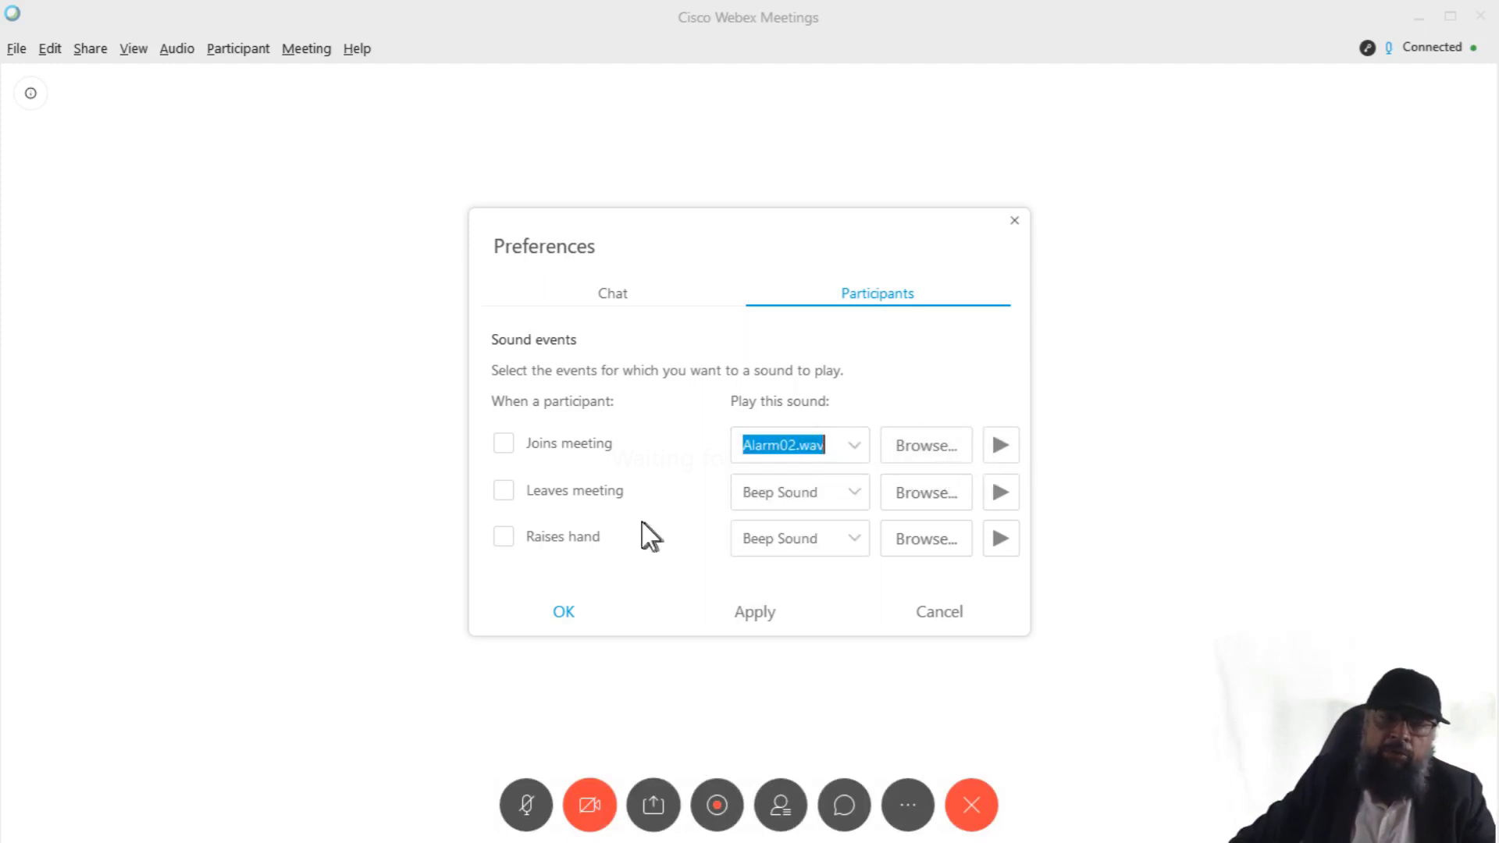
pyautogui.moveTo(709, 506)
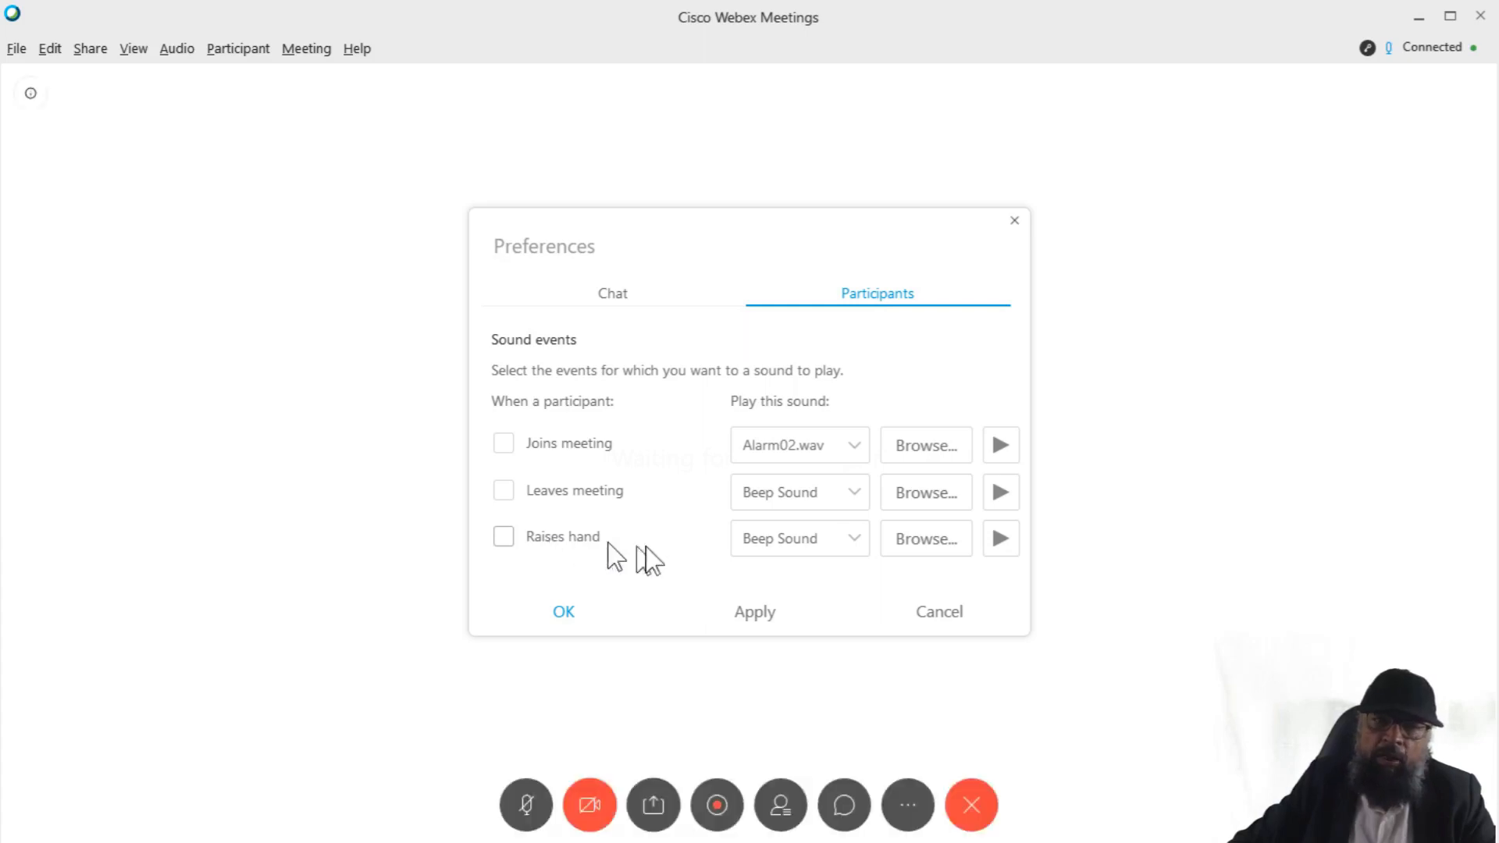
pyautogui.moveTo(861, 557)
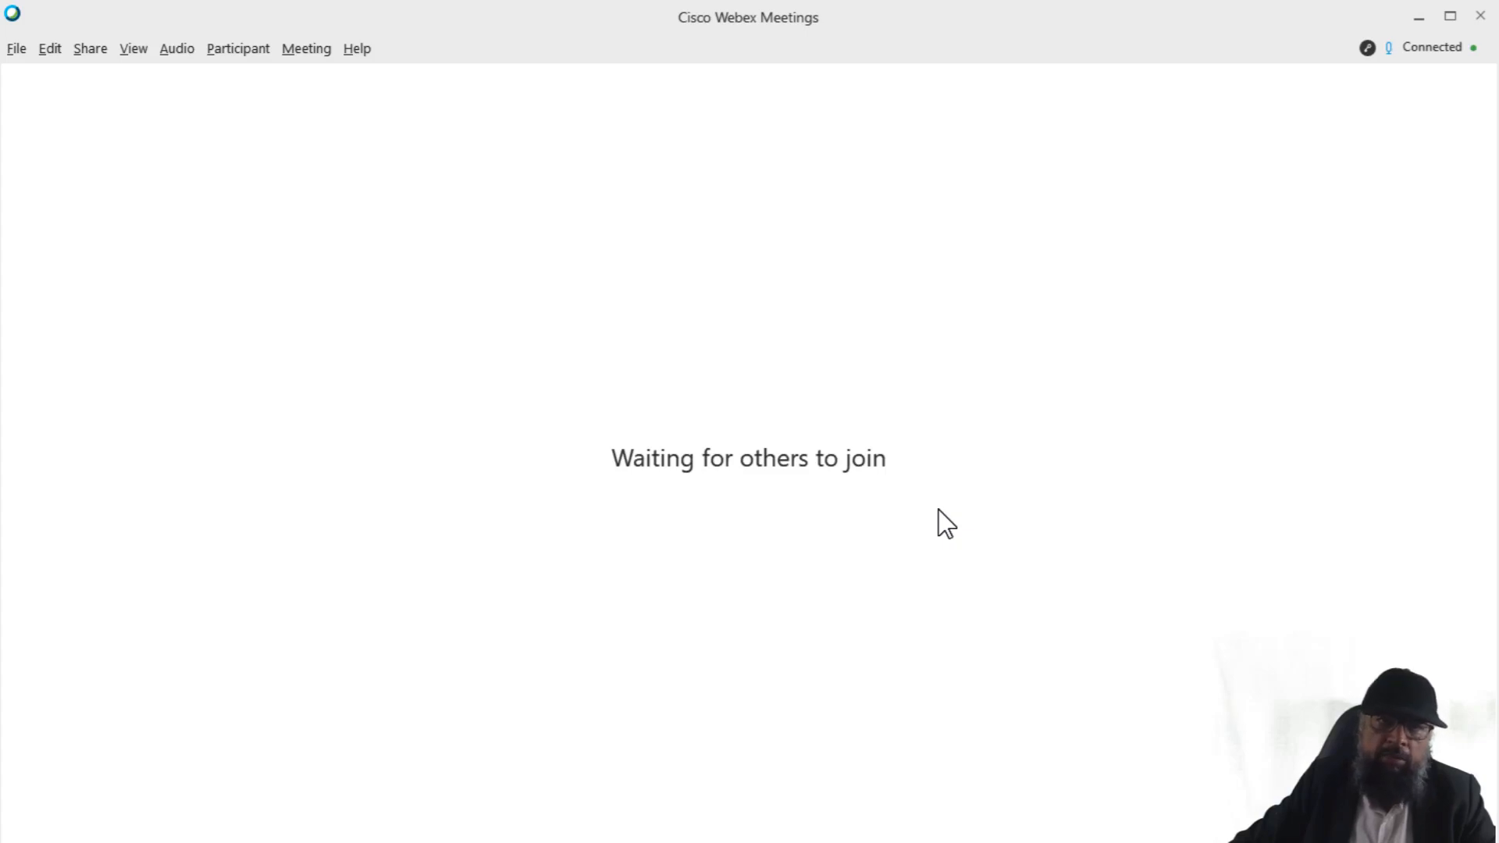
pyautogui.moveTo(971, 233)
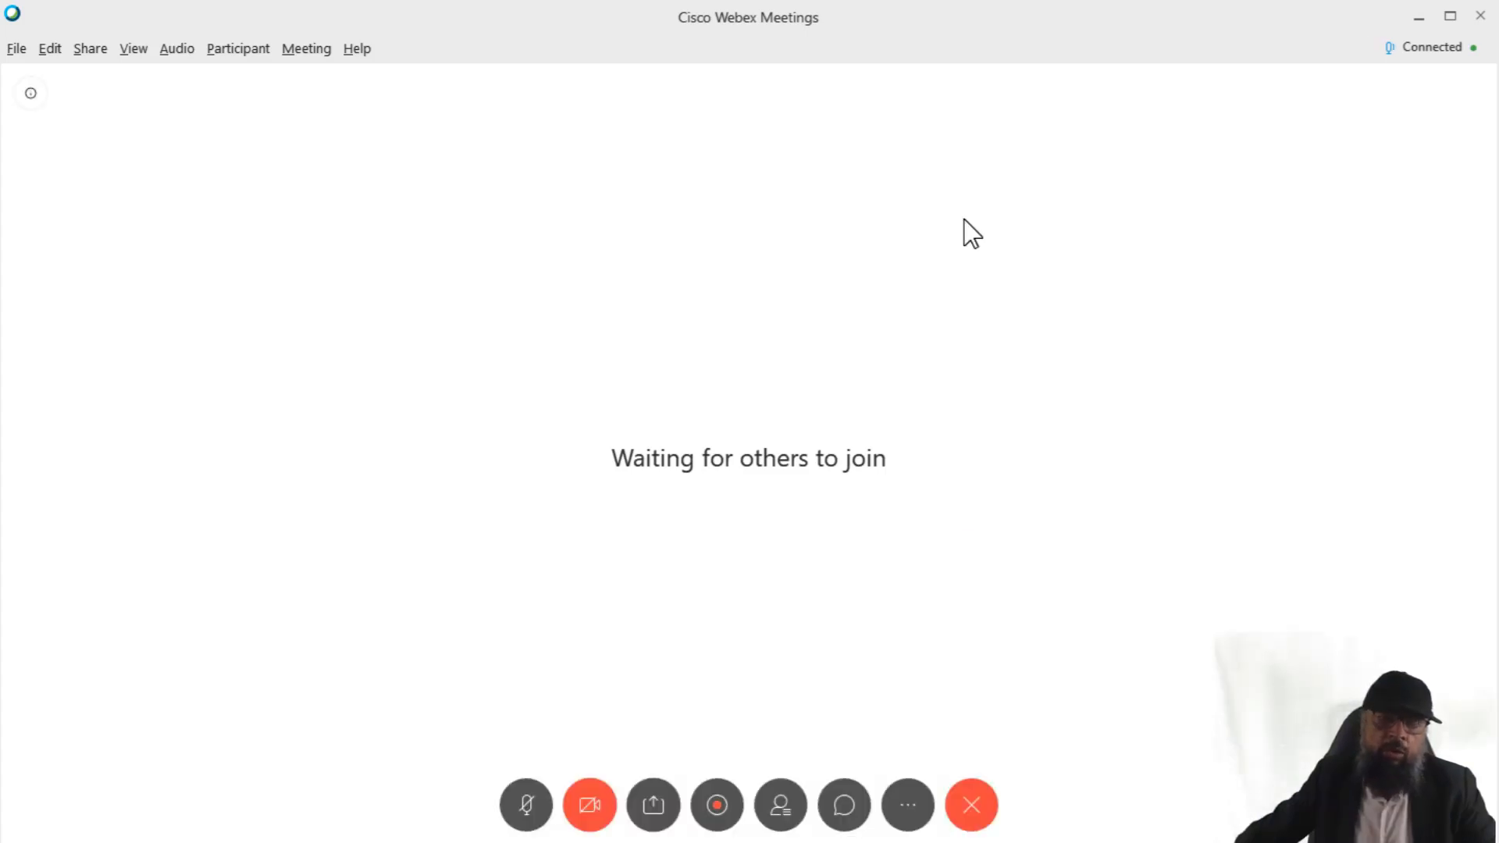